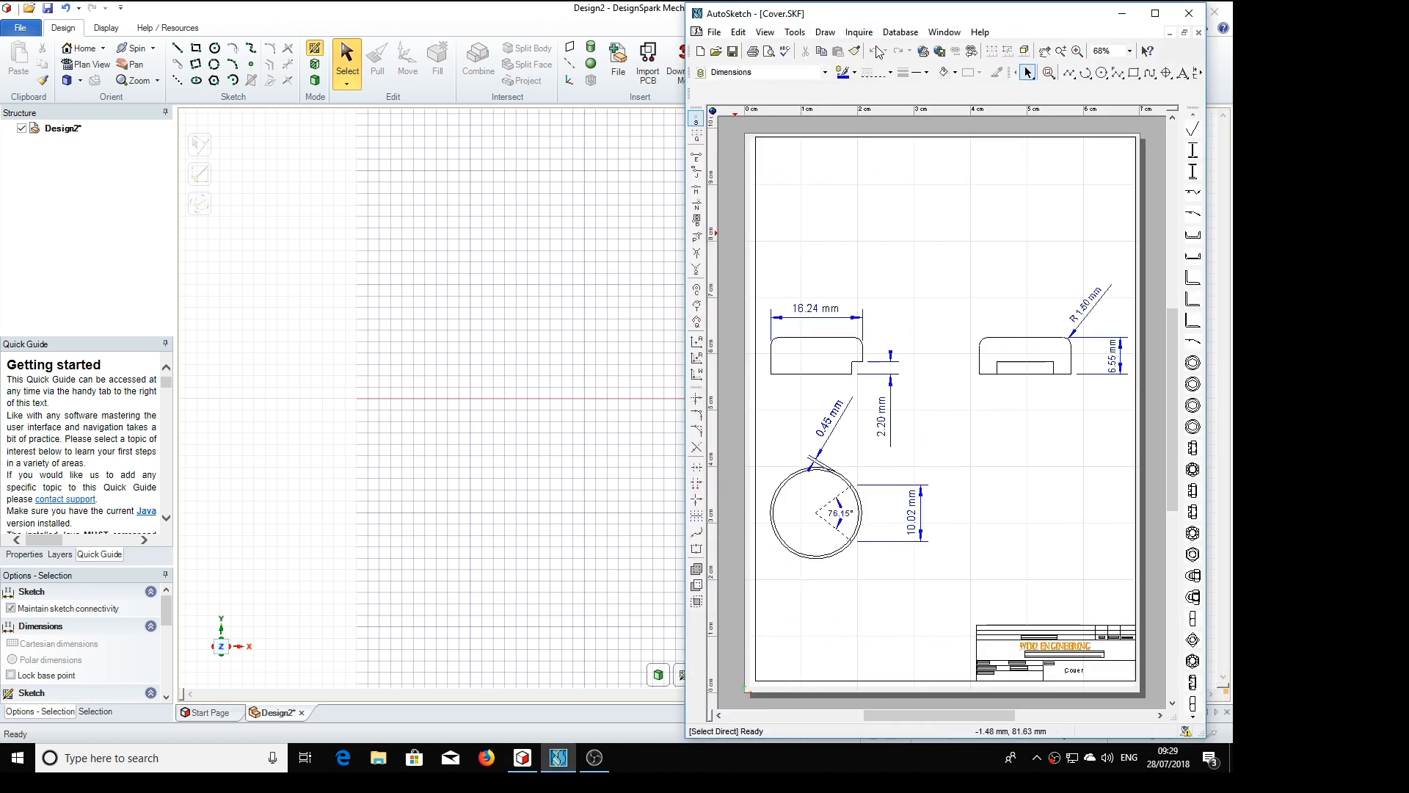
{"action": "mouse_move", "coordinate": [838, 546]}
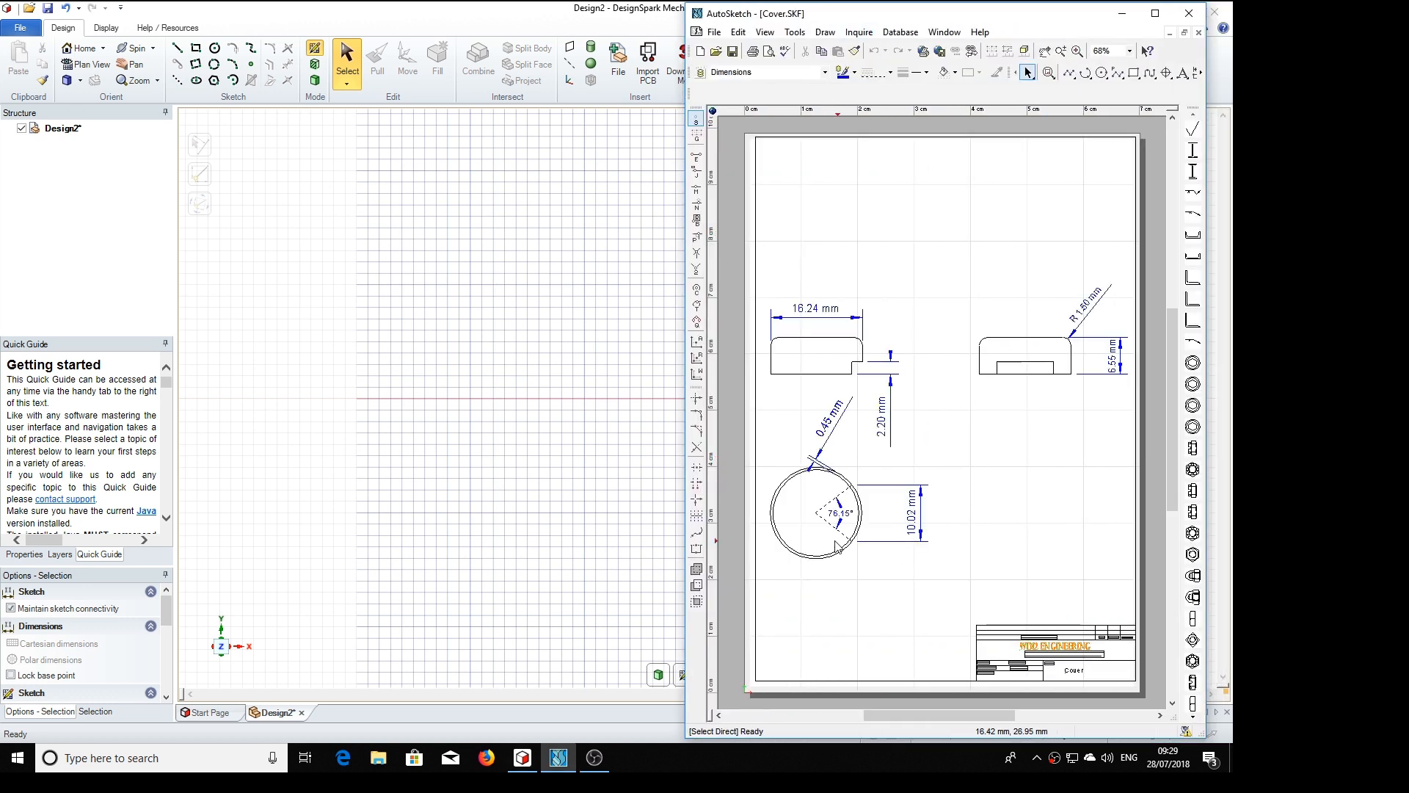
{"action": "mouse_move", "coordinate": [977, 423]}
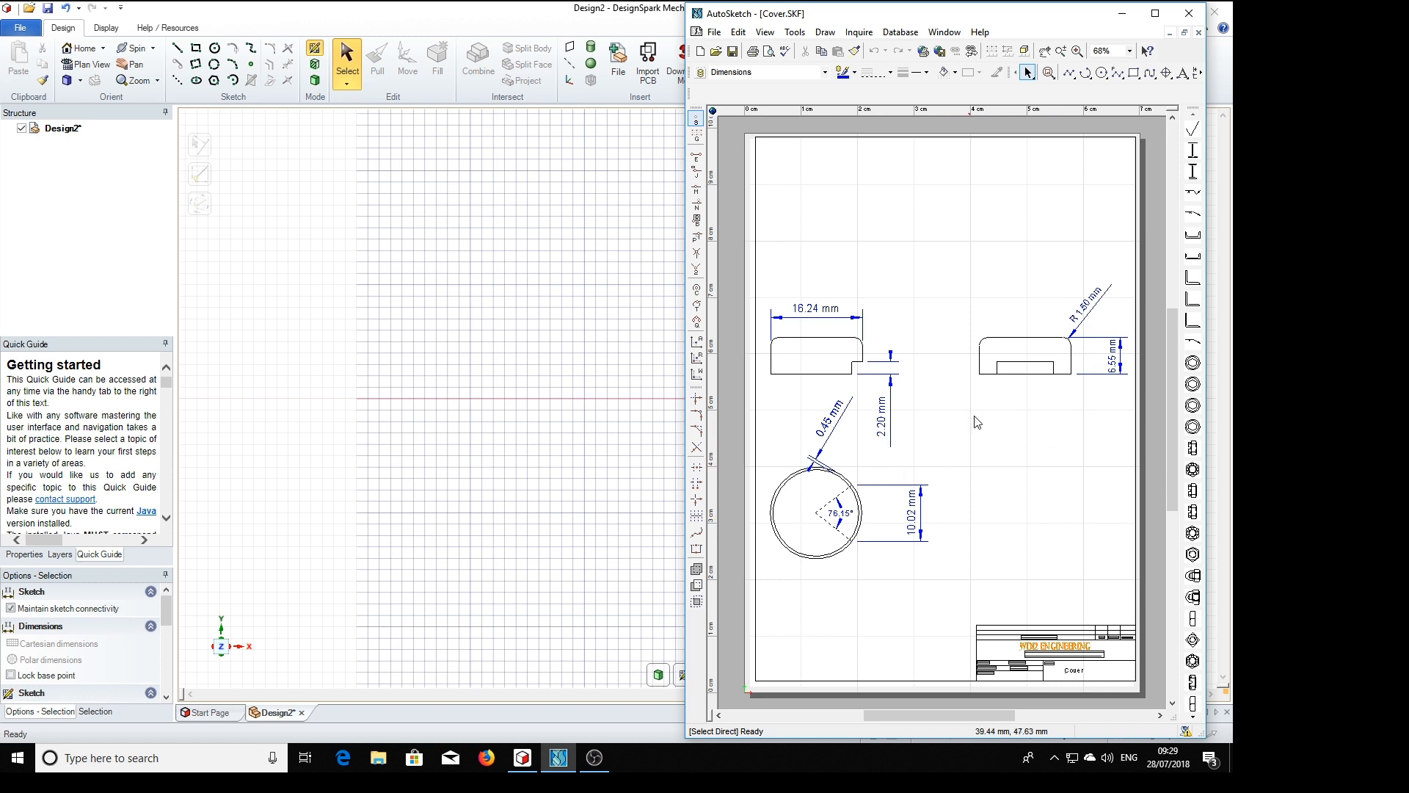
{"action": "mouse_move", "coordinate": [974, 408]}
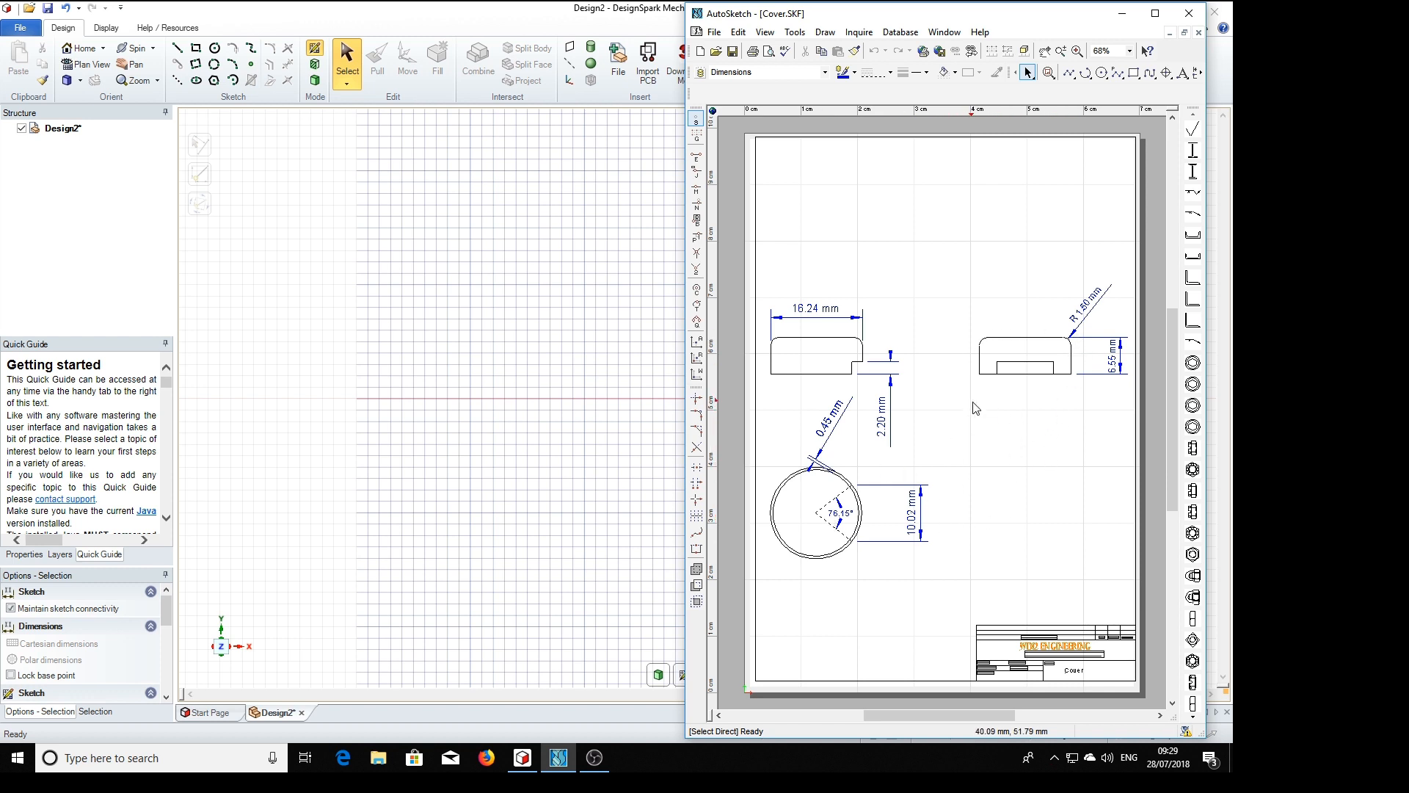
{"action": "mouse_move", "coordinate": [915, 389]}
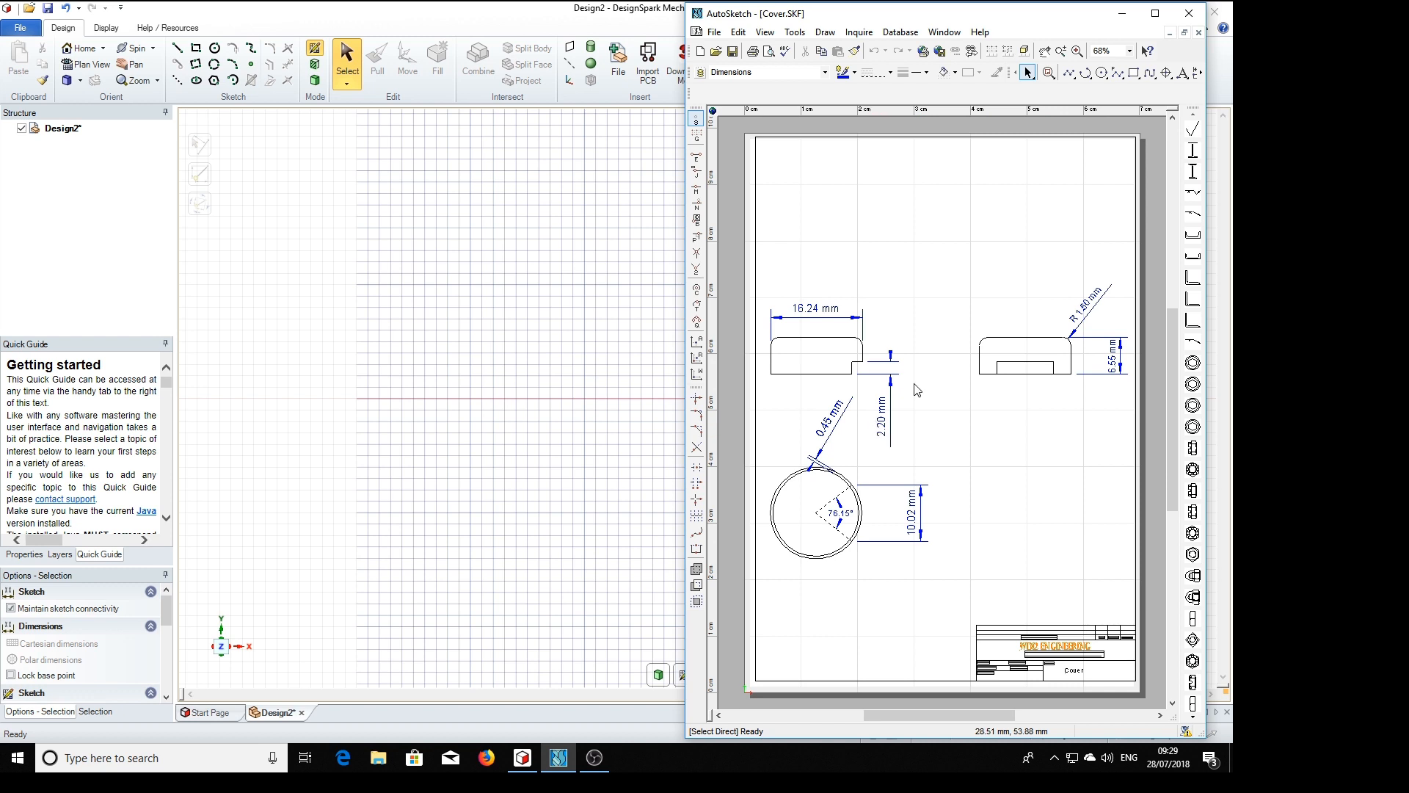
{"action": "mouse_move", "coordinate": [791, 538]}
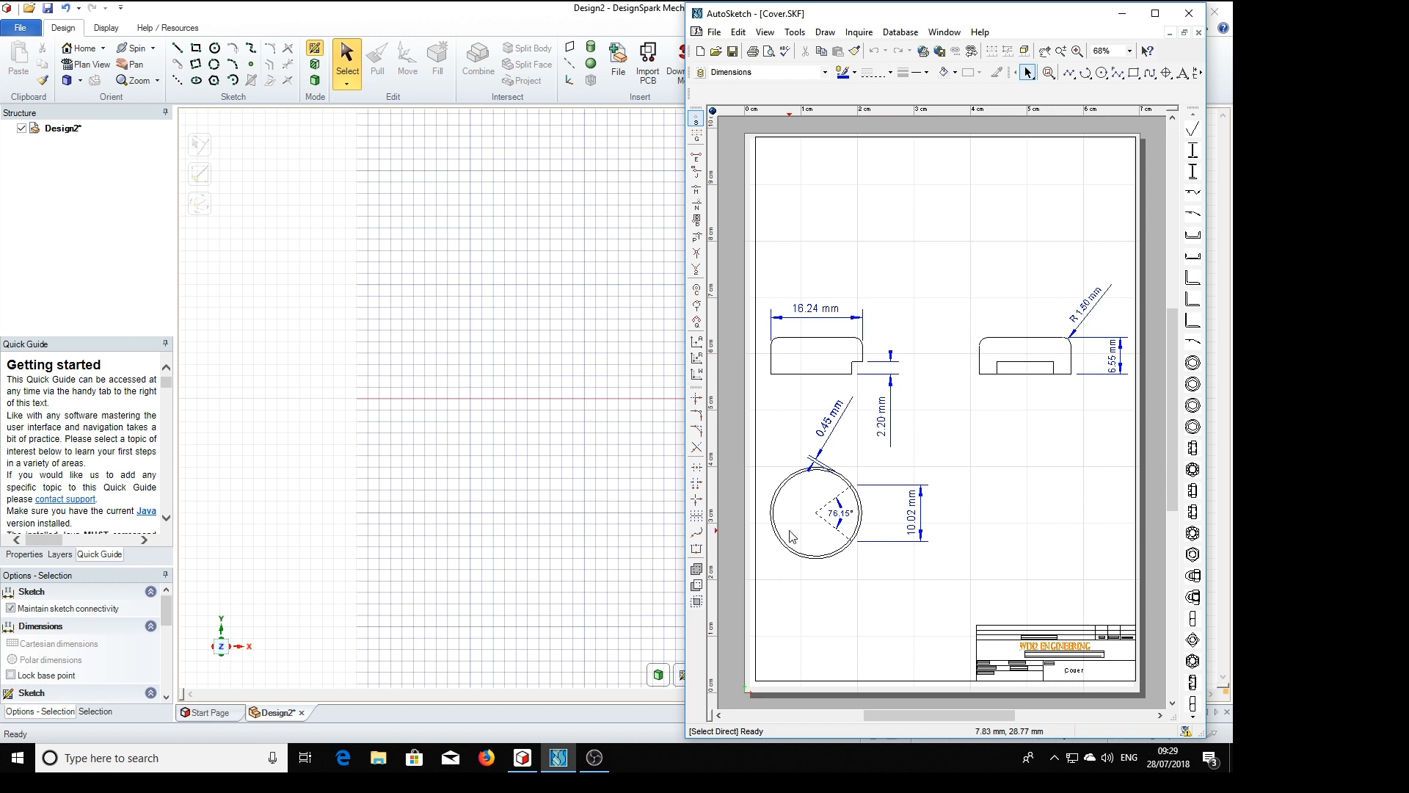
{"action": "mouse_move", "coordinate": [794, 540]}
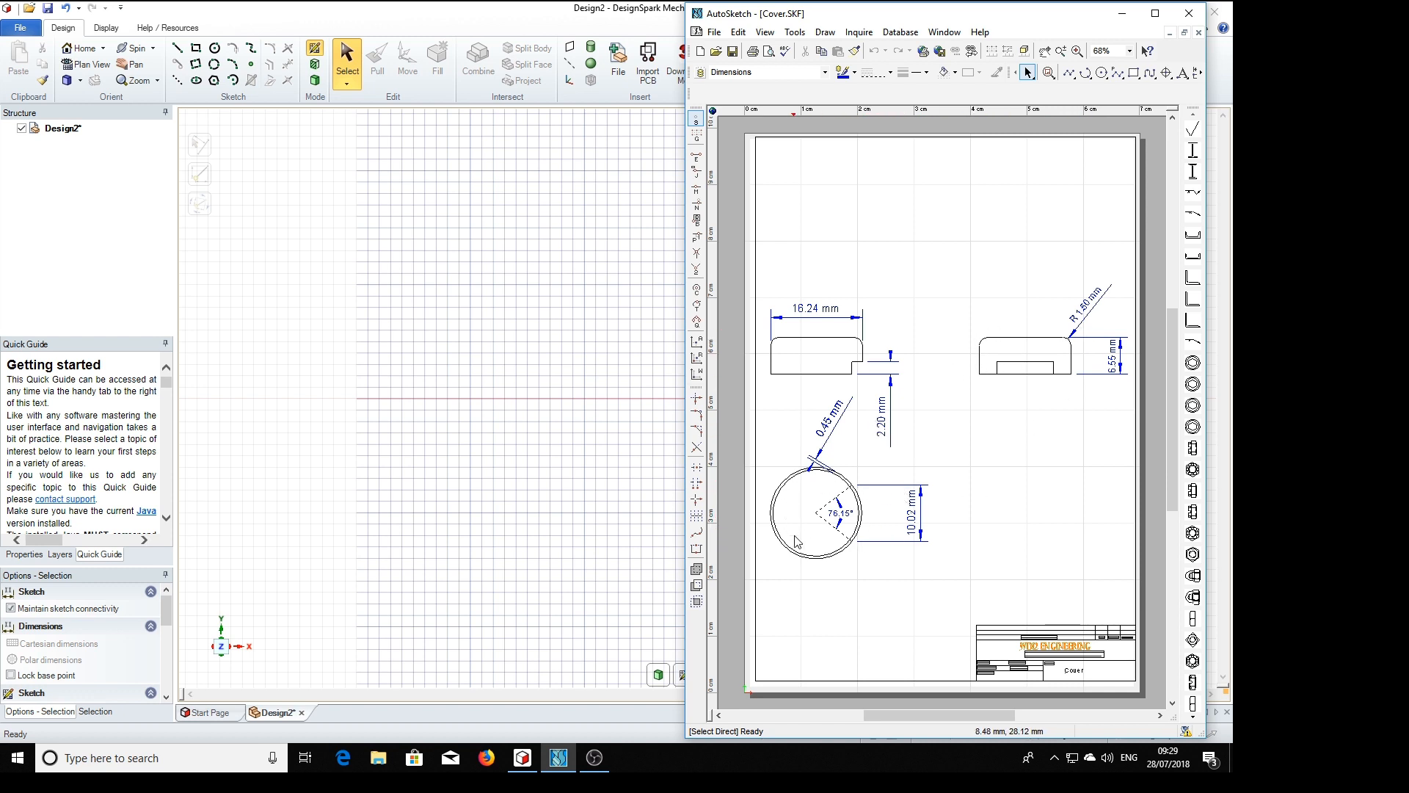
{"action": "mouse_move", "coordinate": [956, 426]}
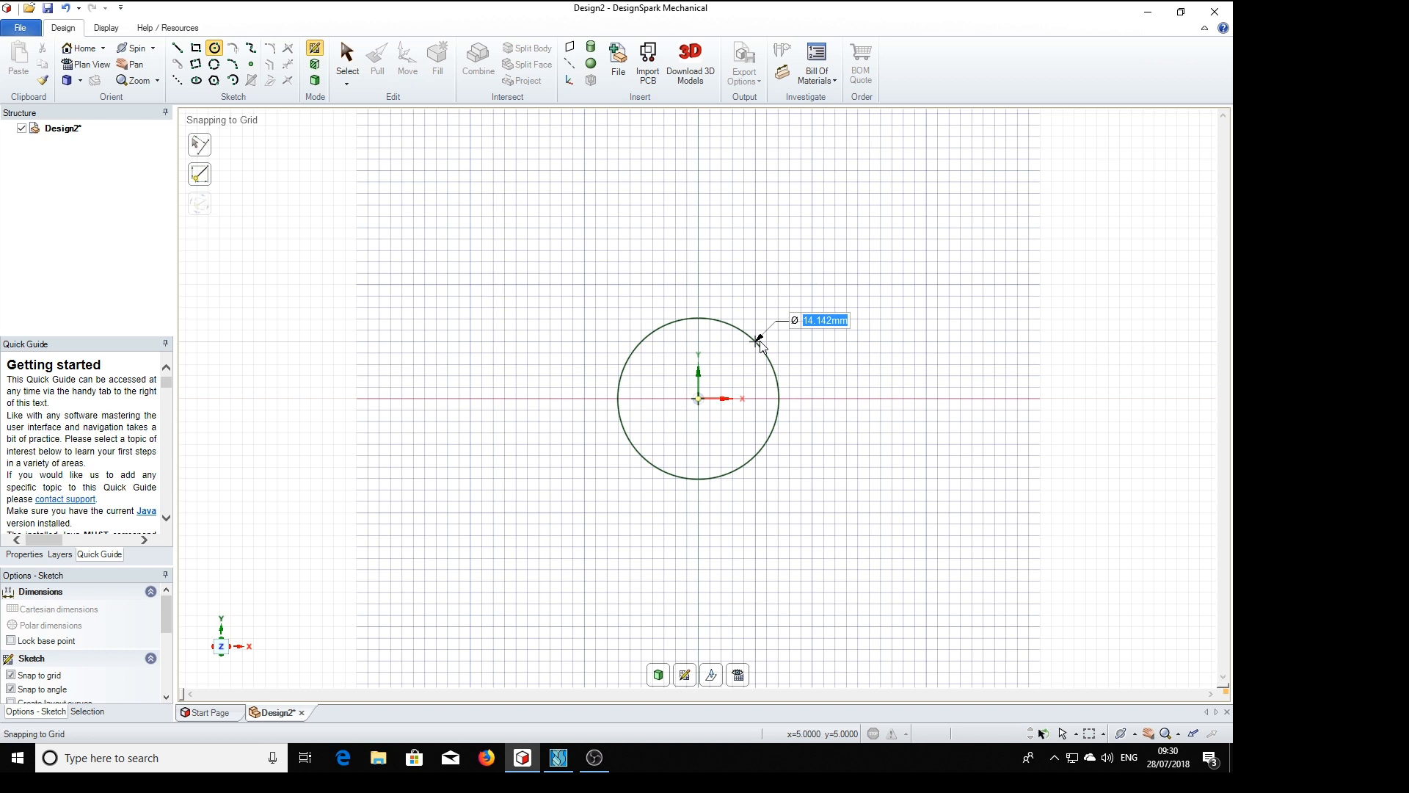
Give the origin-centred circle a 16.24 mm diameter and hand it over to Pull.
{"action": "type", "text": "16.2"}
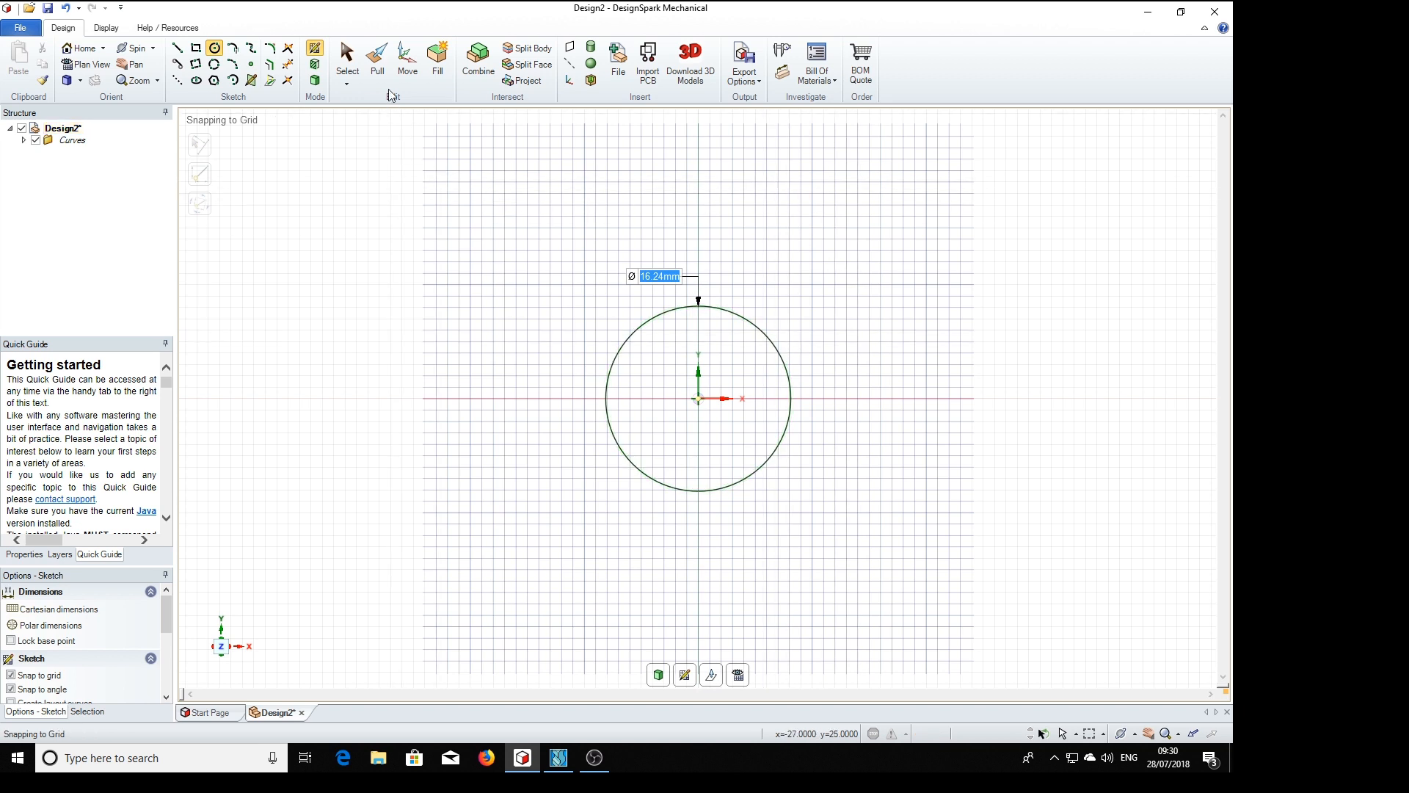
{"action": "left_click", "coordinate": [375, 61]}
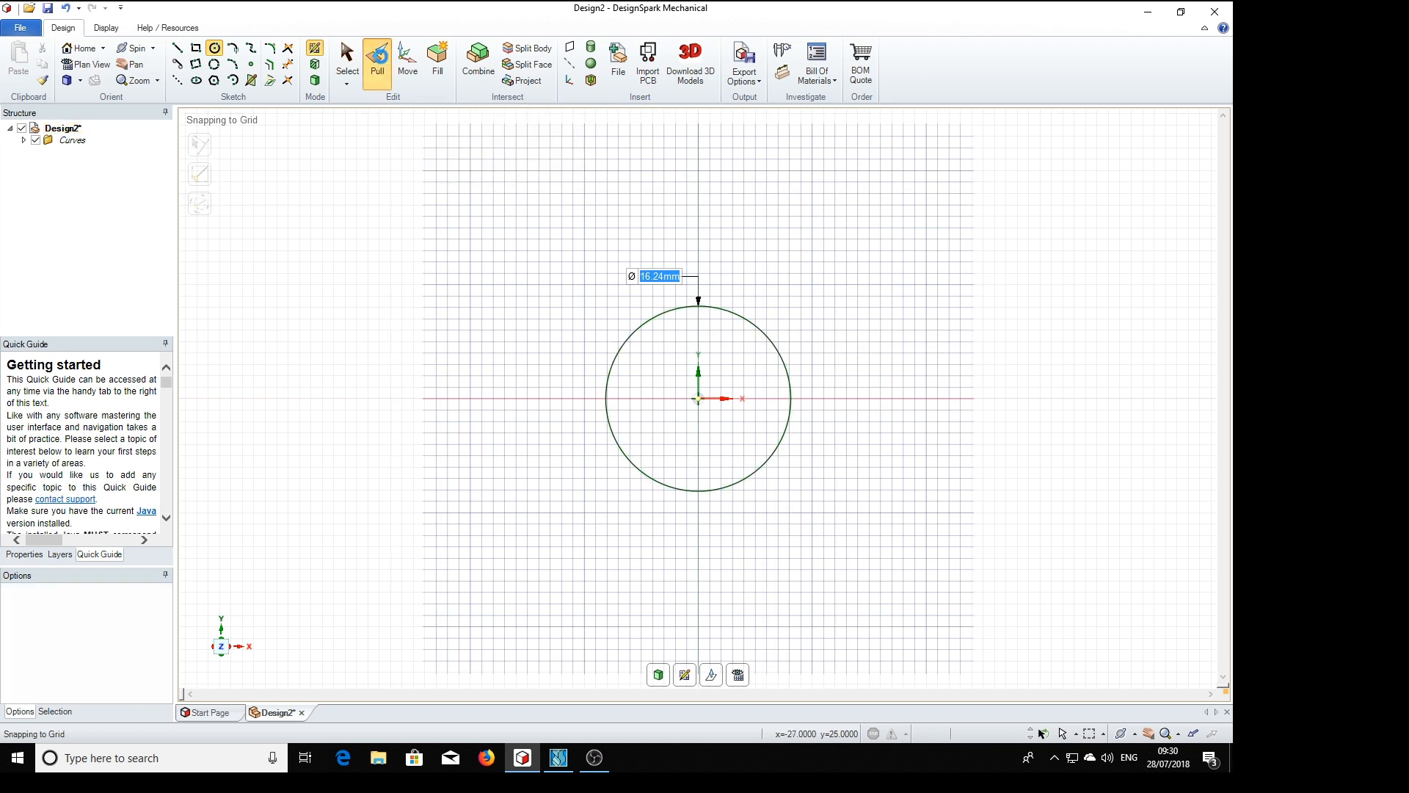
Turn the circle into a disc surface and pick it for extruding into a cylinder.
{"action": "left_click", "coordinate": [377, 54]}
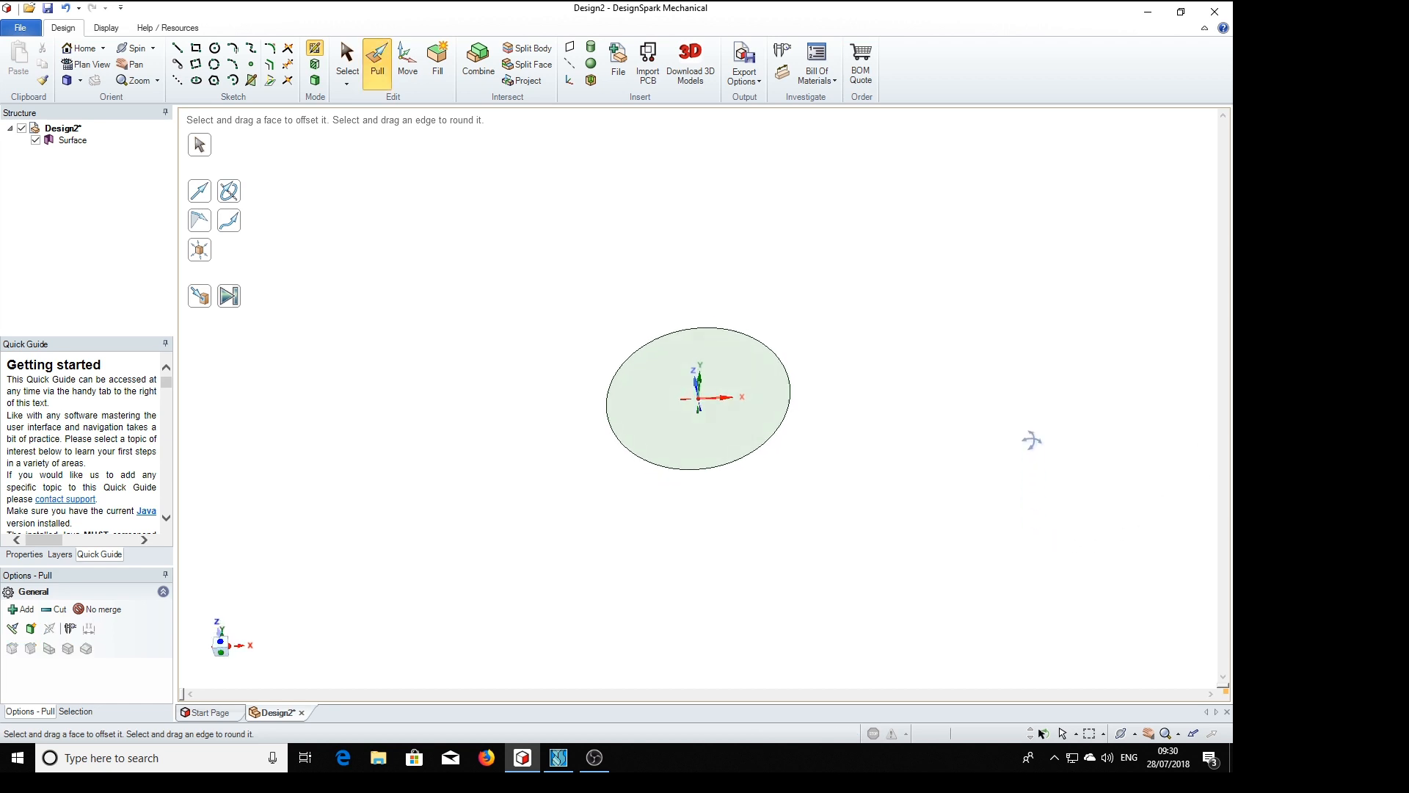
{"action": "left_click", "coordinate": [698, 418]}
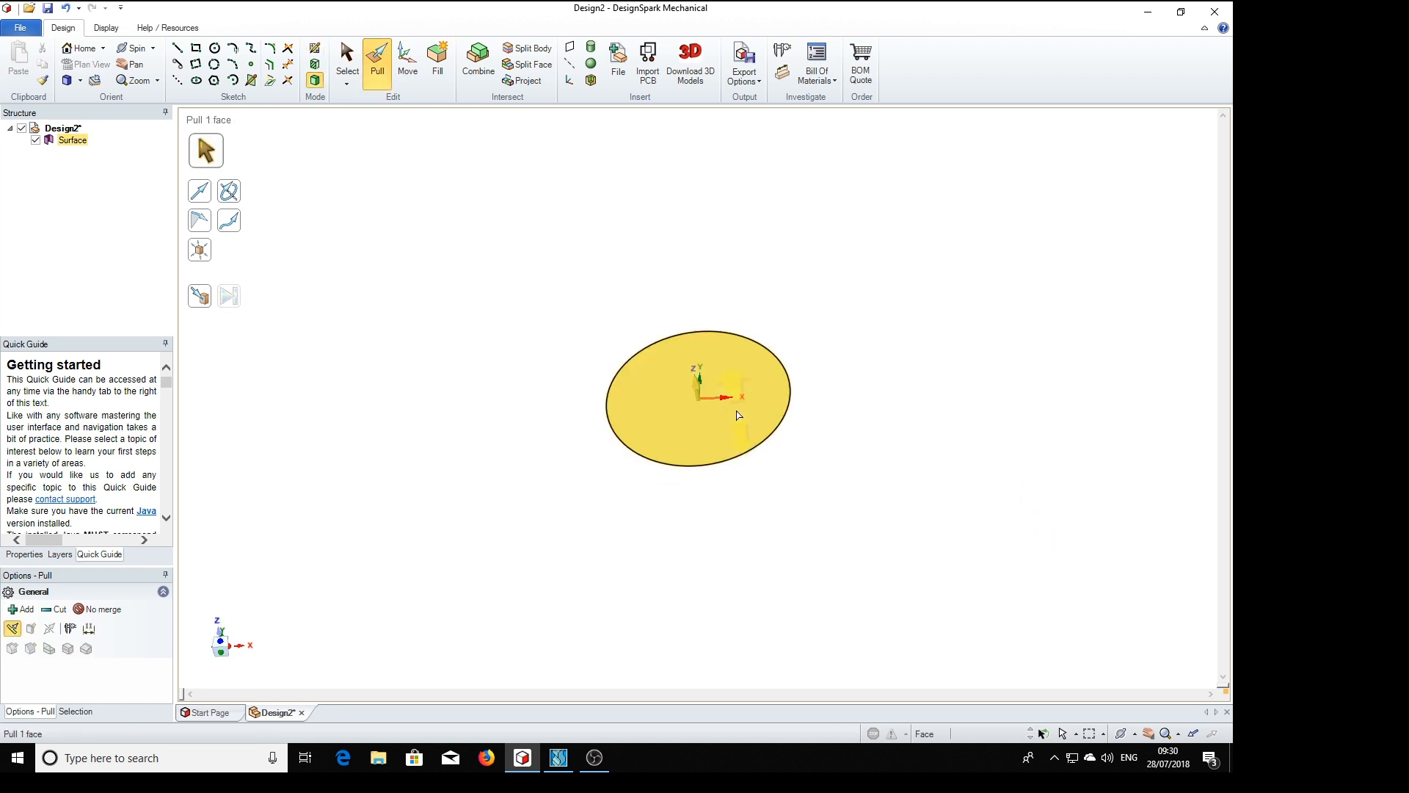
{"action": "mouse_move", "coordinate": [733, 350]}
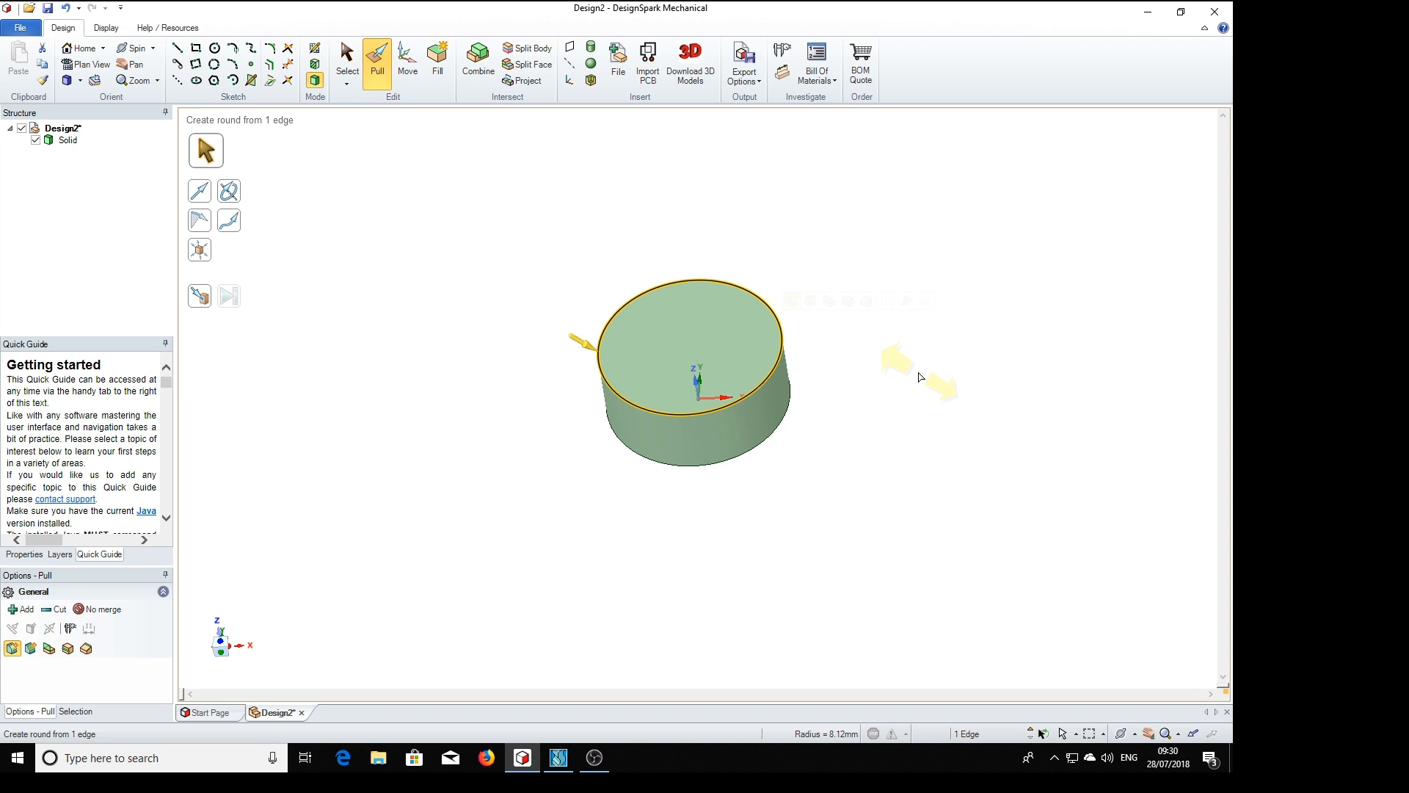
{"action": "mouse_move", "coordinate": [583, 349]}
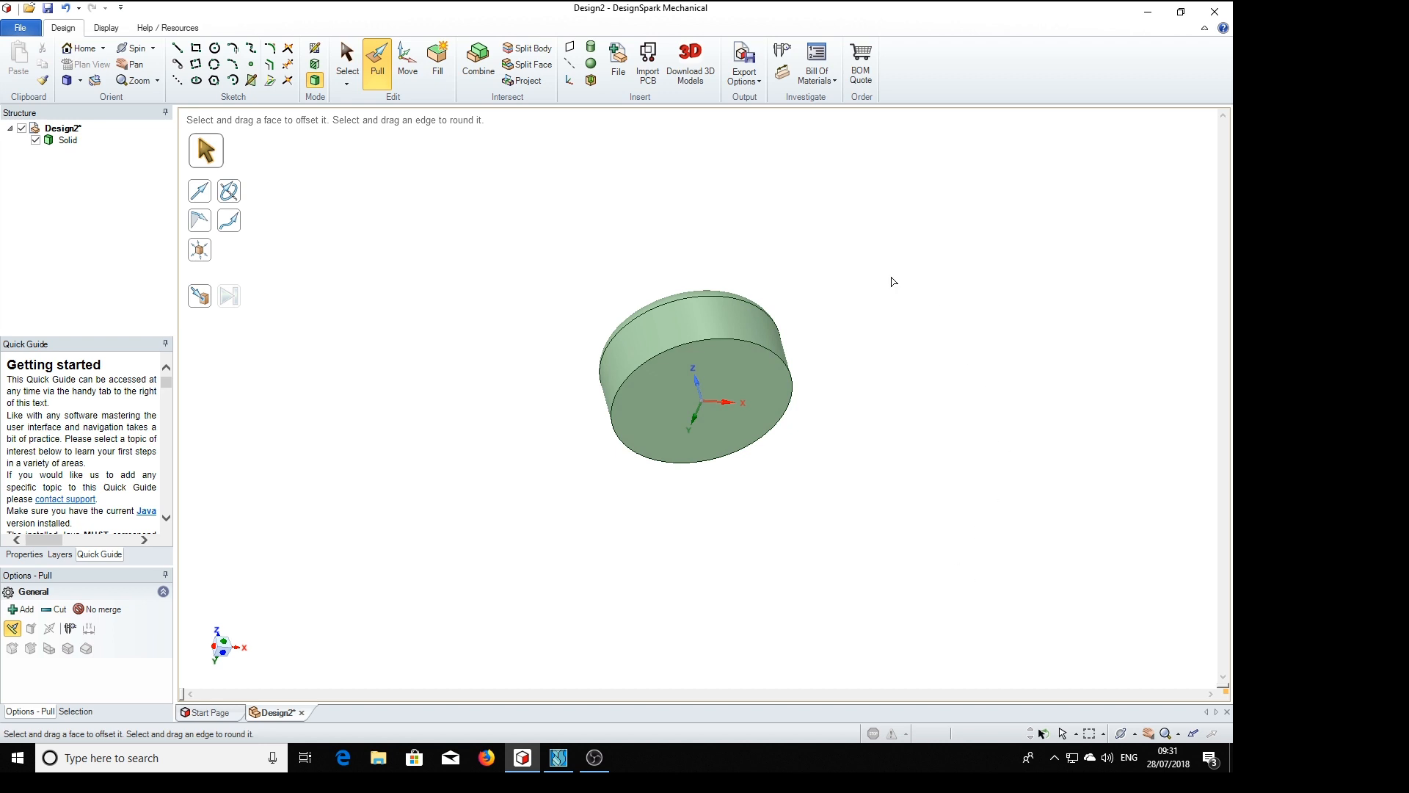
{"action": "mouse_move", "coordinate": [130, 207]}
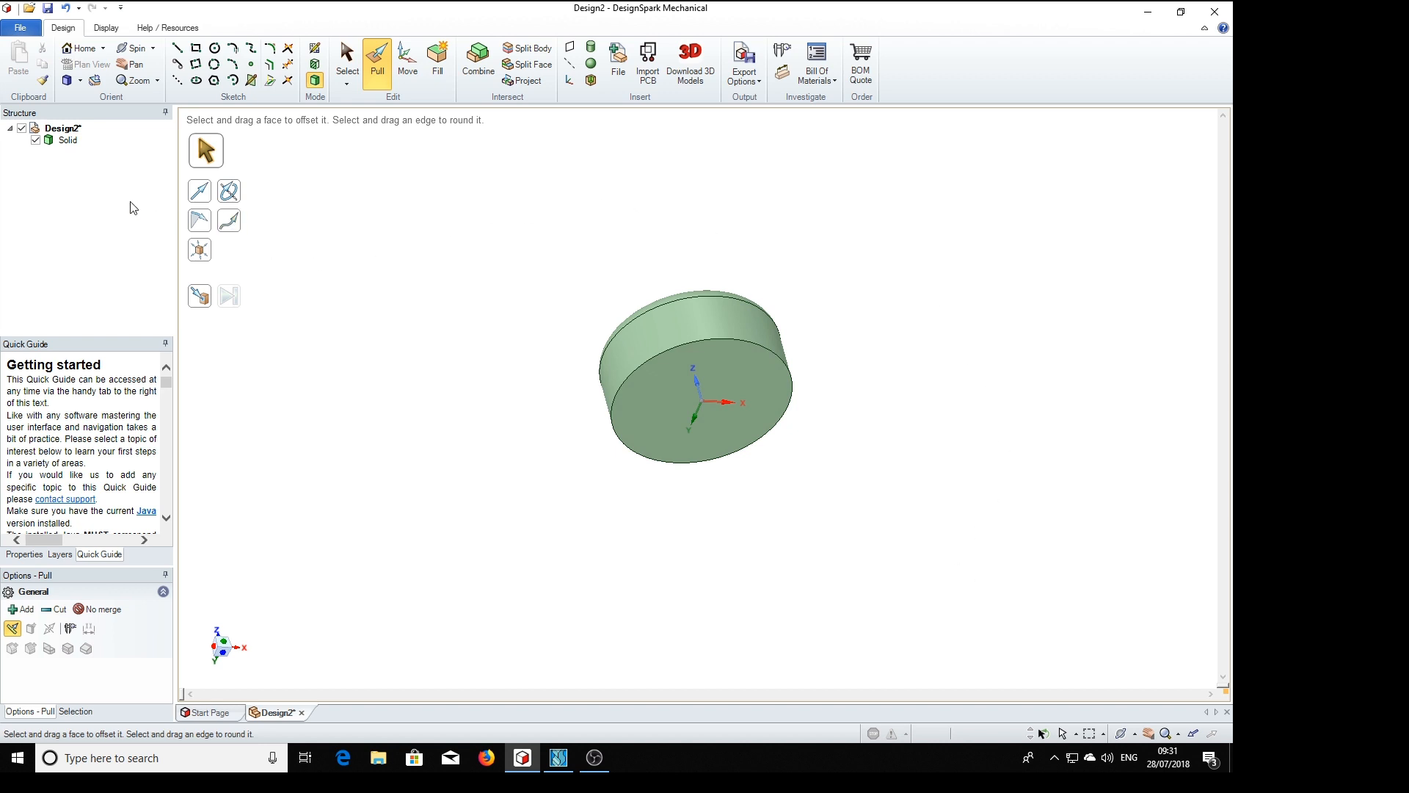
Shell the cylinder body to 0.45 mm walls, removing one end face.
{"action": "left_click", "coordinate": [695, 373]}
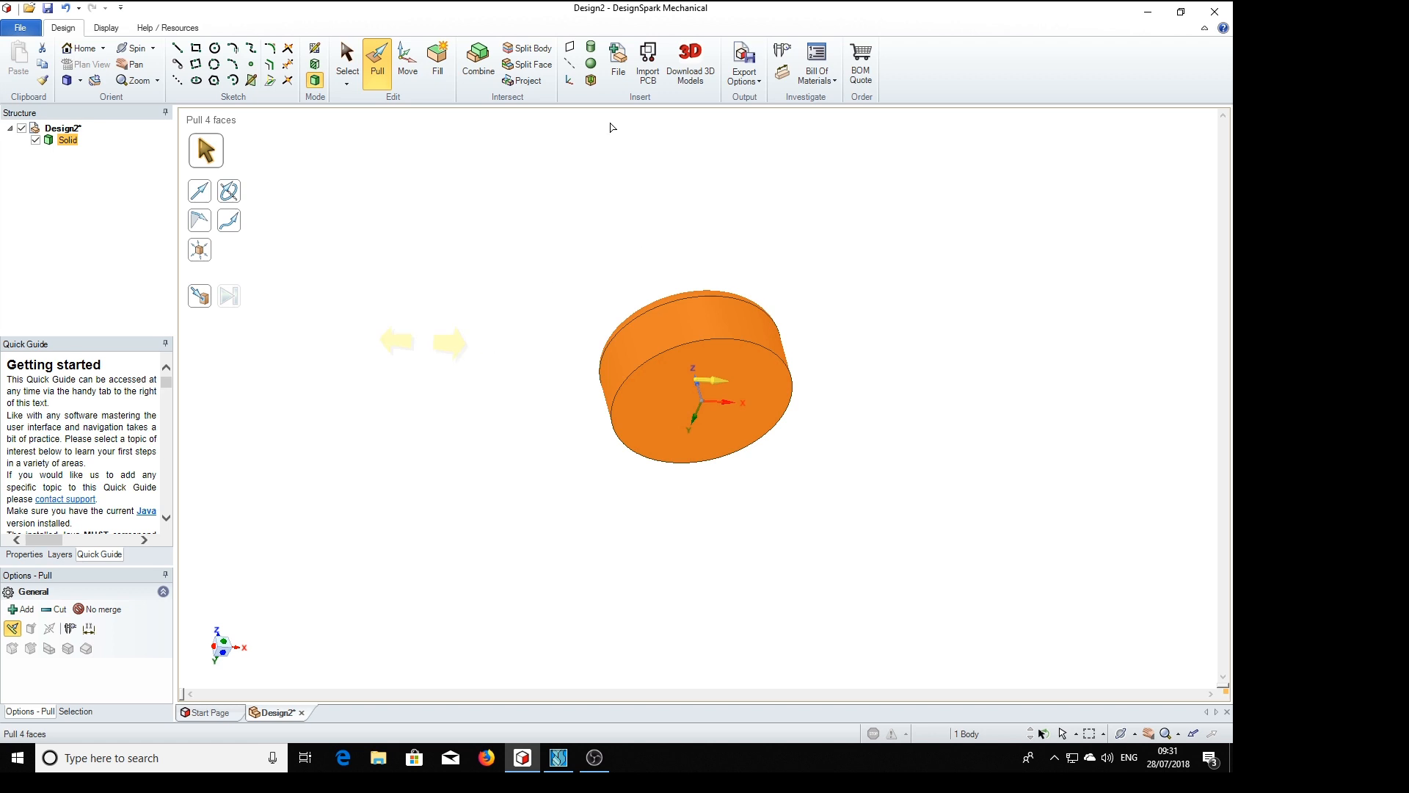
{"action": "mouse_move", "coordinate": [590, 80]}
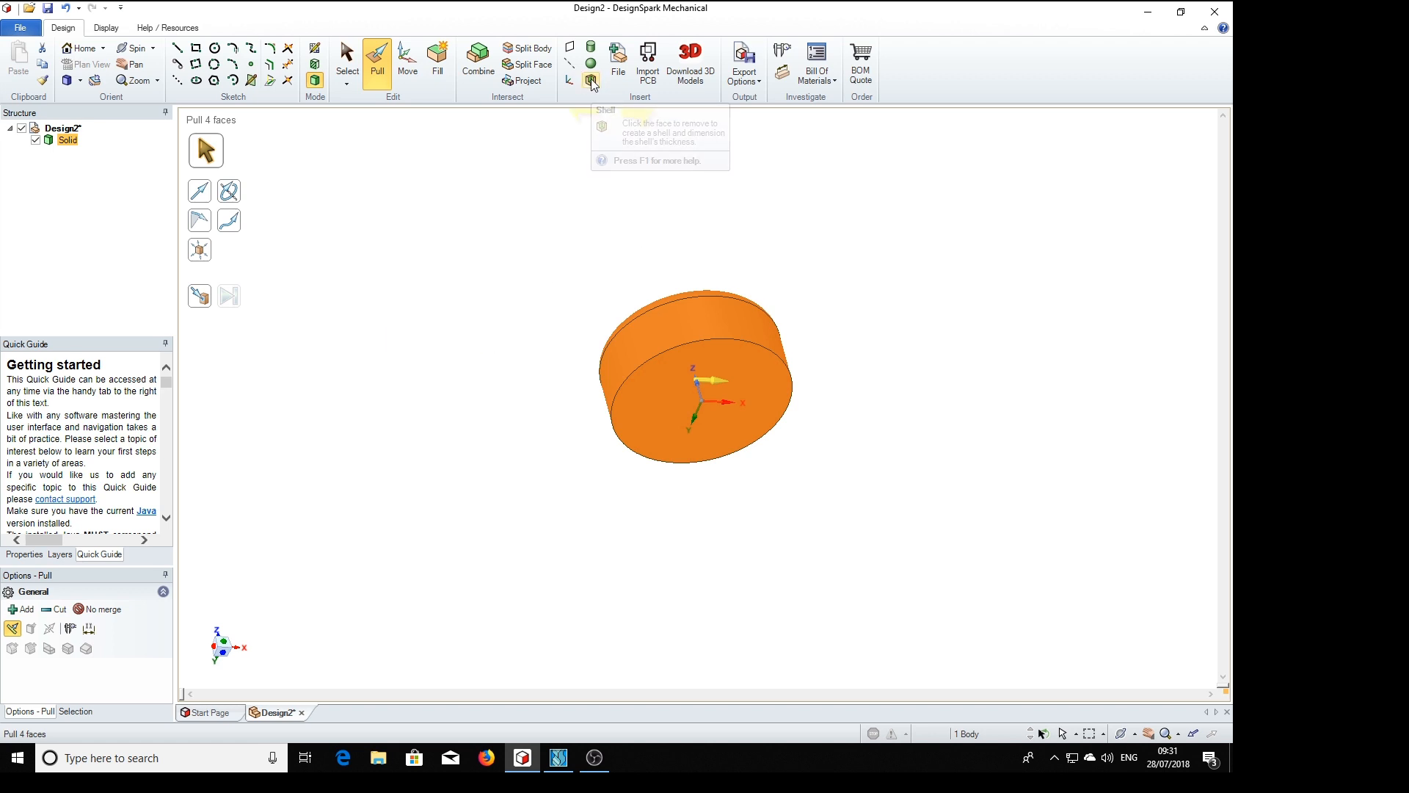
{"action": "mouse_move", "coordinate": [590, 81]}
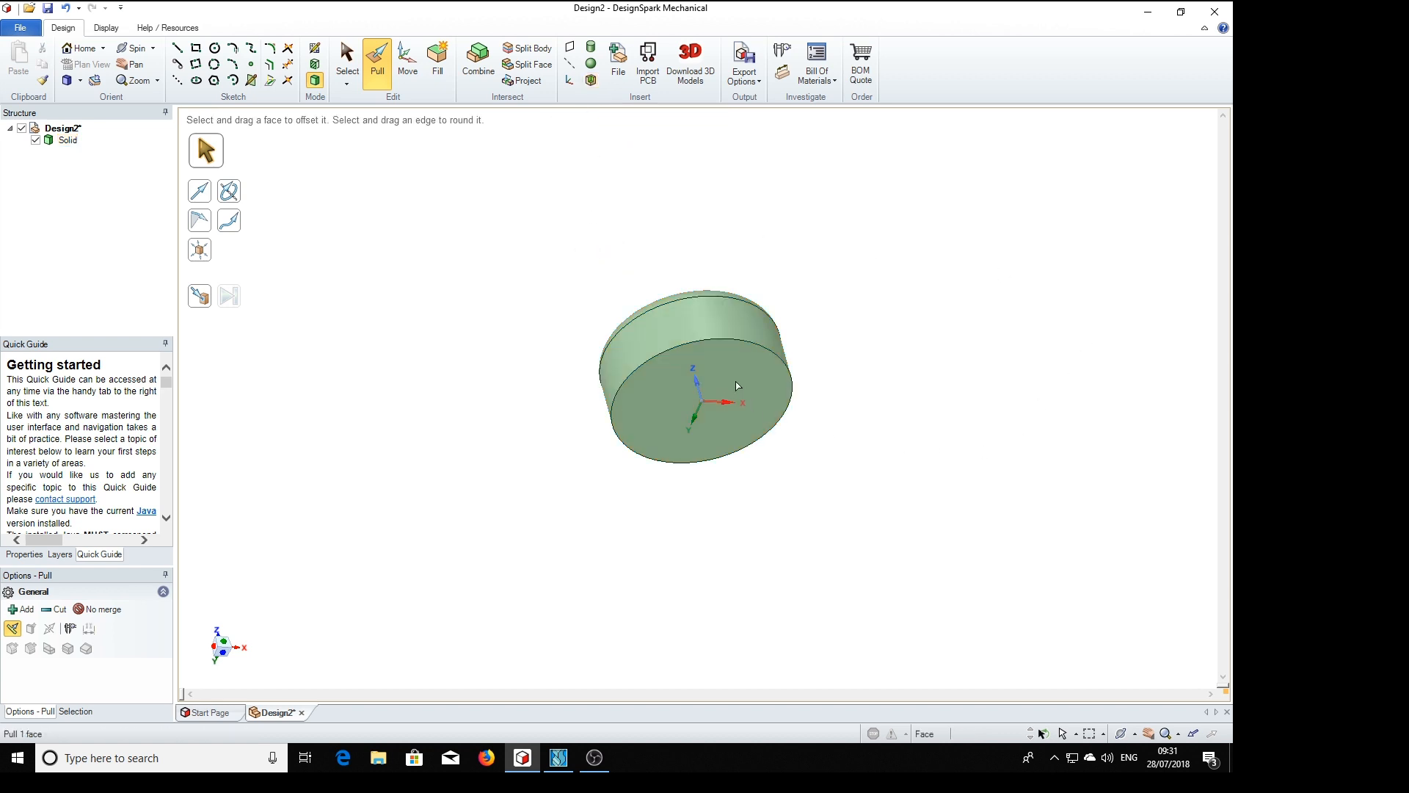
{"action": "left_click", "coordinate": [692, 405]}
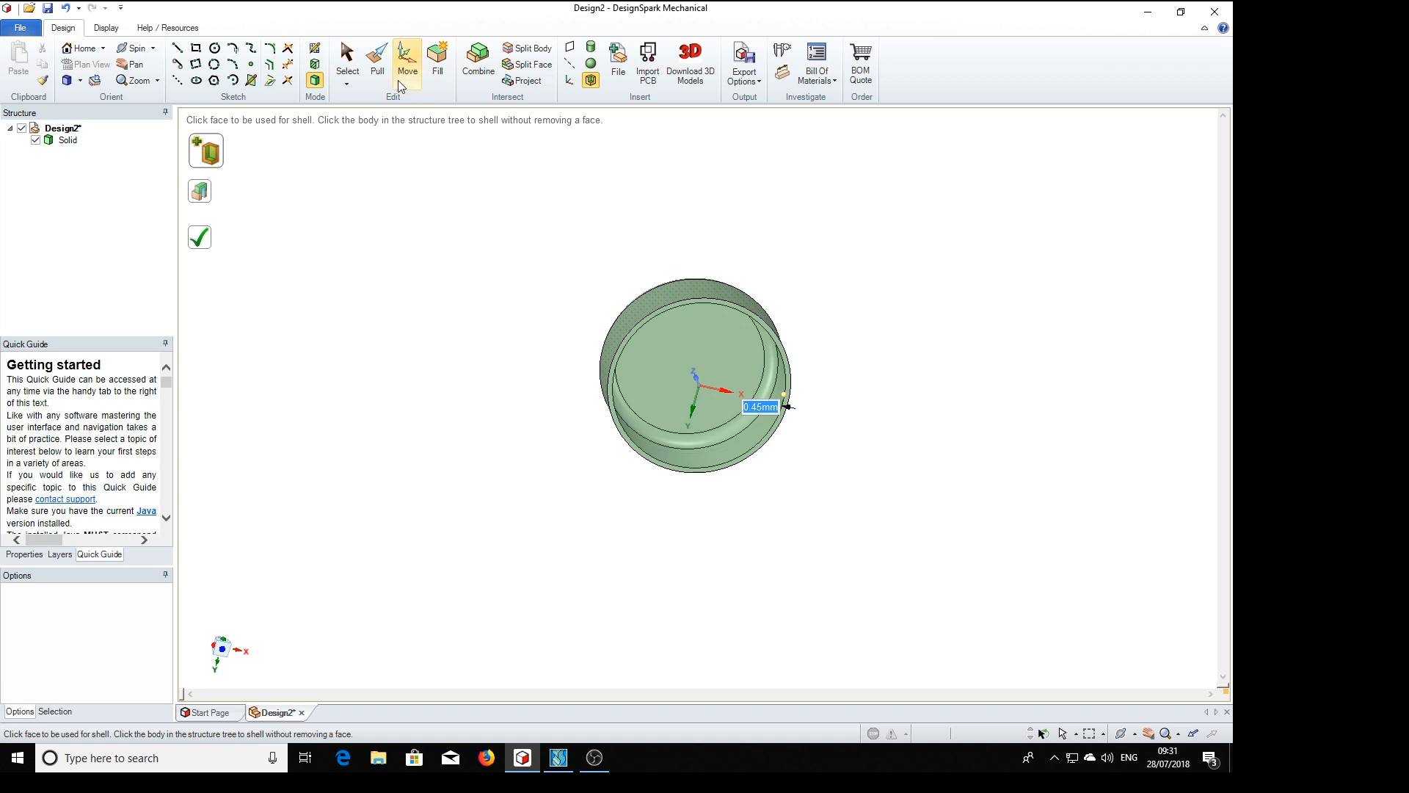
Finish the shell and view the open rim face head-on, ready for line sketching.
{"action": "left_click", "coordinate": [347, 60]}
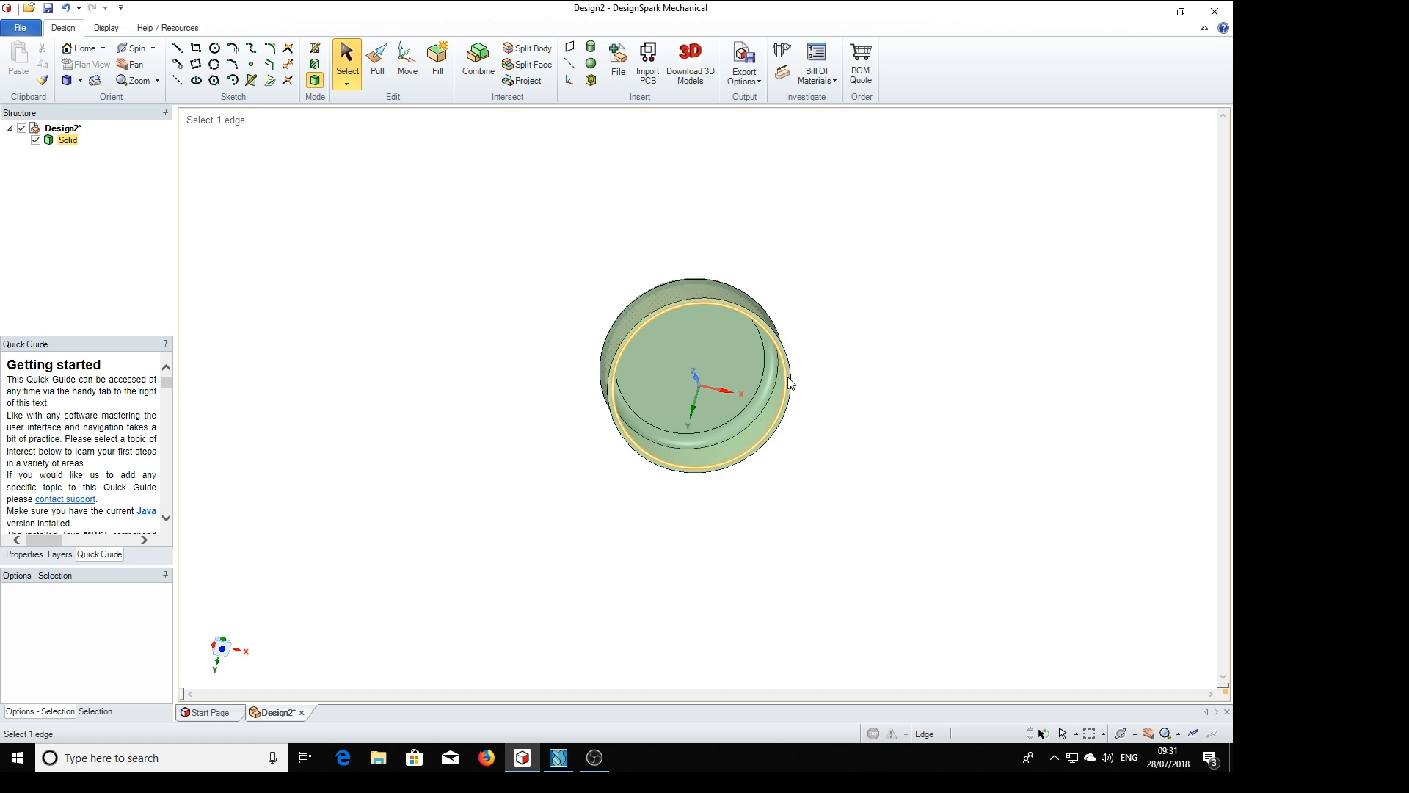
{"action": "left_click", "coordinate": [792, 379]}
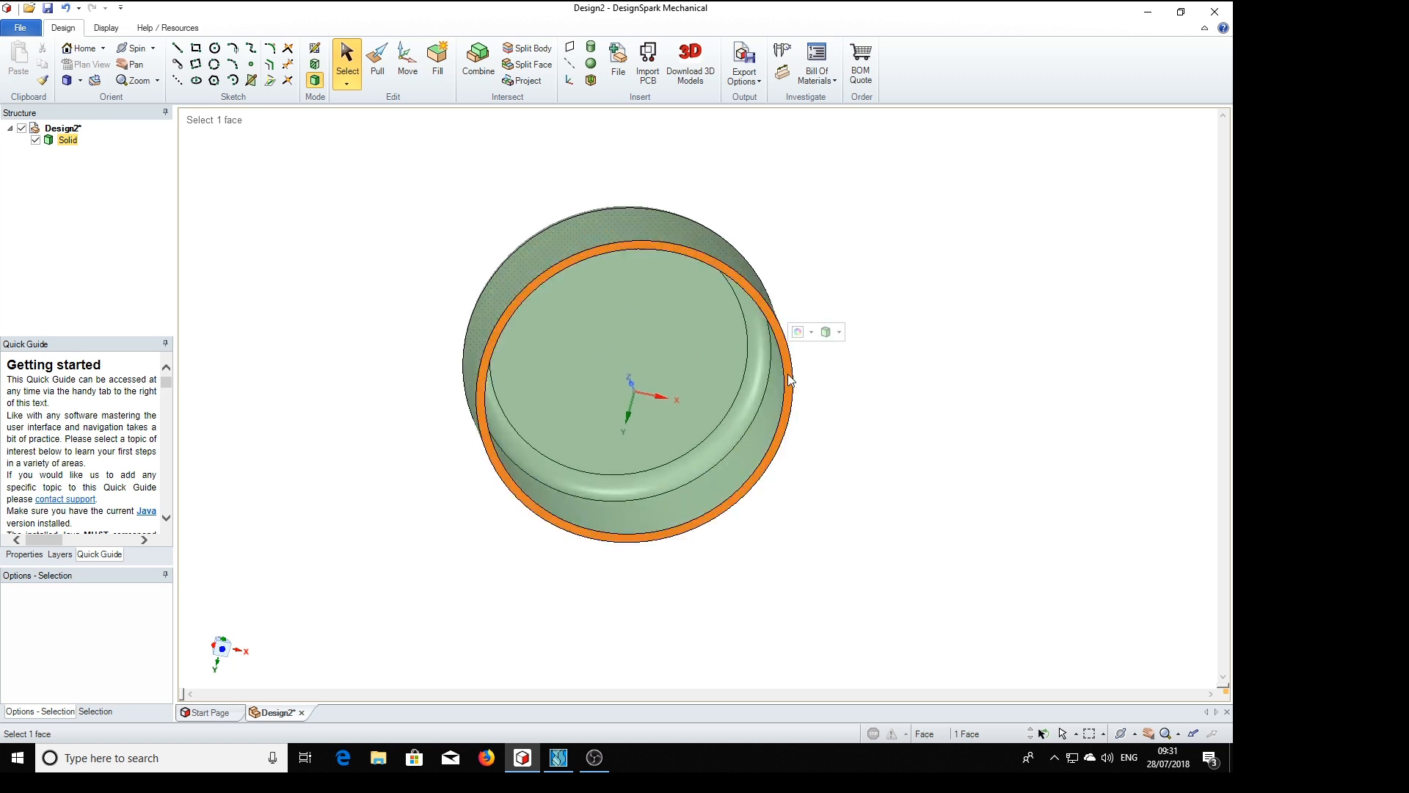
{"action": "left_click", "coordinate": [954, 460]}
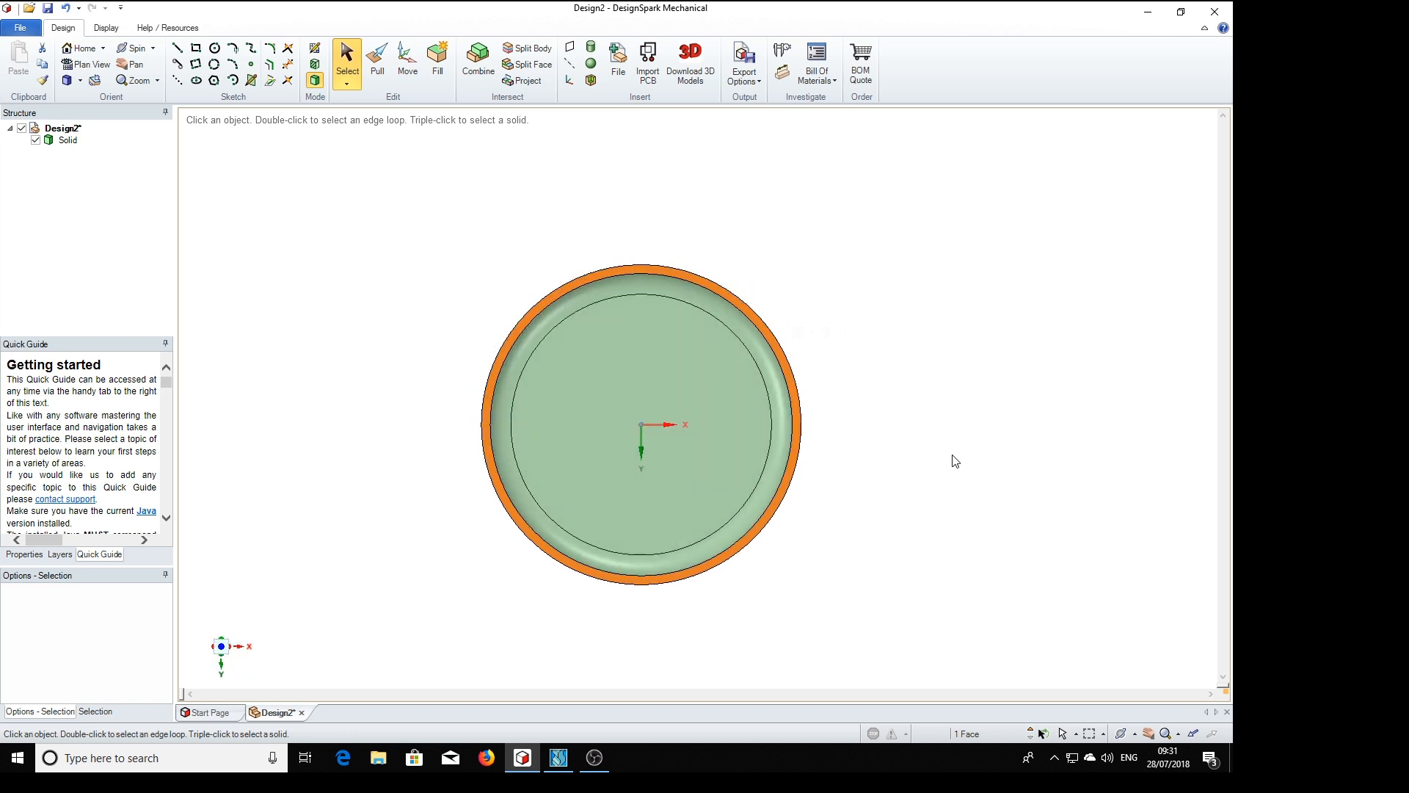
{"action": "mouse_move", "coordinate": [459, 151]}
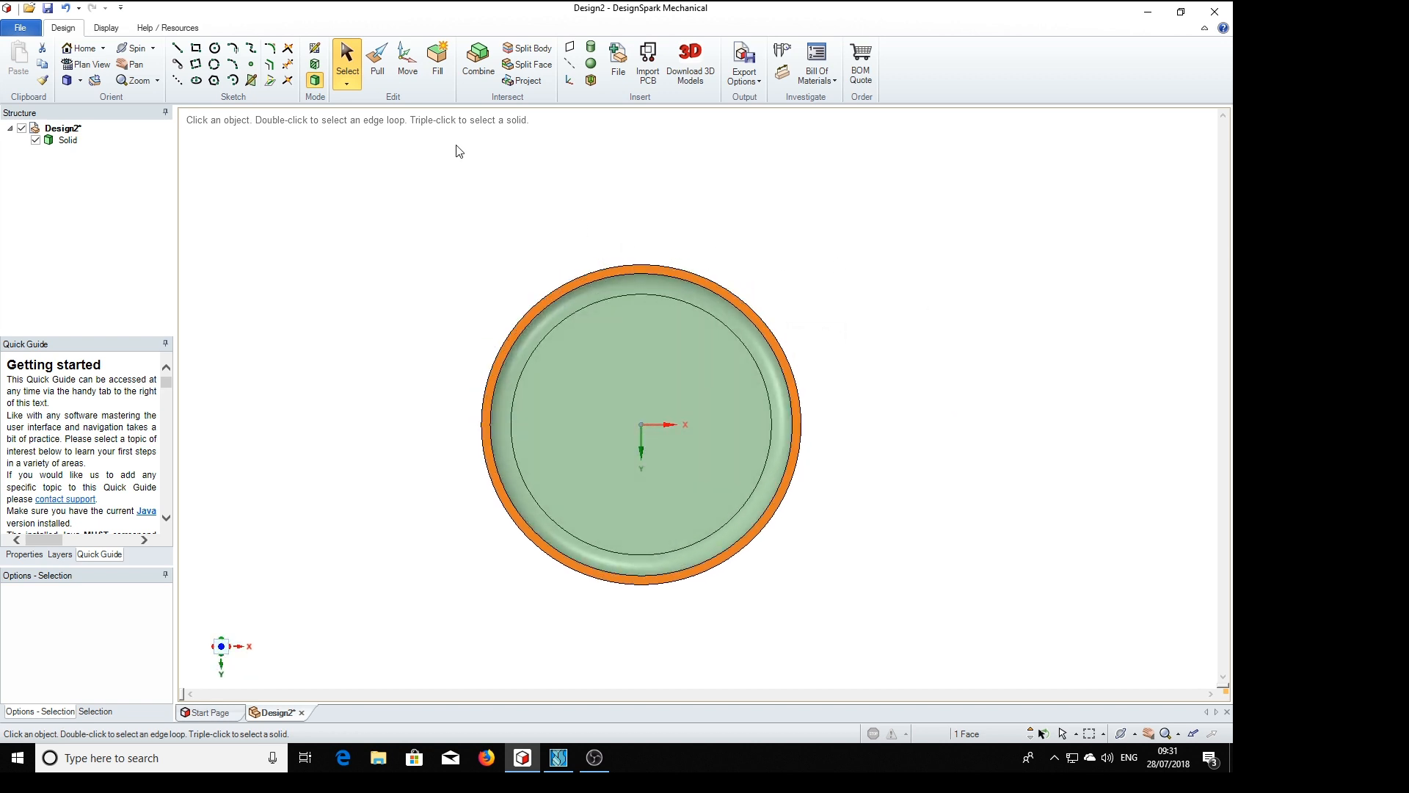
{"action": "mouse_move", "coordinate": [929, 416]}
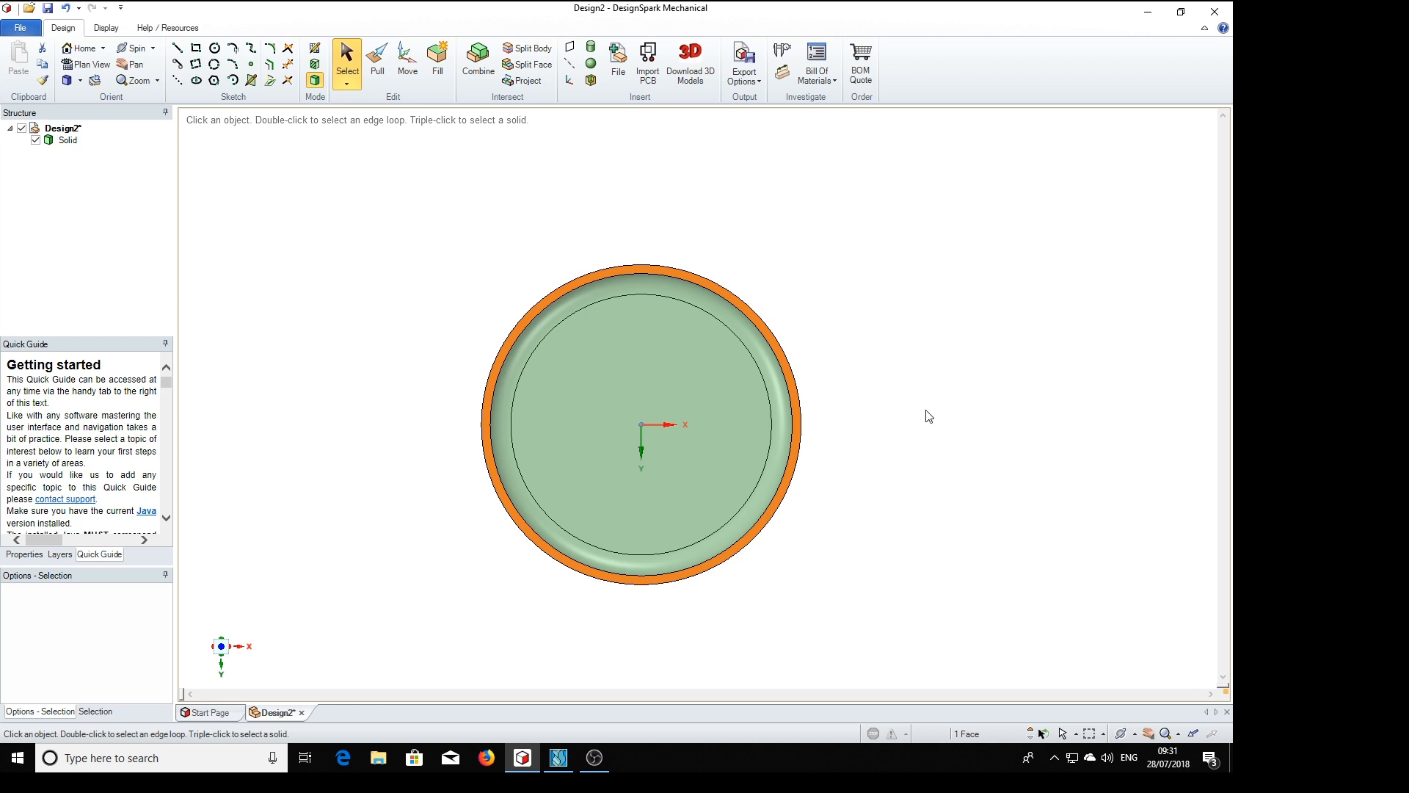
{"action": "mouse_move", "coordinate": [862, 254]}
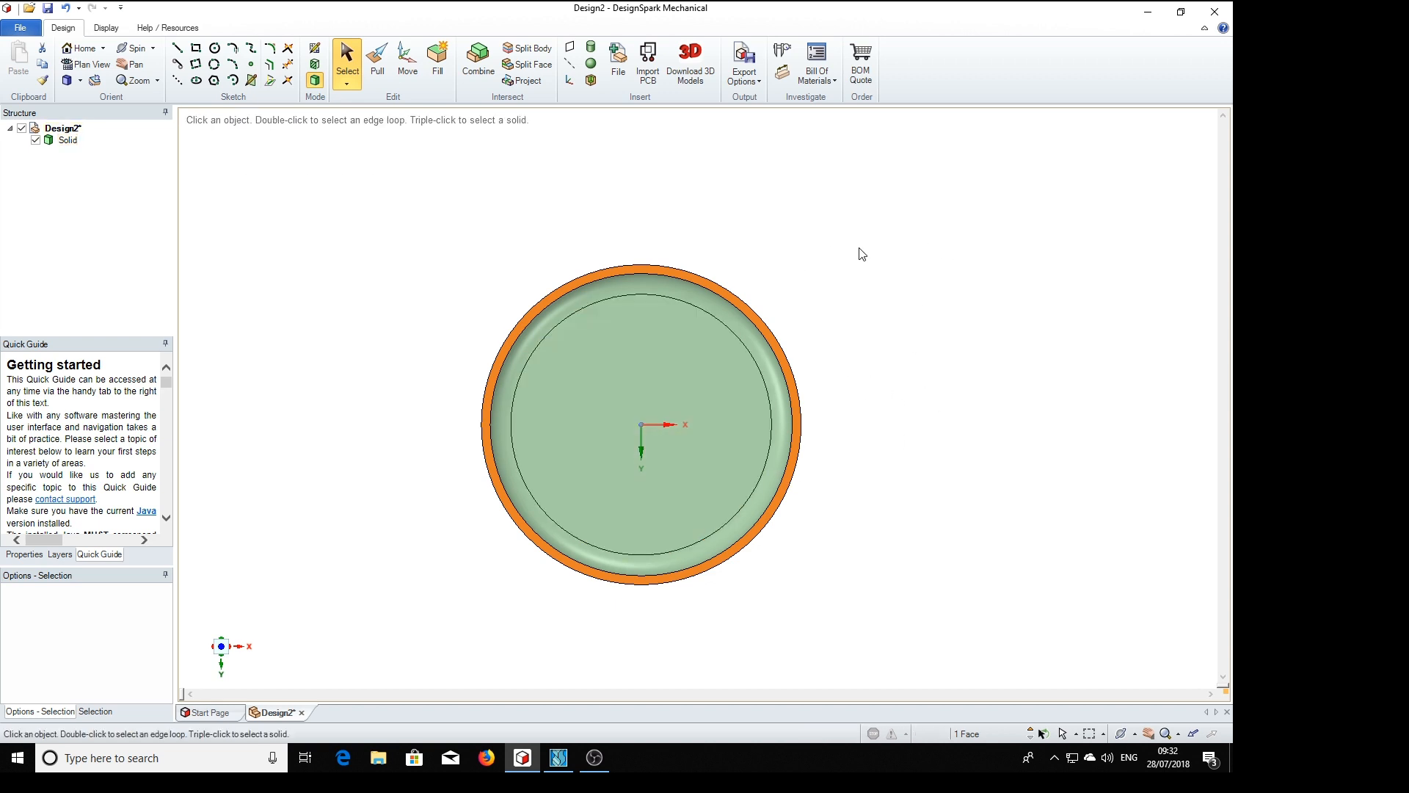
{"action": "mouse_move", "coordinate": [921, 271]}
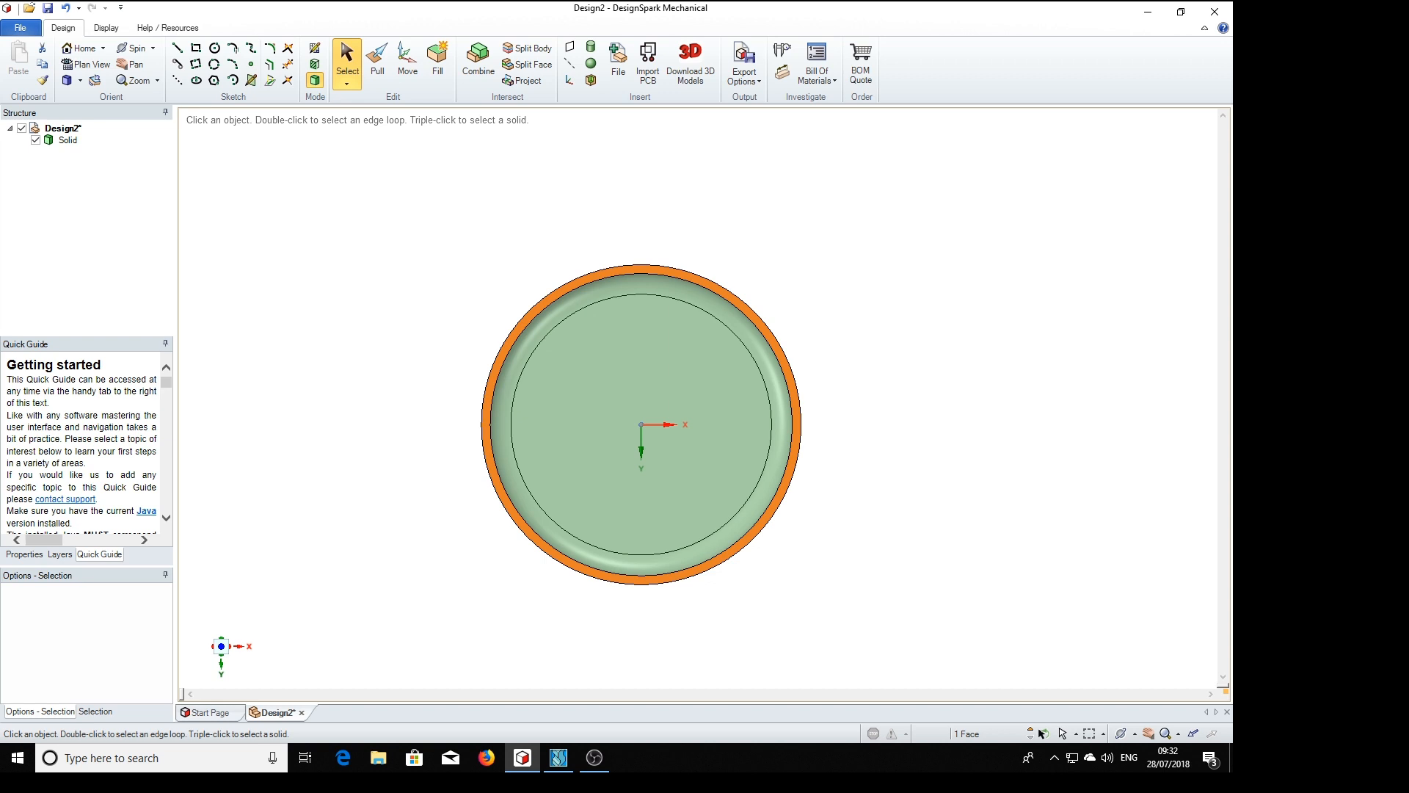
{"action": "mouse_move", "coordinate": [499, 194]}
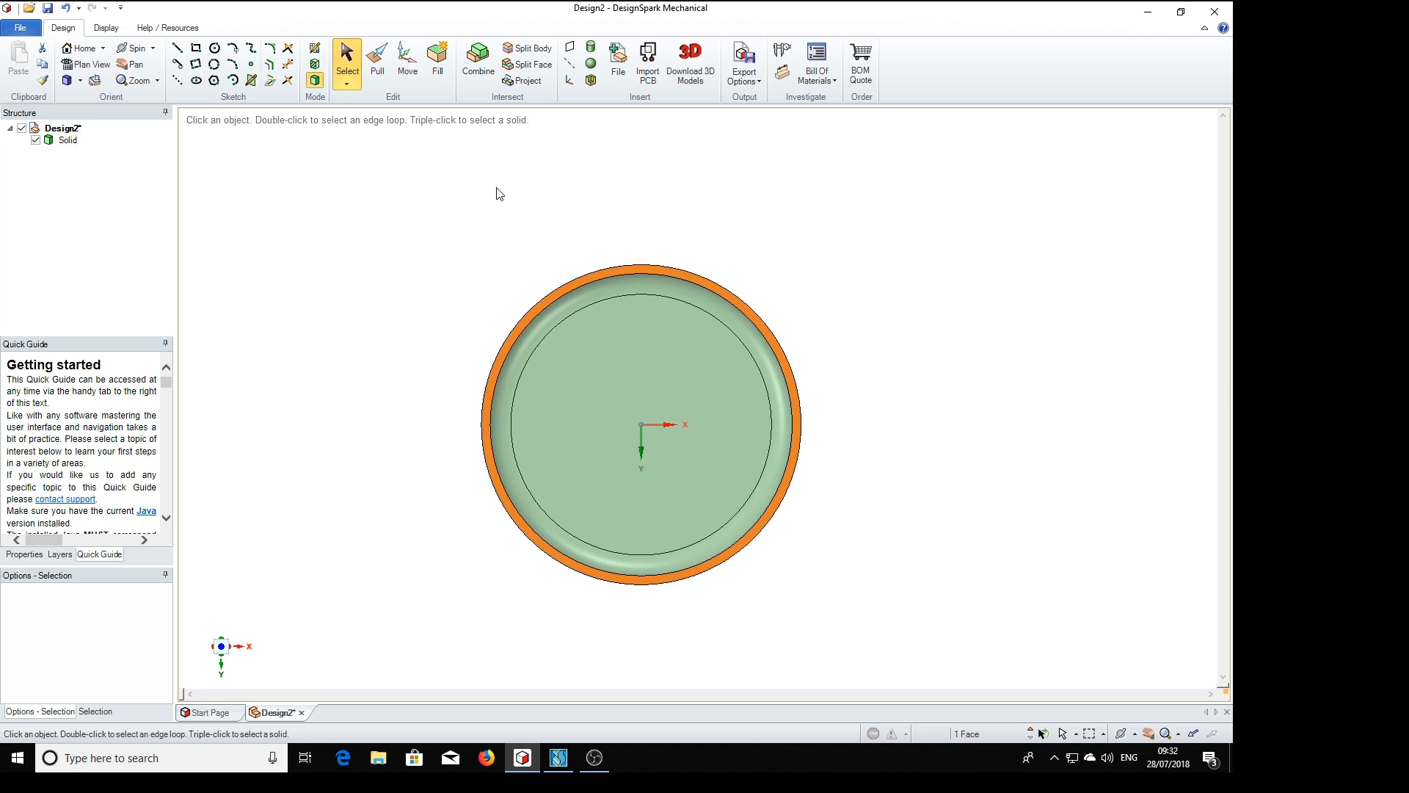
{"action": "left_click", "coordinate": [178, 47]}
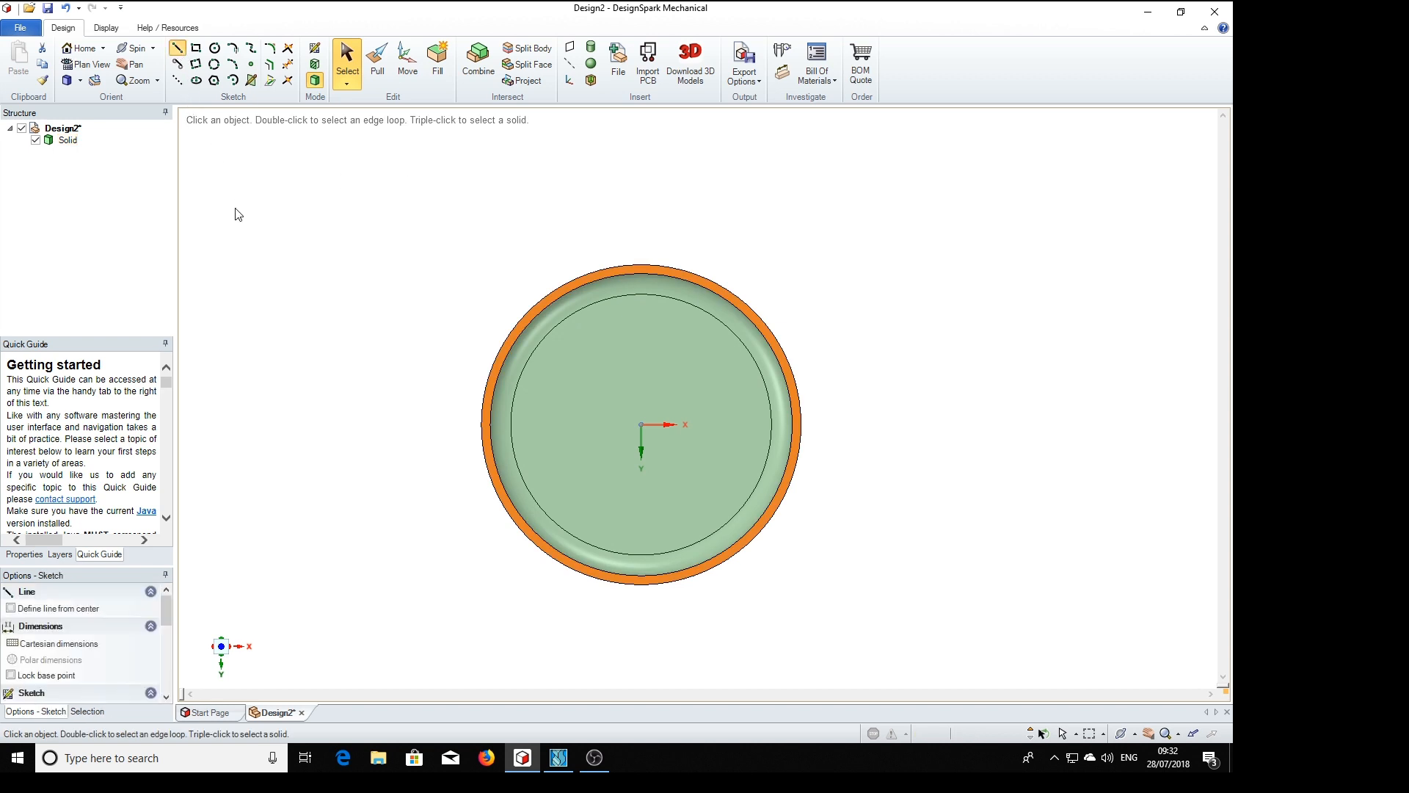
Sketch a 10 mm by 10 mm rectangle on the rim face starting 5 mm below centre.
{"action": "left_click", "coordinate": [195, 47]}
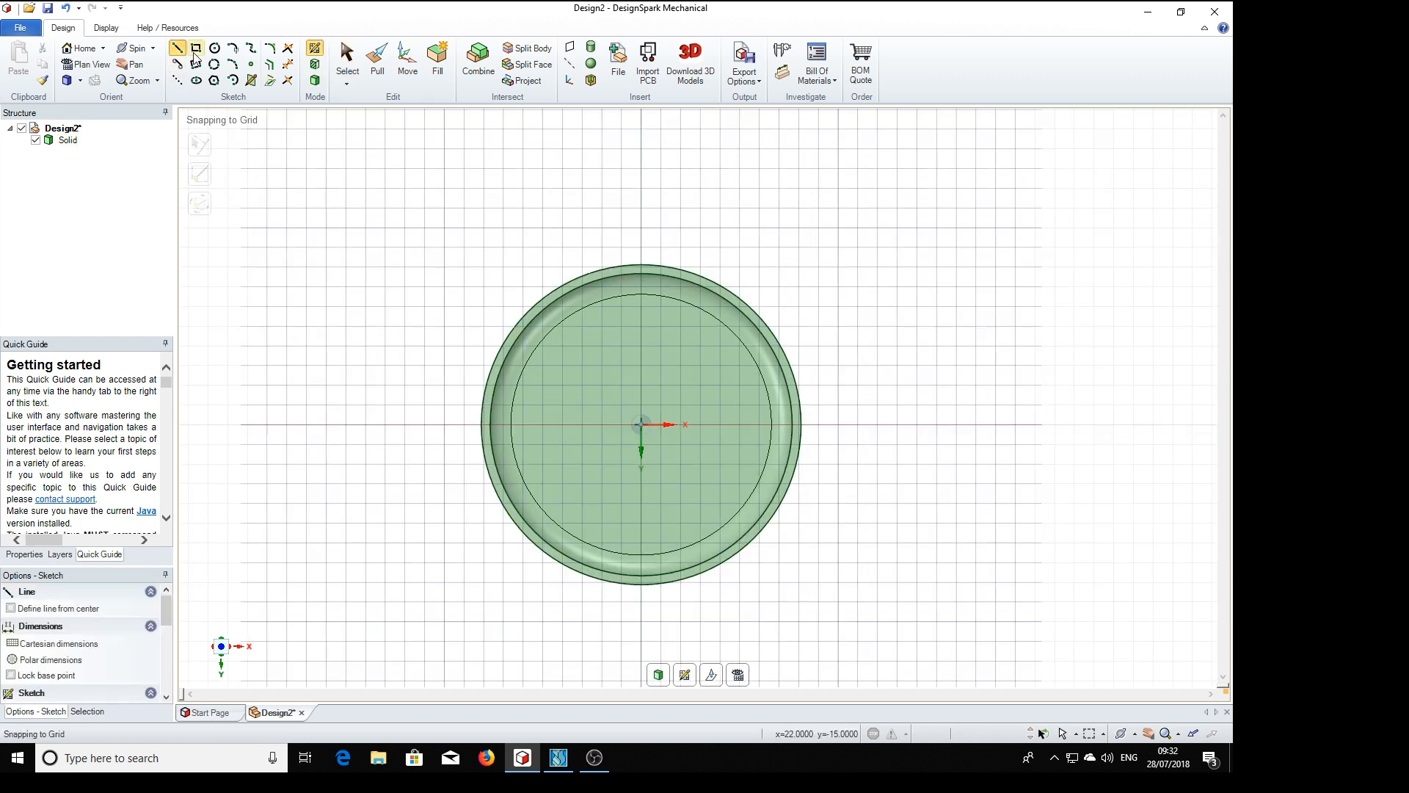
{"action": "left_click", "coordinate": [195, 47]}
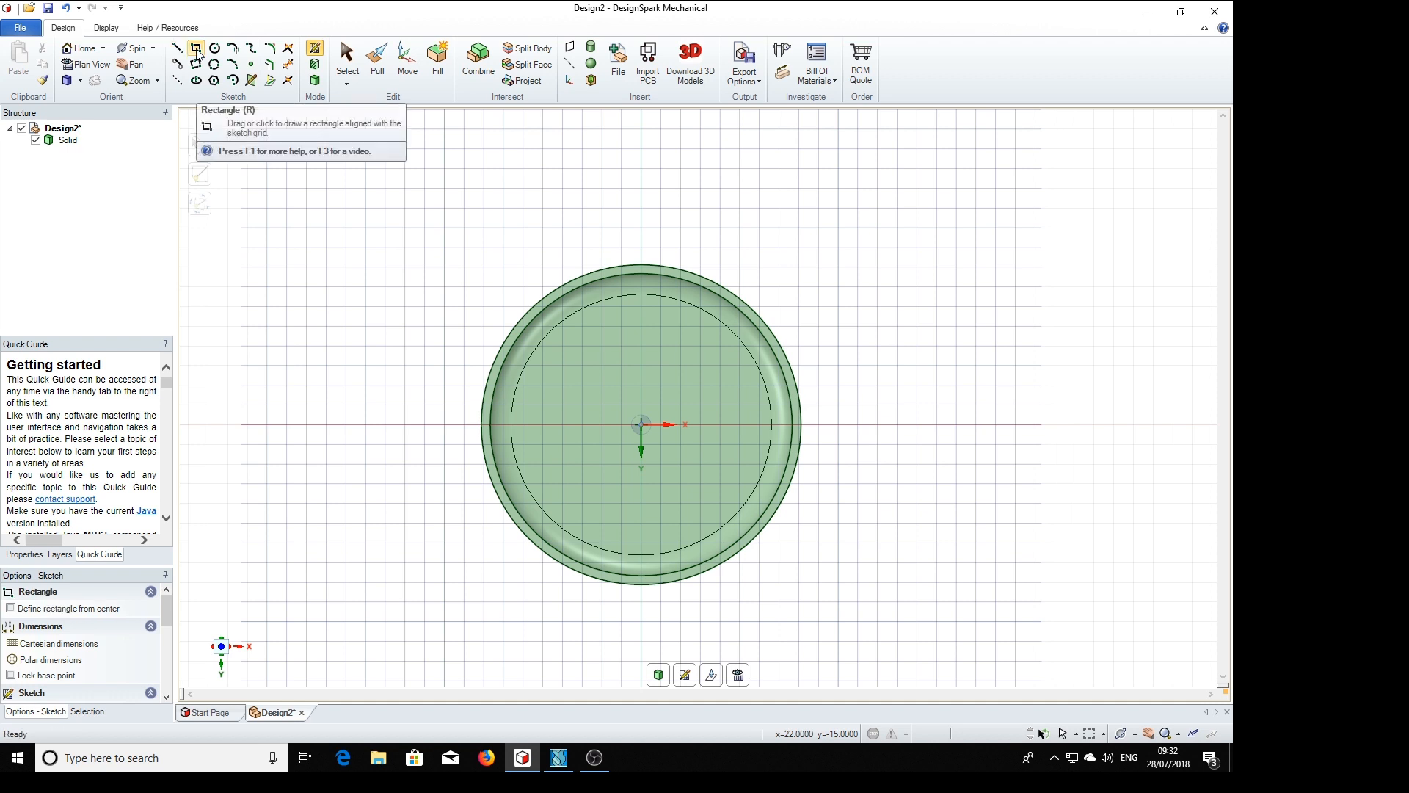
{"action": "mouse_move", "coordinate": [661, 411]}
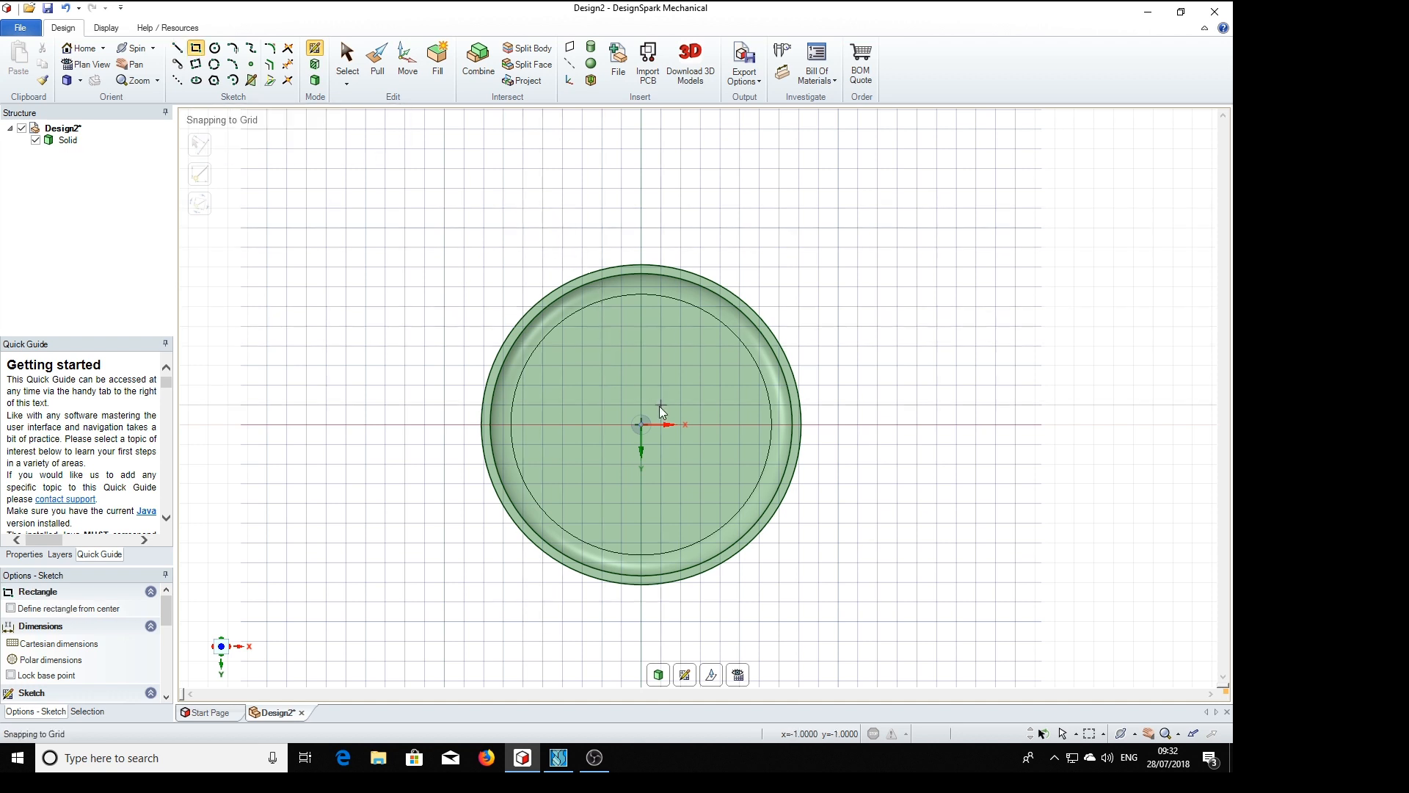
{"action": "mouse_move", "coordinate": [643, 430]}
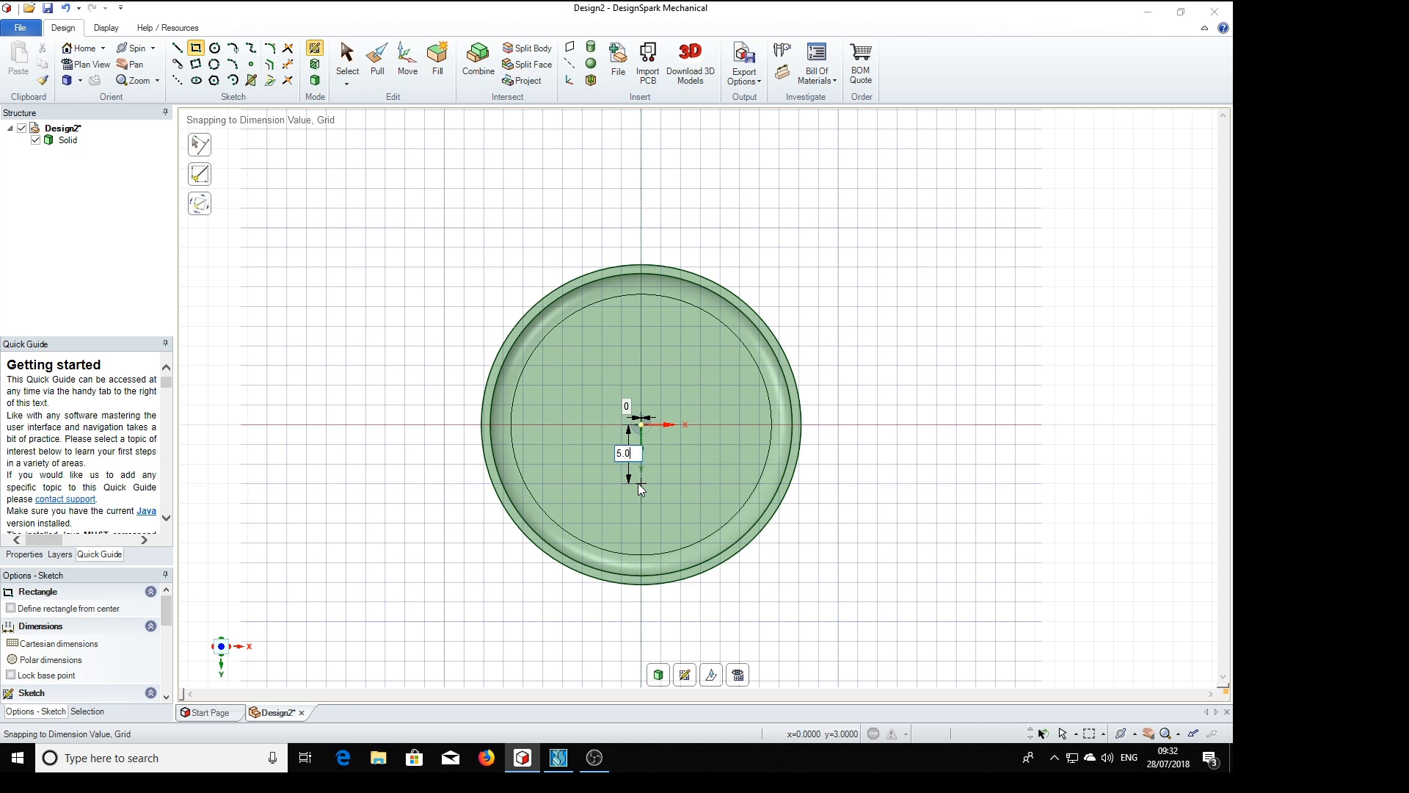
{"action": "type", "text": "10.01mm"}
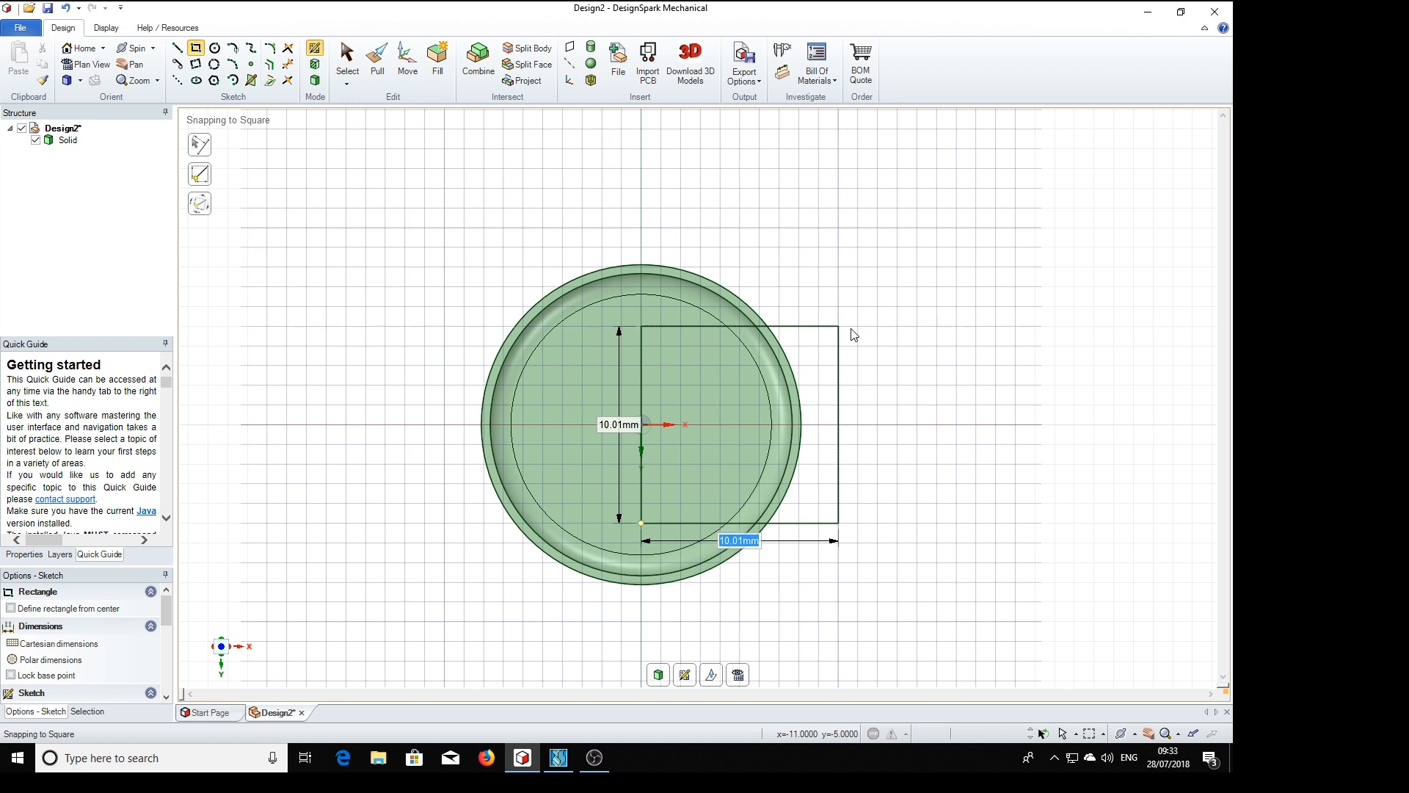
{"action": "mouse_move", "coordinate": [839, 325]}
{"action": "type", "text": "10"}
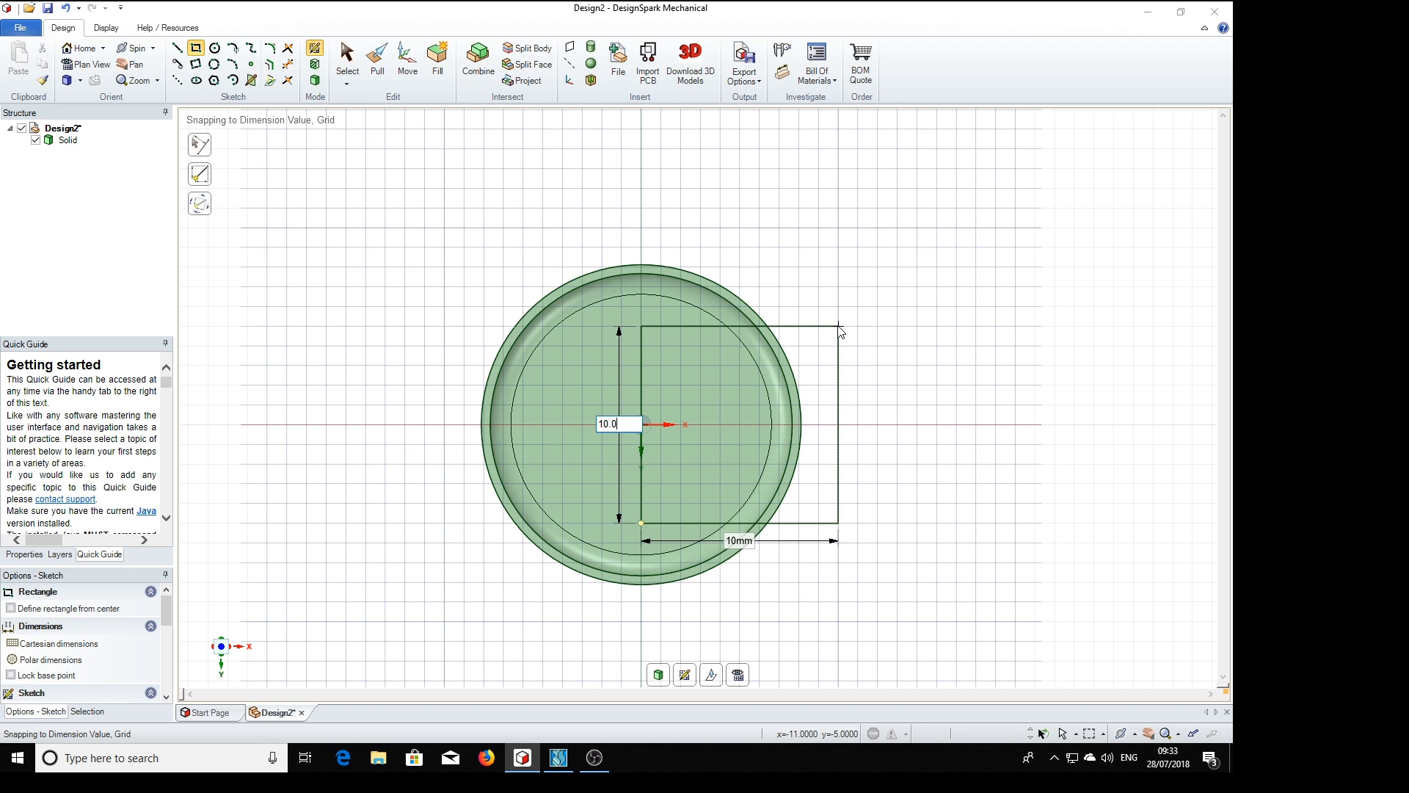
{"action": "type", "text": "2mm"}
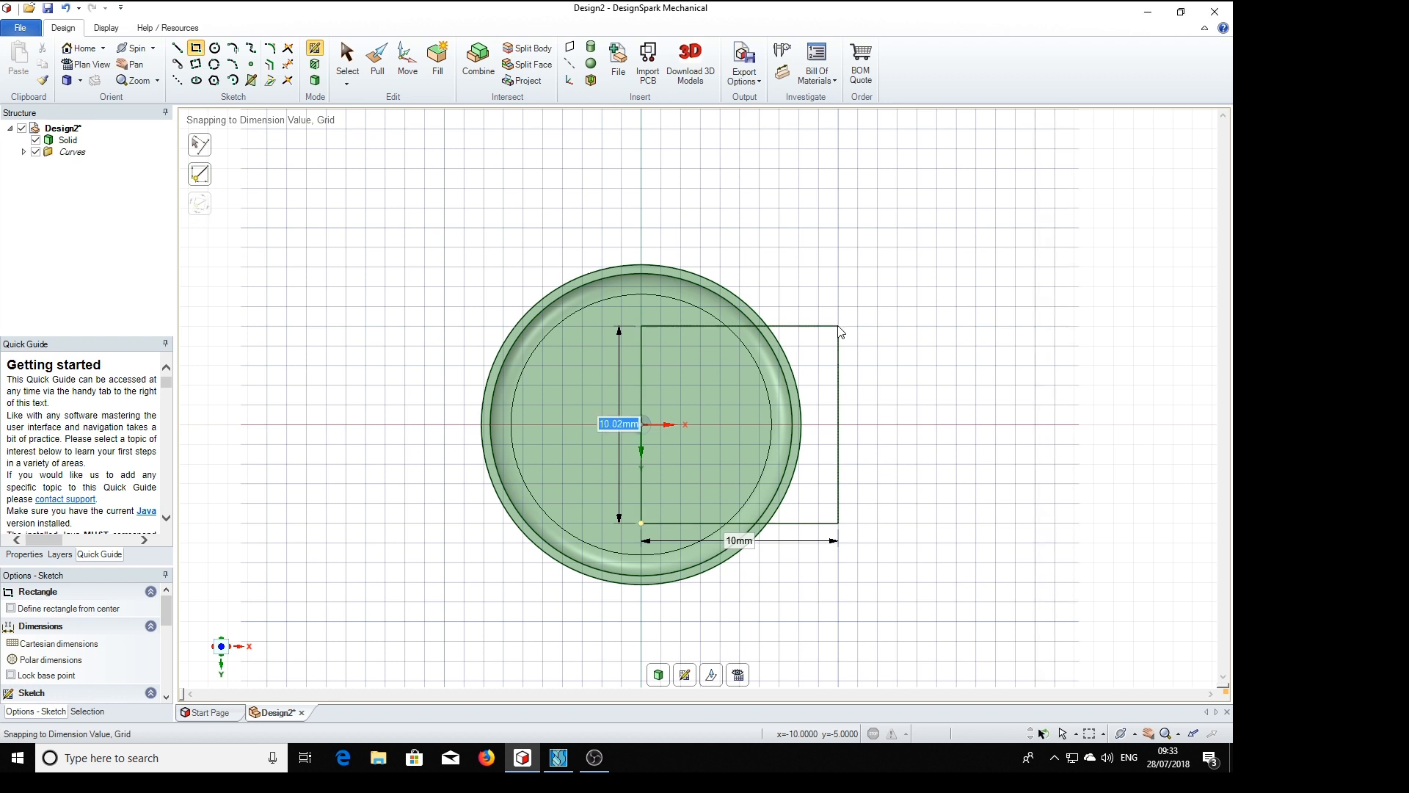
{"action": "mouse_move", "coordinate": [972, 312]}
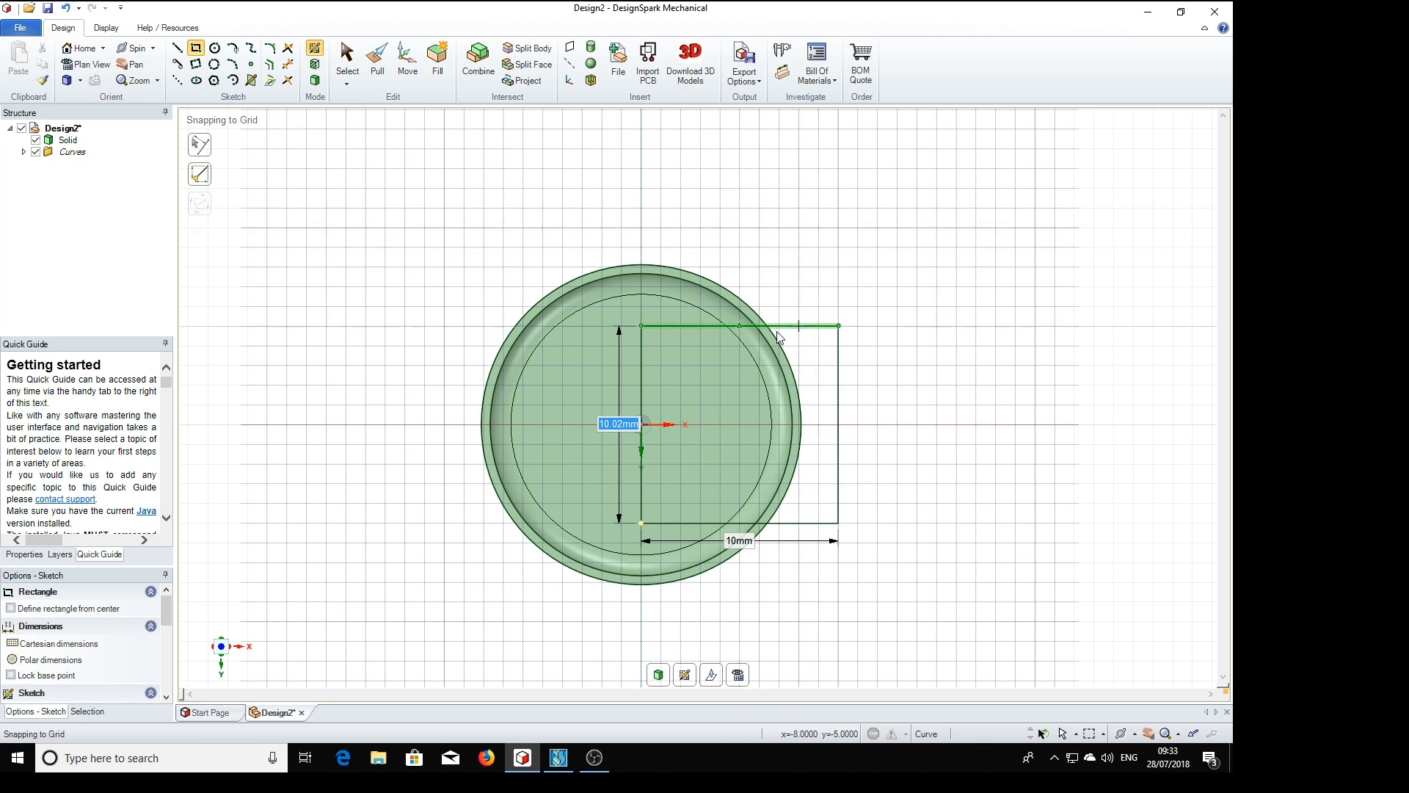
{"action": "mouse_move", "coordinate": [763, 326]}
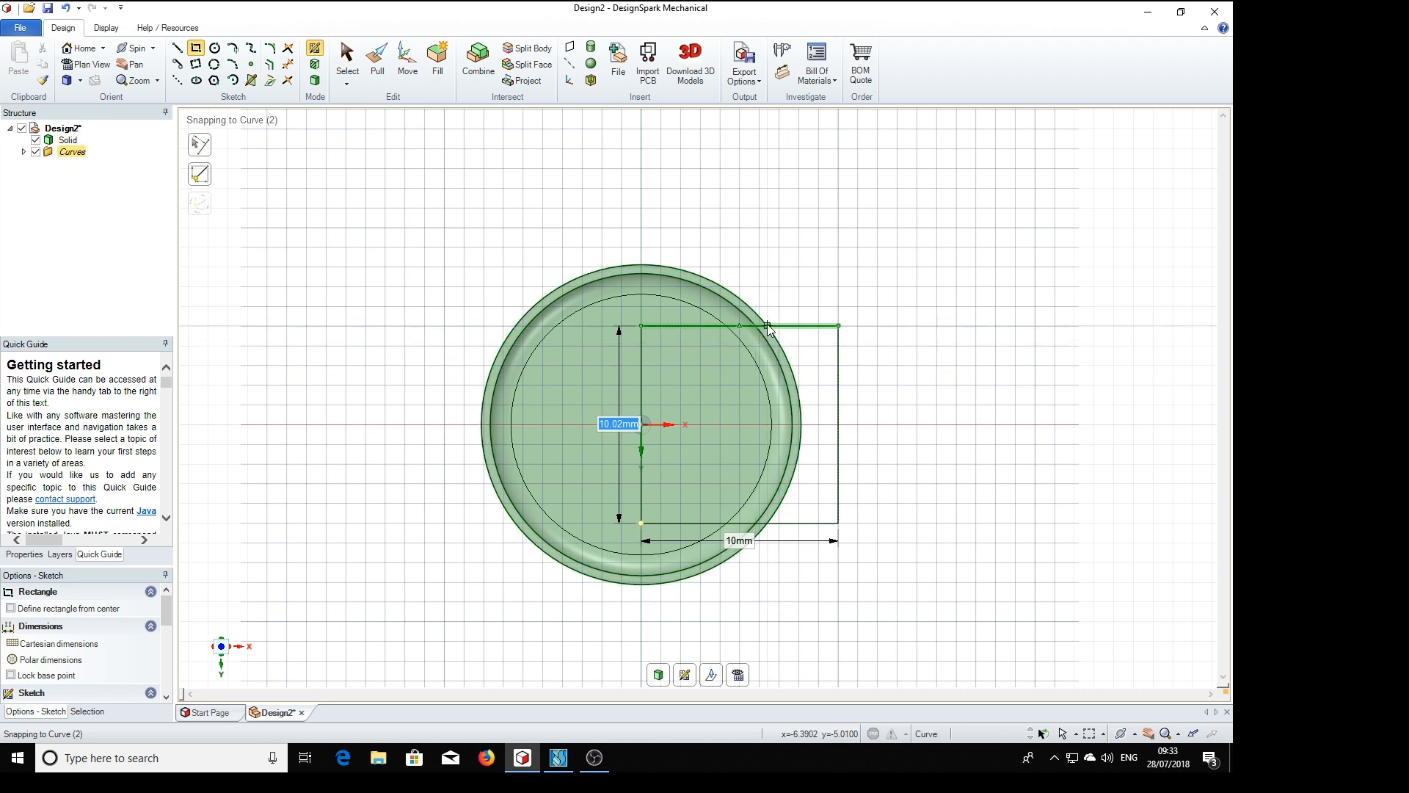
{"action": "mouse_move", "coordinate": [766, 334]}
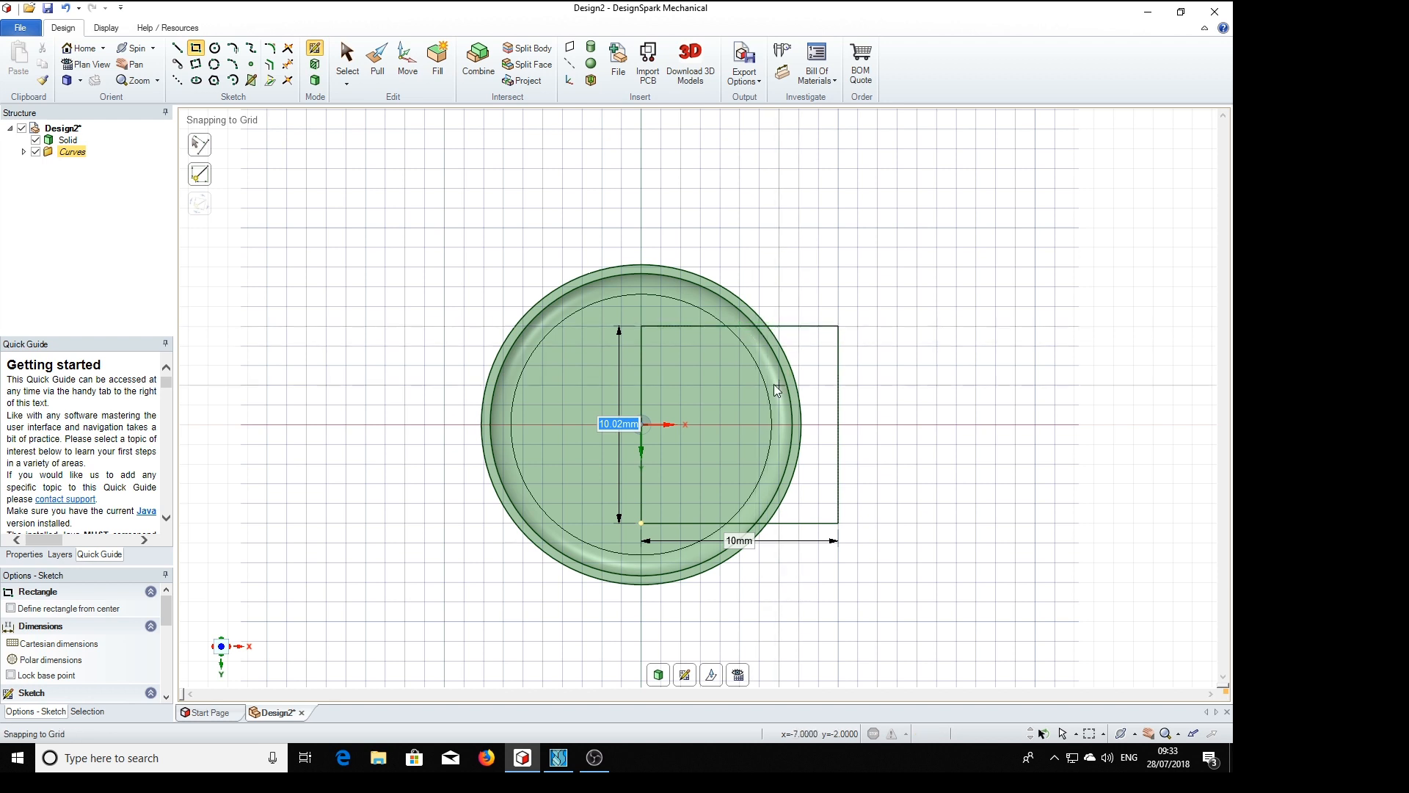
{"action": "mouse_move", "coordinate": [333, 157]}
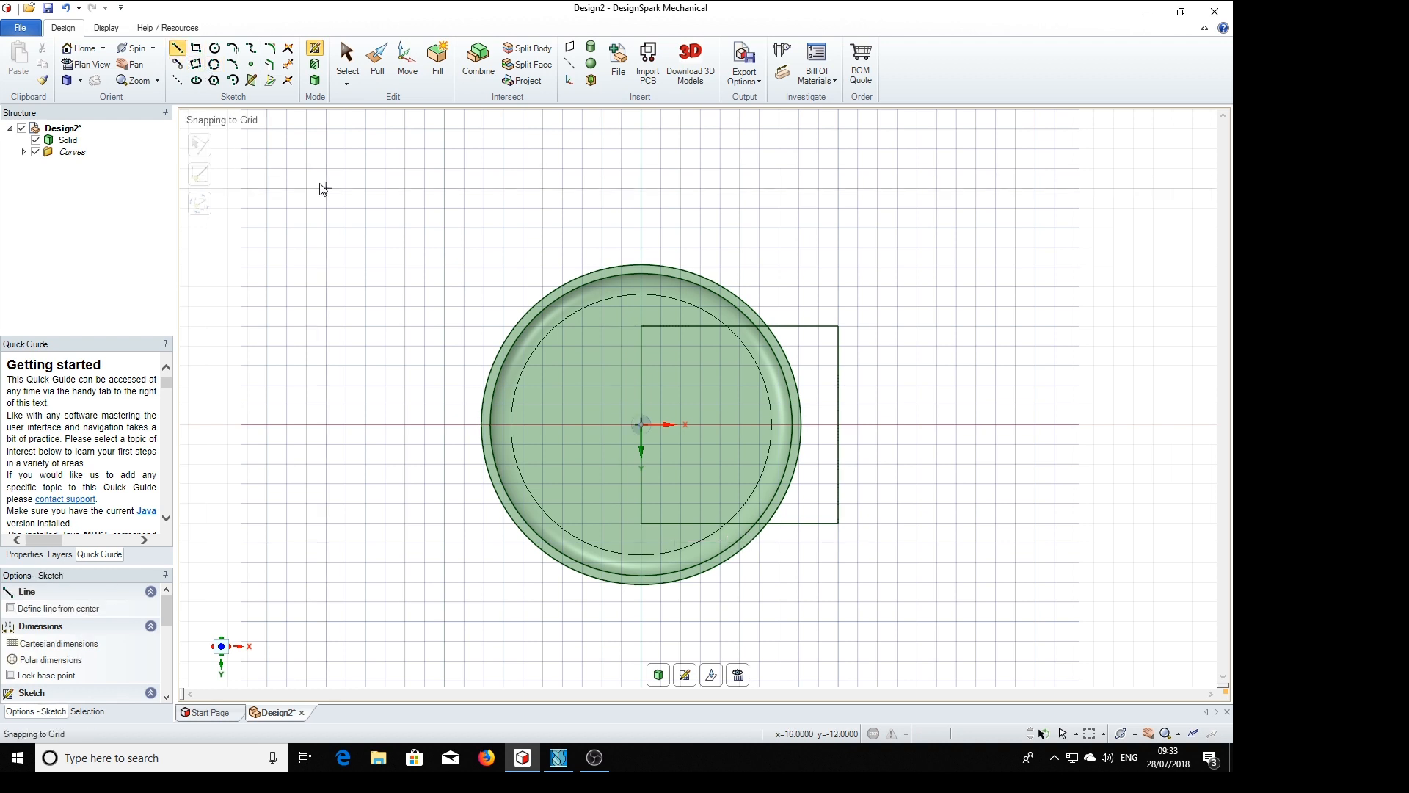
{"action": "mouse_move", "coordinate": [645, 427]}
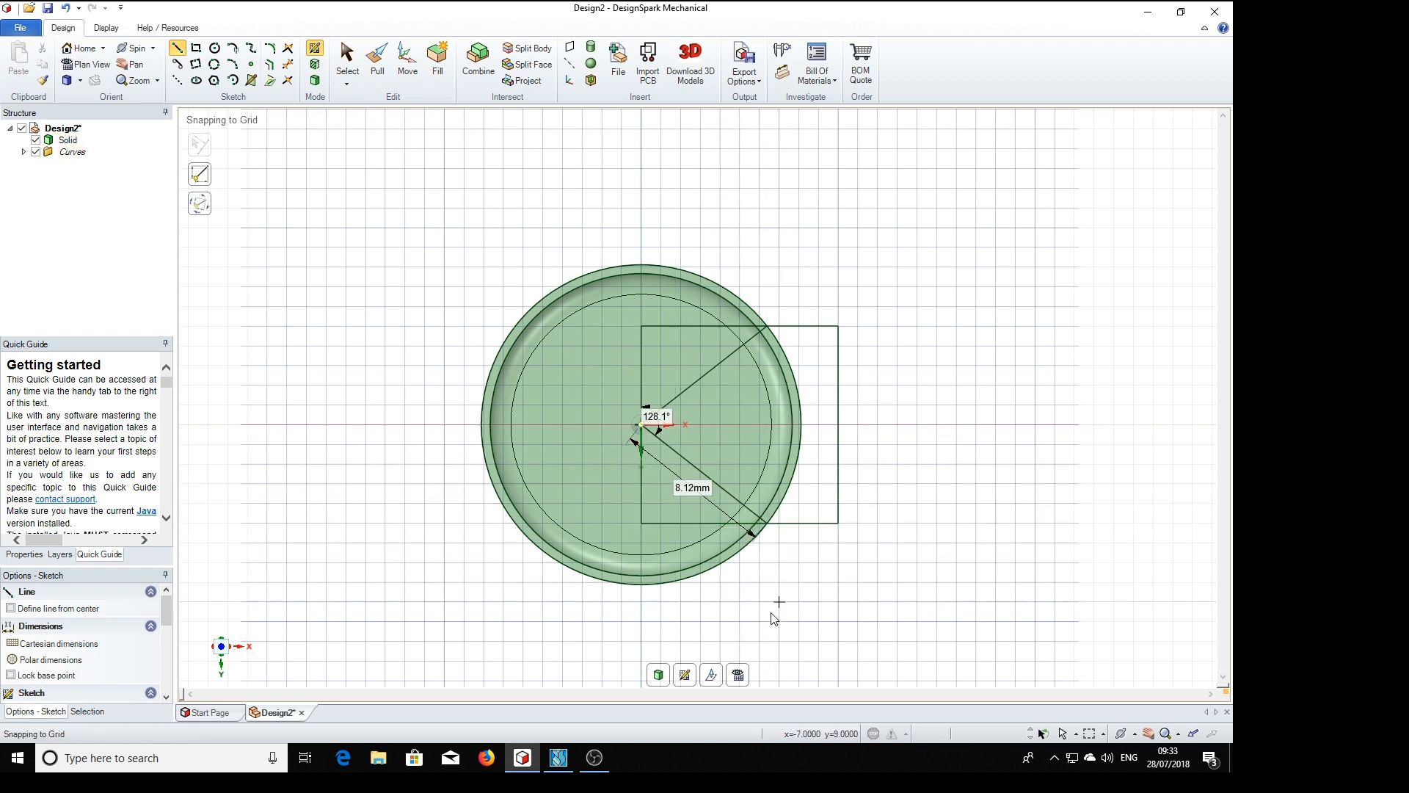
{"action": "mouse_move", "coordinate": [825, 562]}
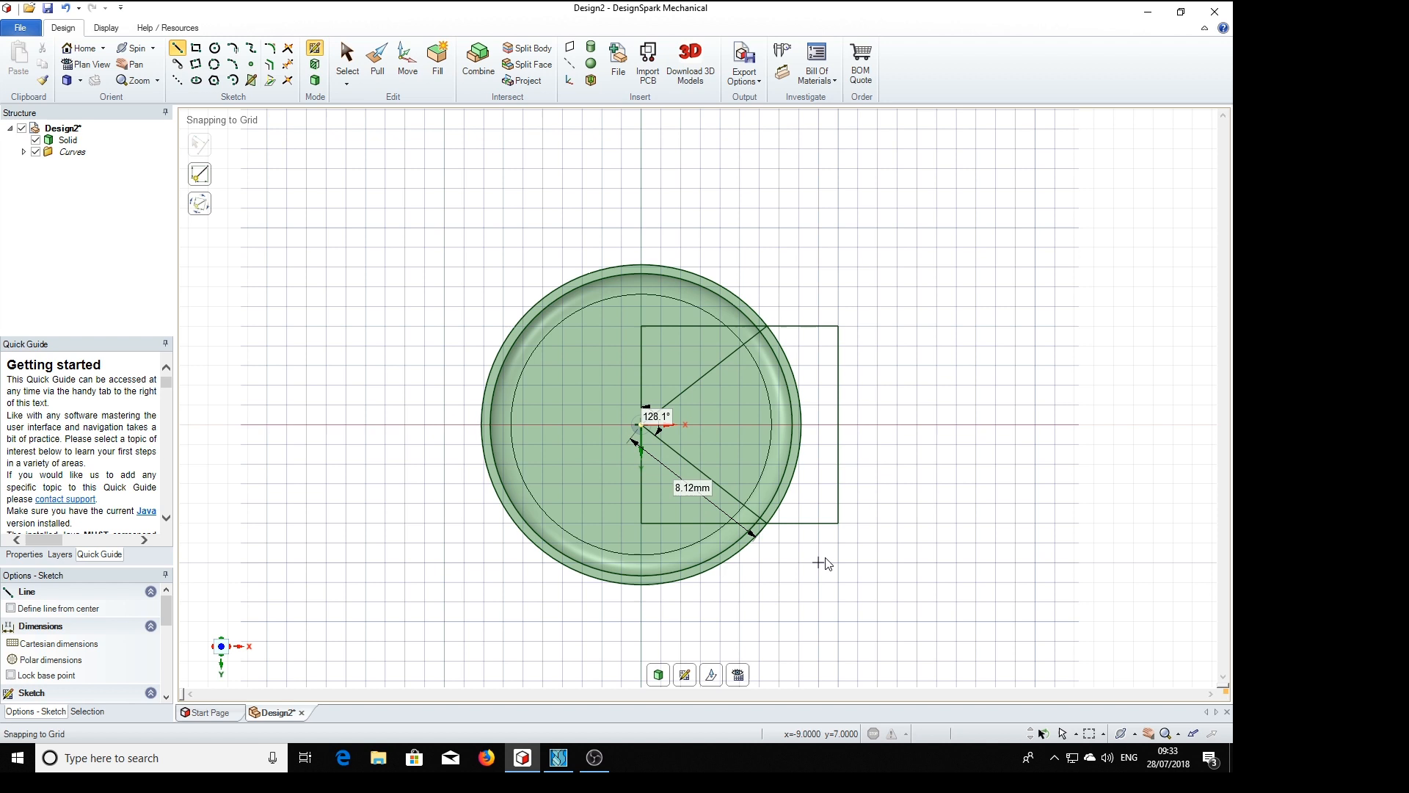
{"action": "mouse_move", "coordinate": [857, 266]}
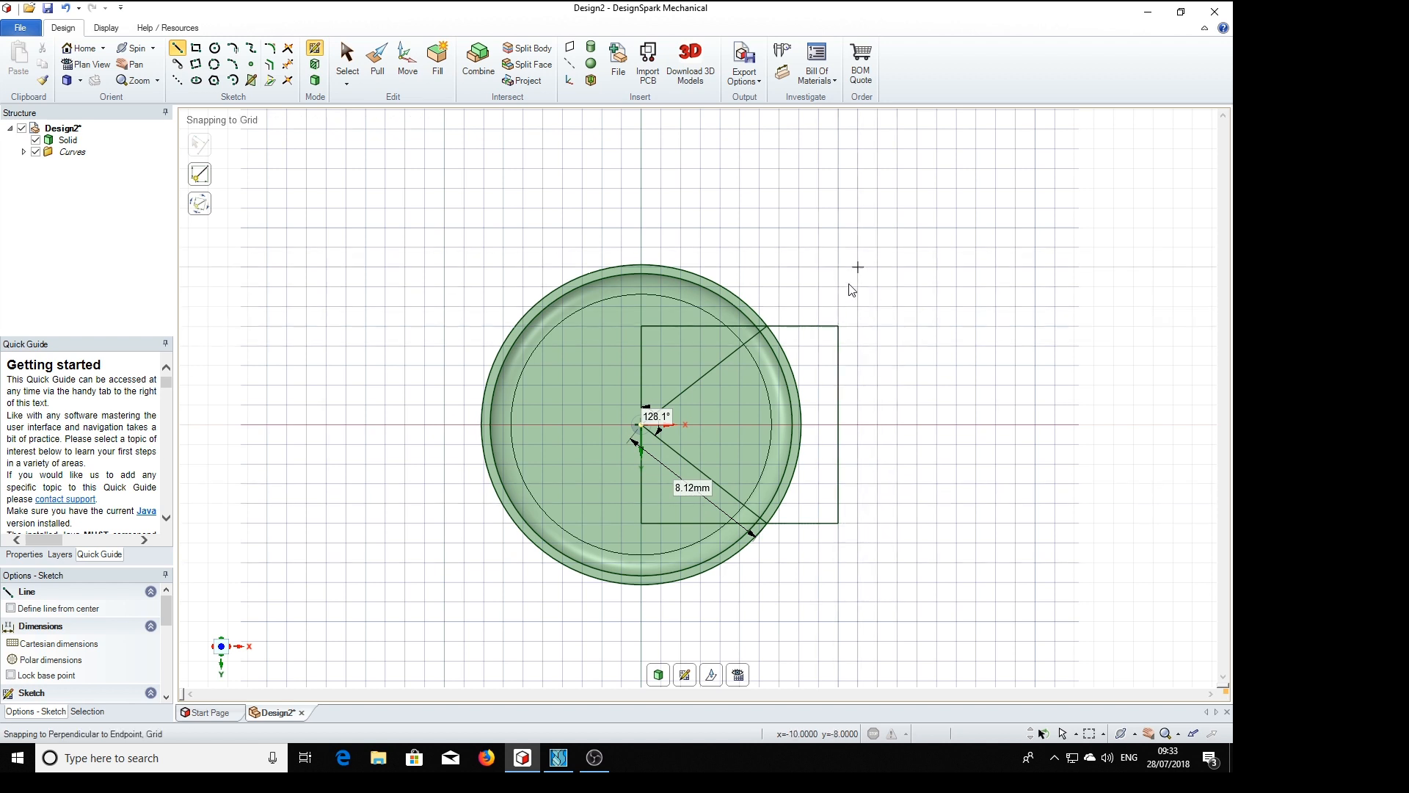
{"action": "mouse_move", "coordinate": [669, 338]}
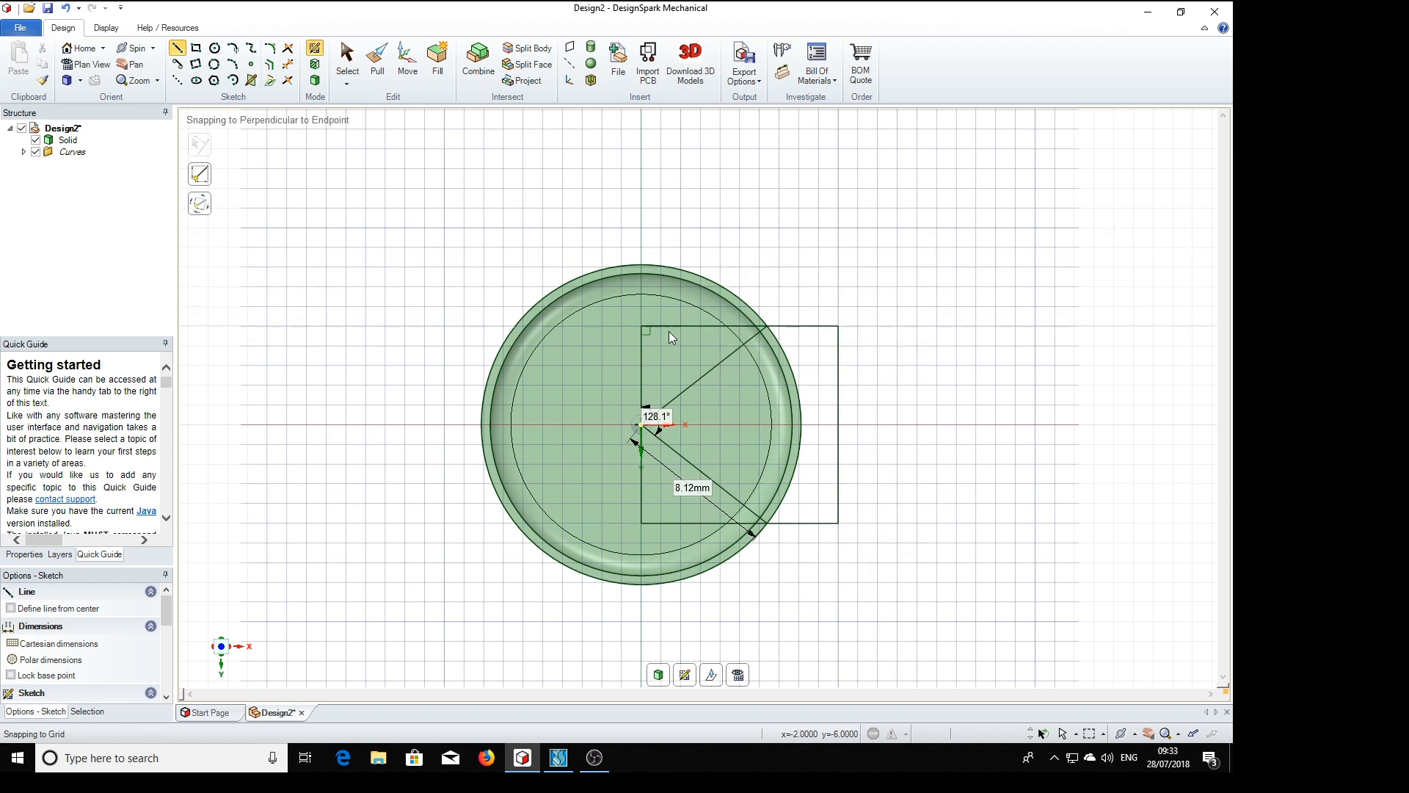
{"action": "mouse_move", "coordinate": [895, 376]}
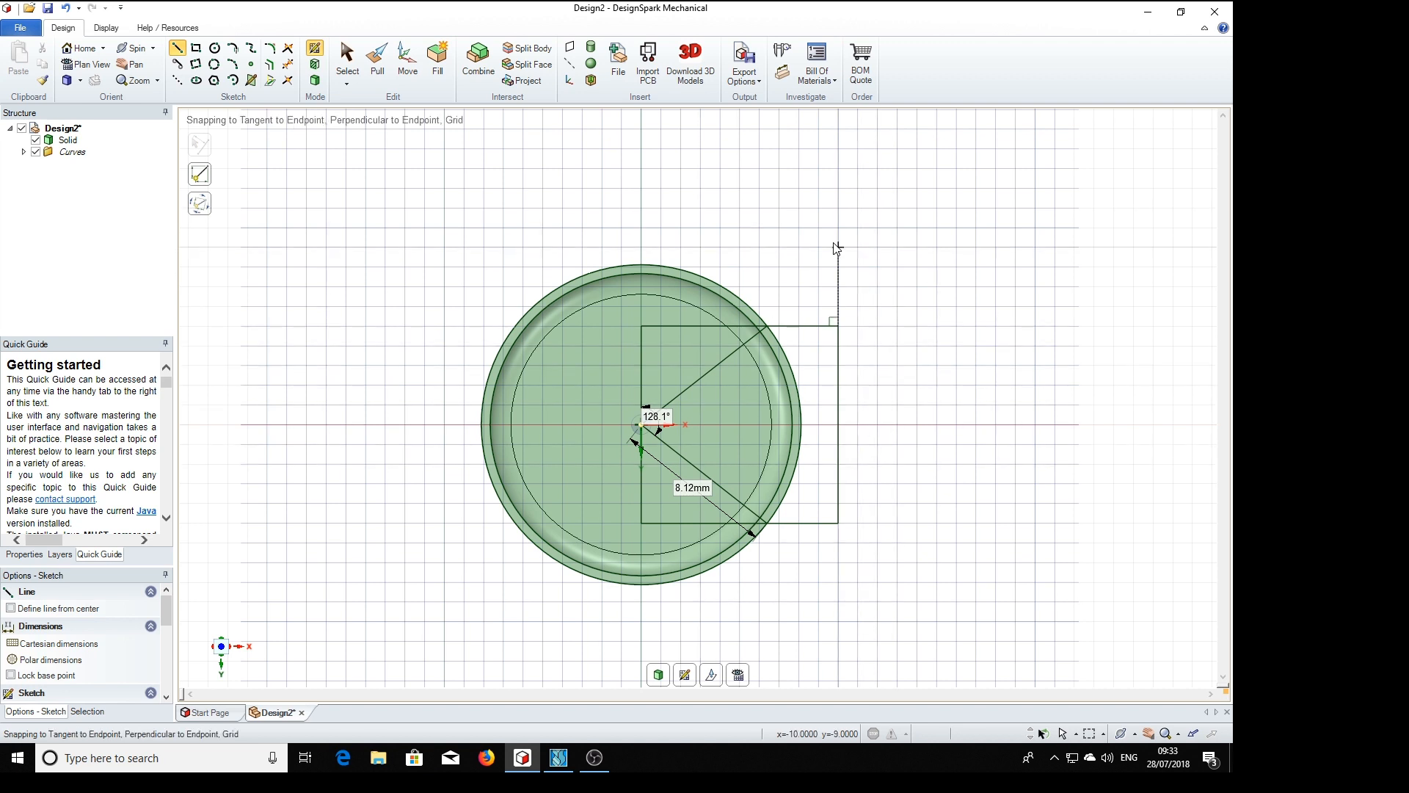
{"action": "mouse_move", "coordinate": [506, 228]}
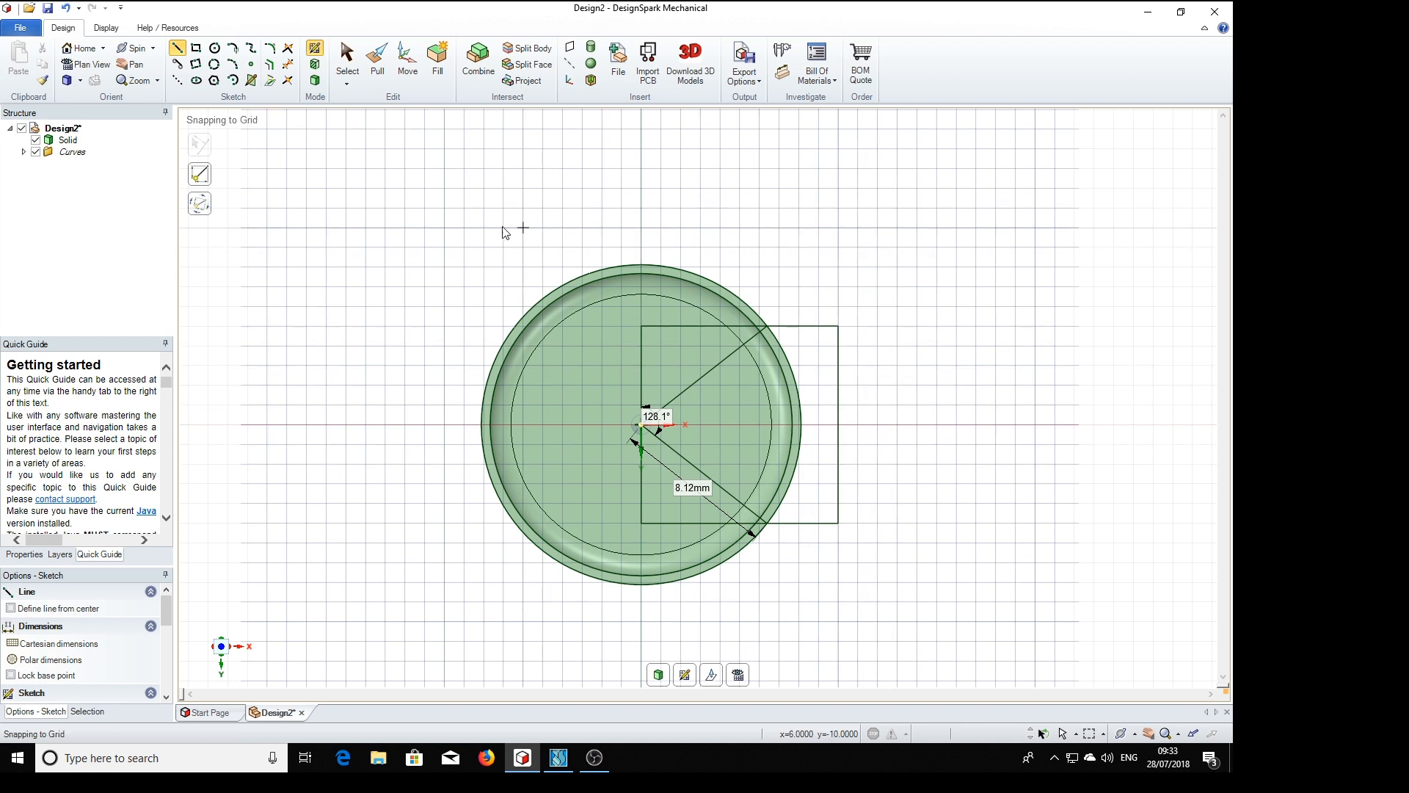
Convert the square-and-wedge sketch to a surface and select it whole for cutting.
{"action": "left_click", "coordinate": [376, 58]}
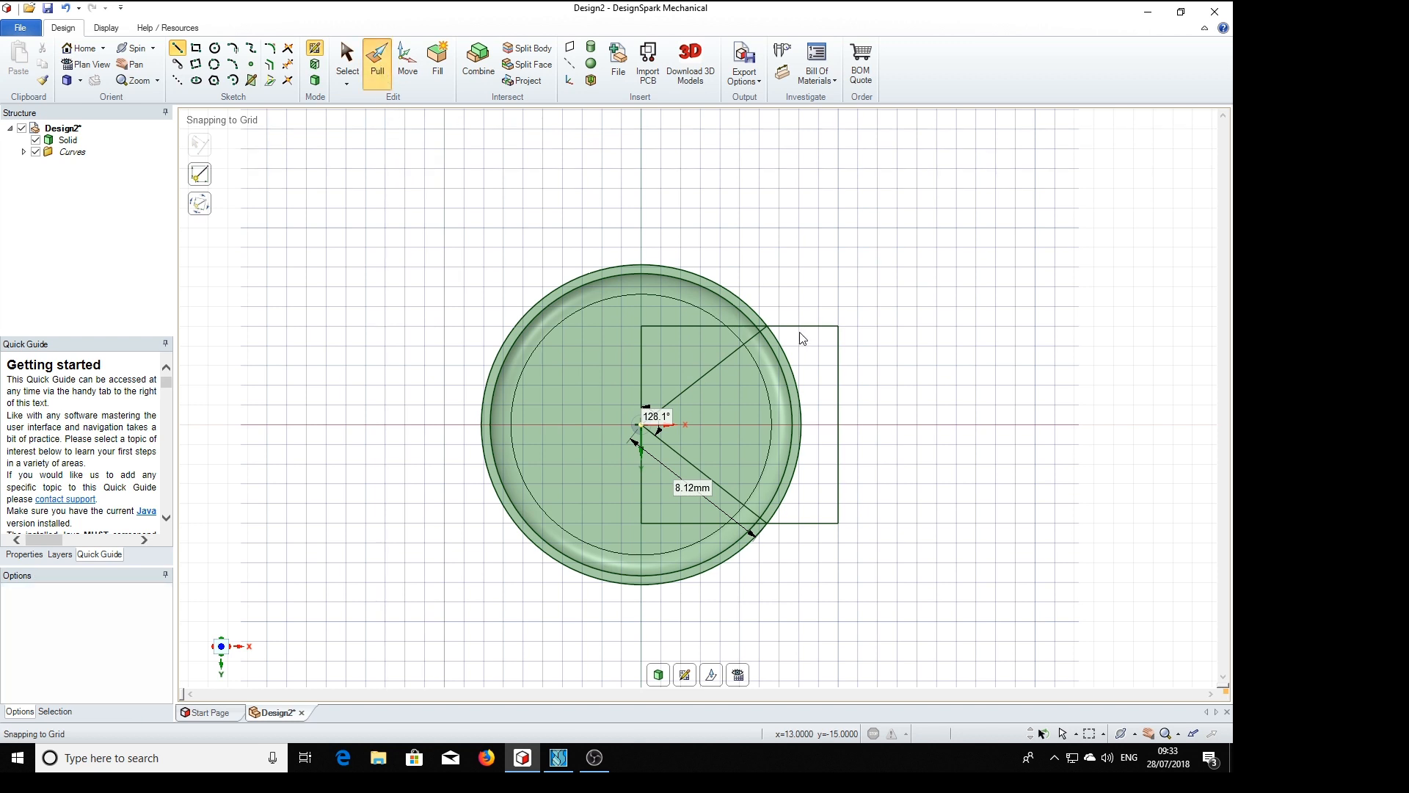
{"action": "left_click", "coordinate": [376, 62]}
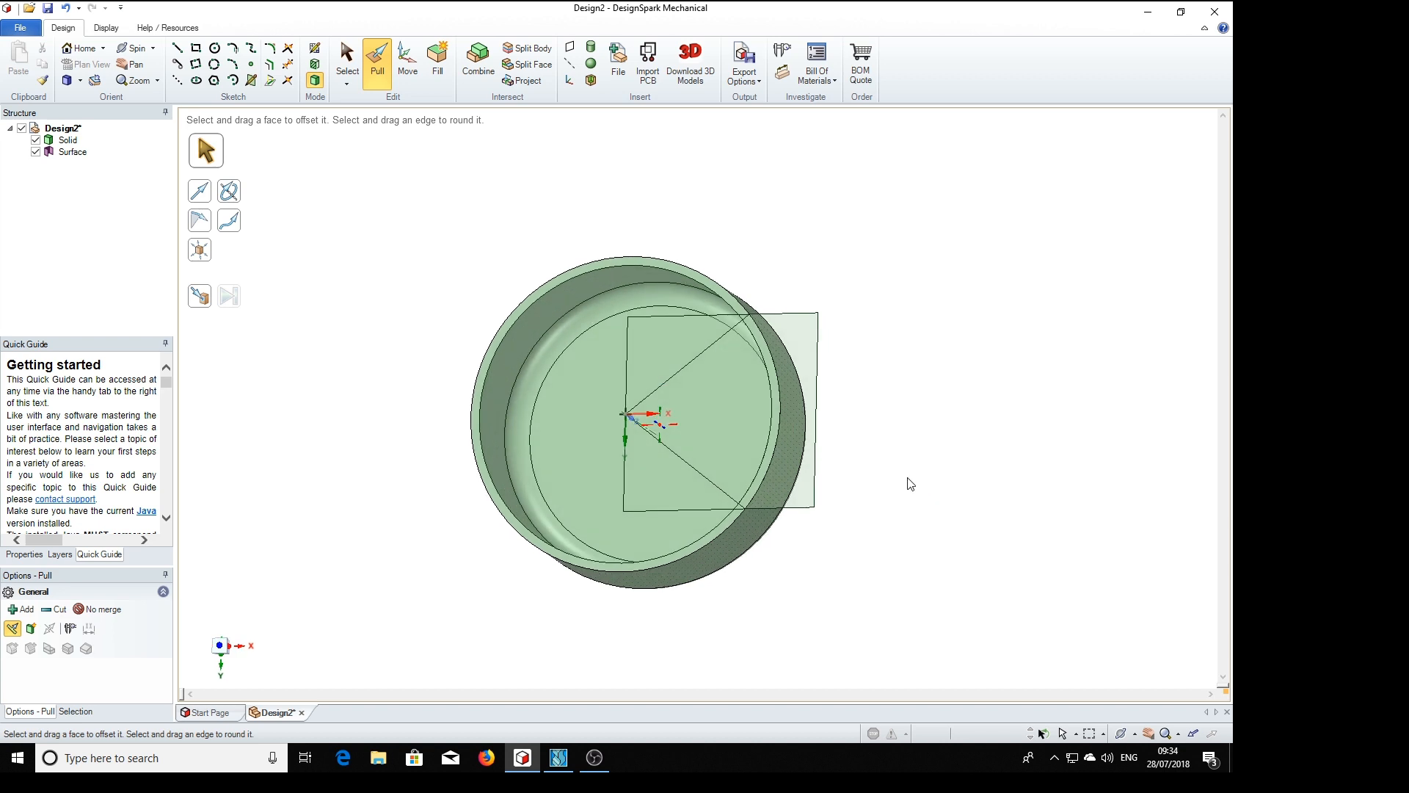
{"action": "left_click", "coordinate": [774, 386]}
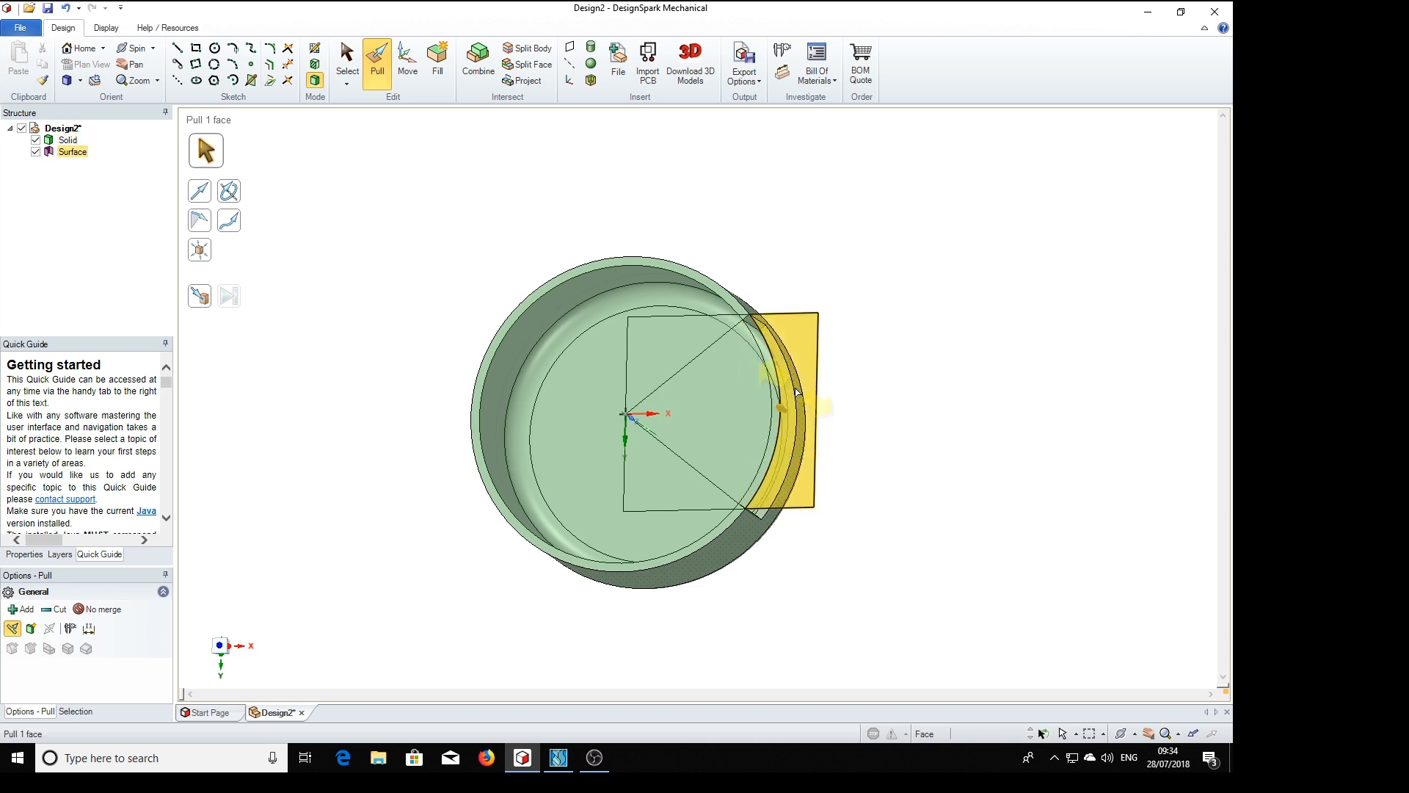
{"action": "left_click", "coordinate": [951, 434]}
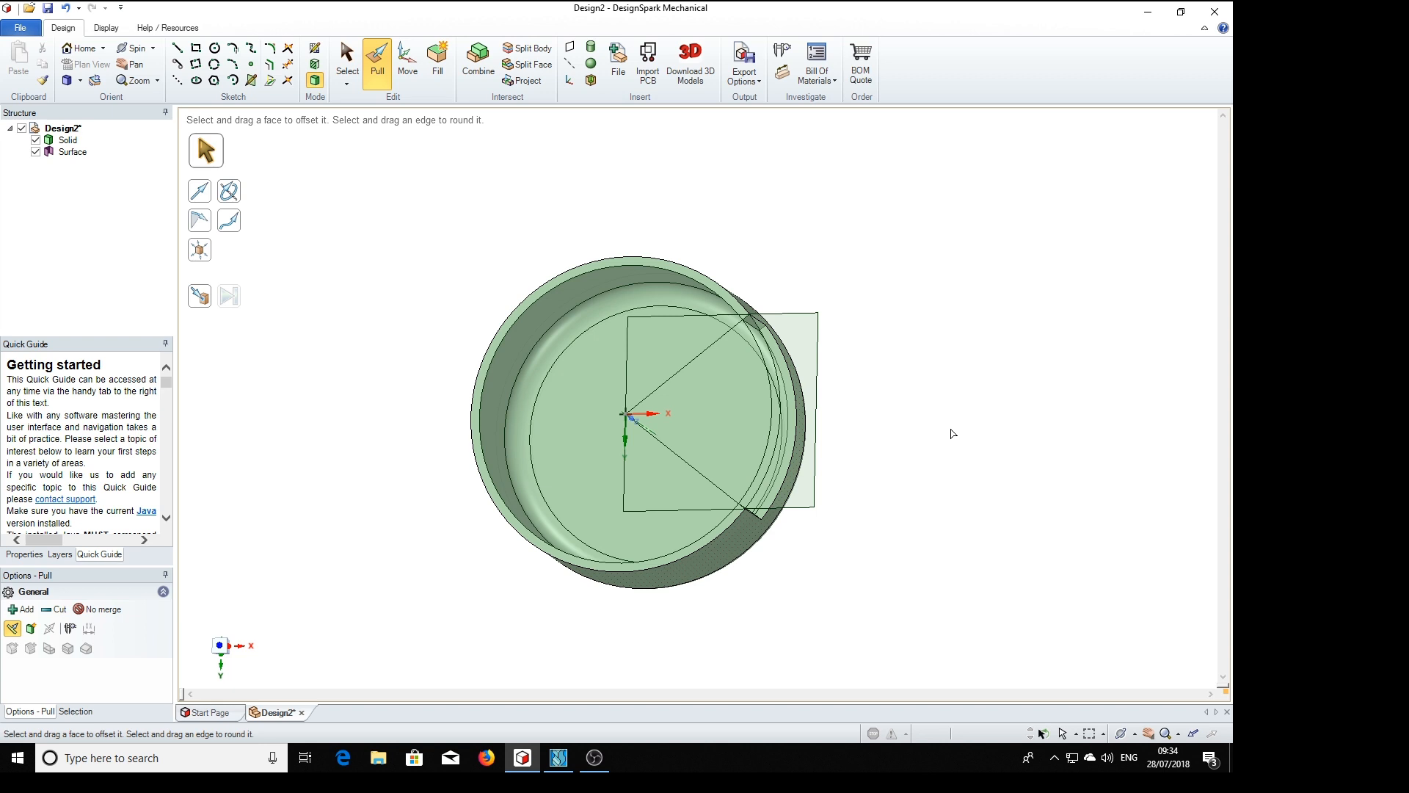
{"action": "mouse_move", "coordinate": [835, 413]}
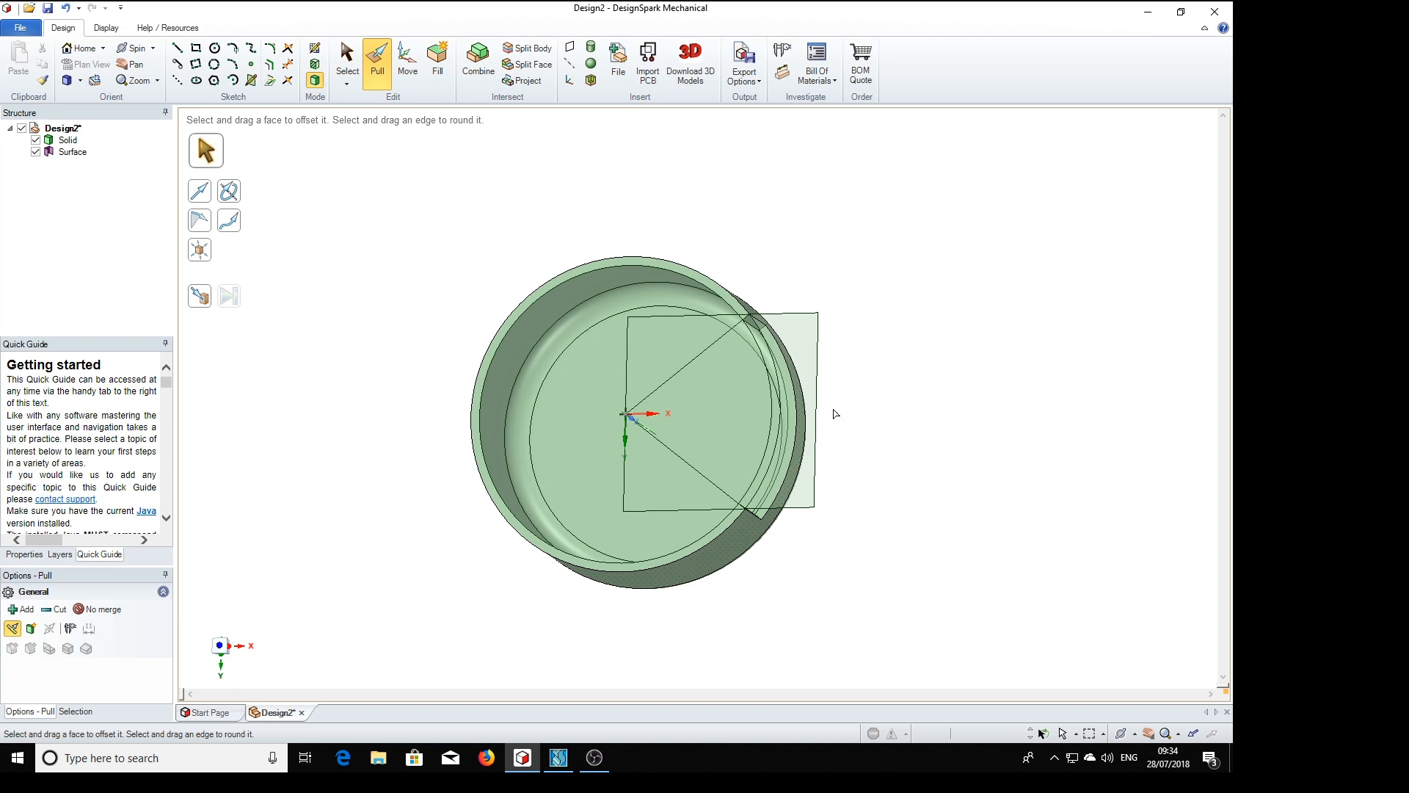
{"action": "mouse_move", "coordinate": [843, 292]}
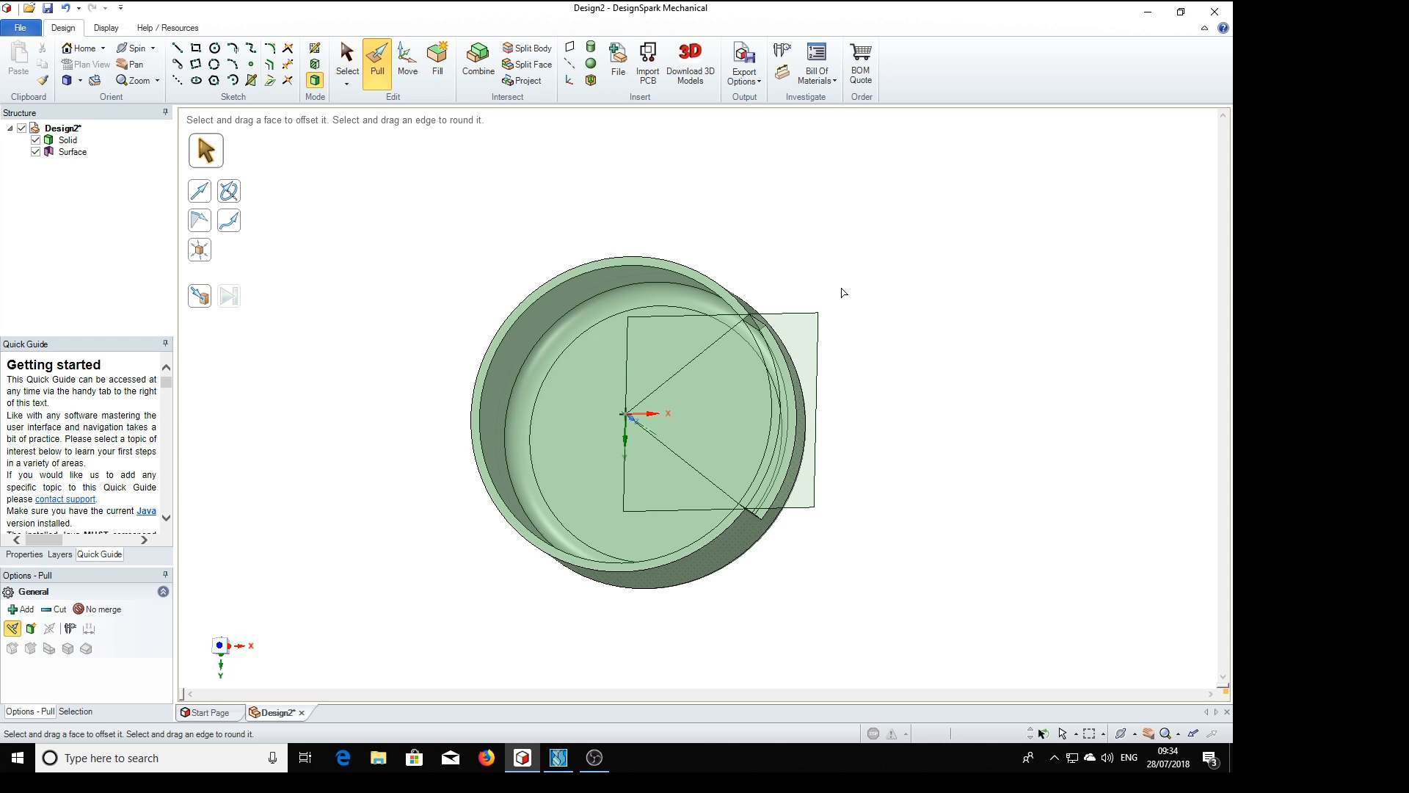
{"action": "mouse_move", "coordinate": [789, 243]}
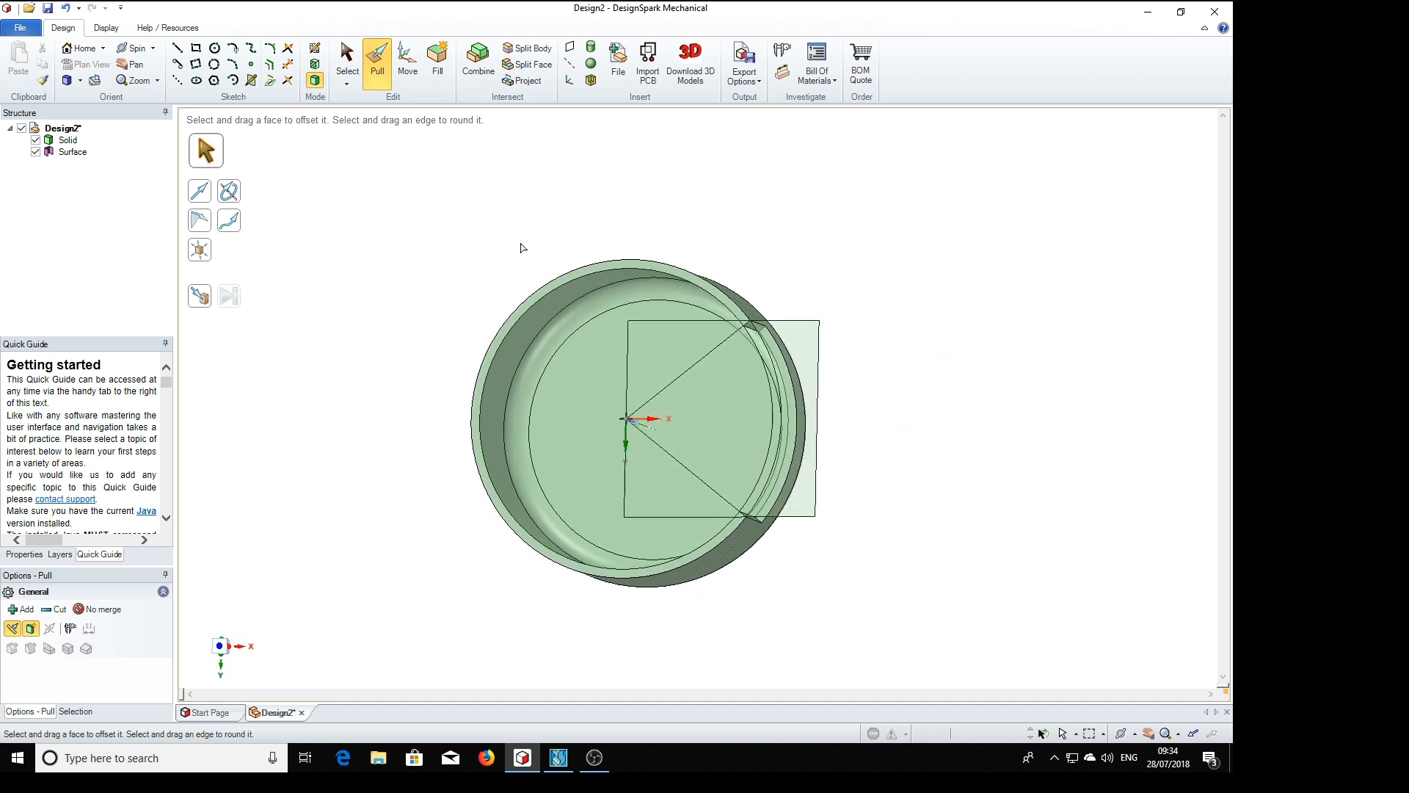
{"action": "left_click", "coordinate": [72, 151]}
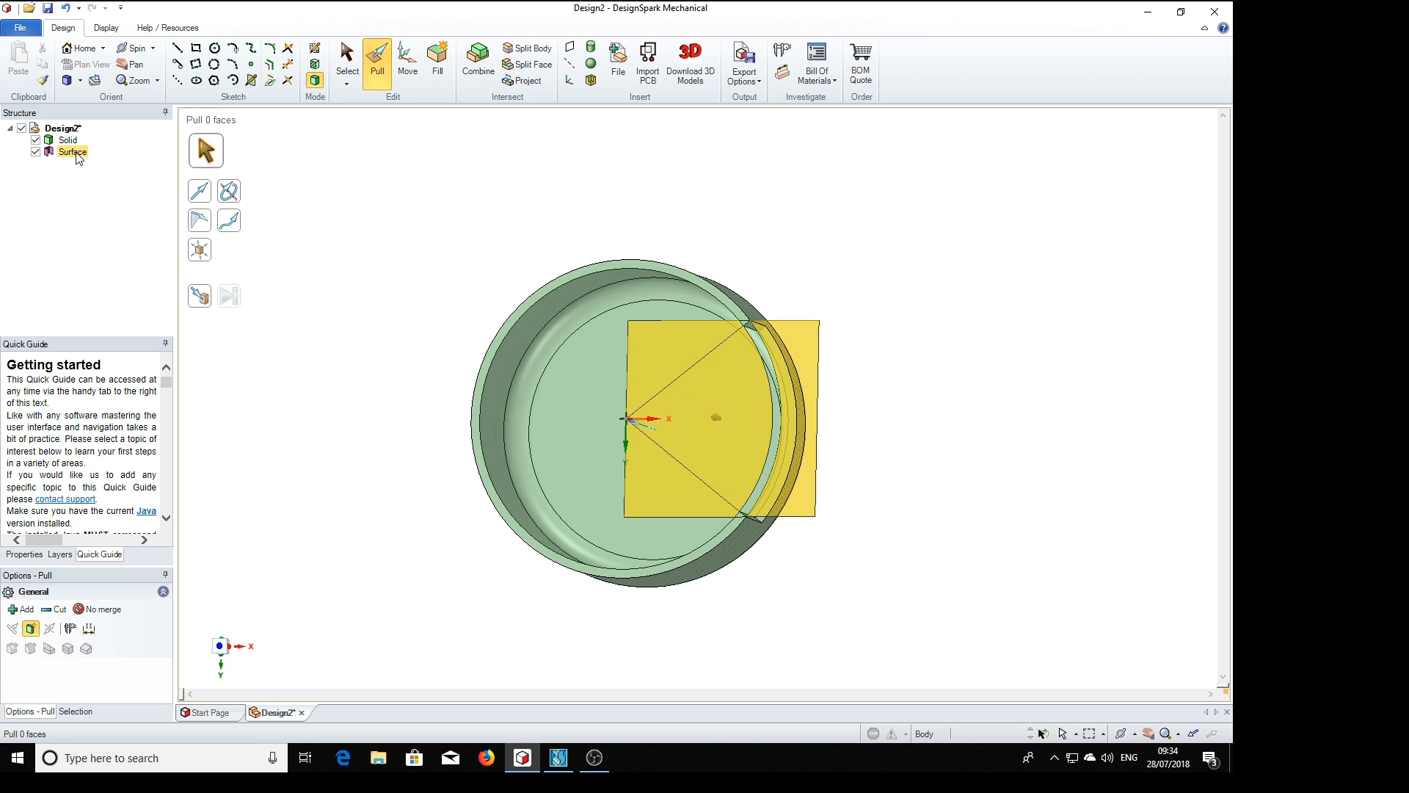
Cut the sketched surface through the cap wall to form the rim notch.
{"action": "left_click", "coordinate": [719, 418]}
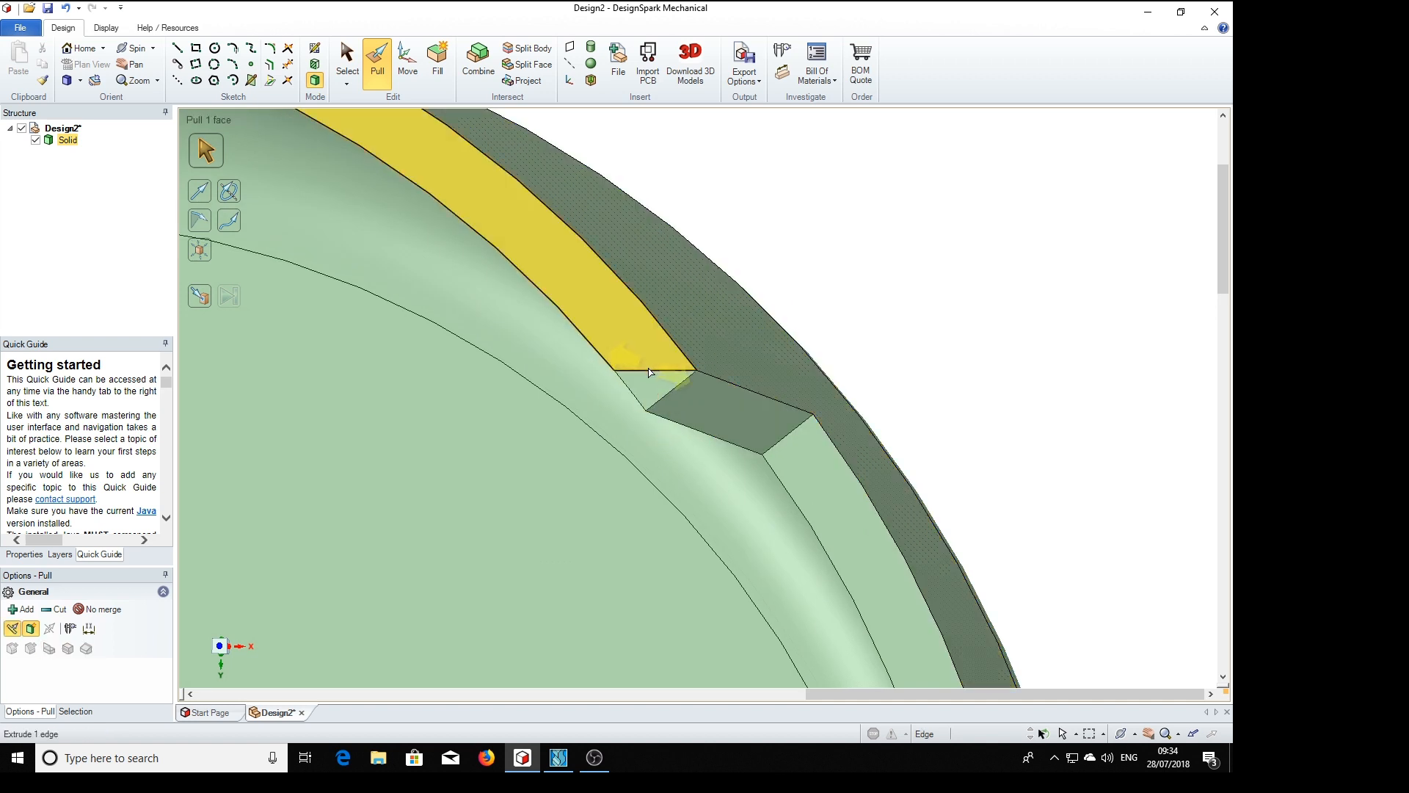
{"action": "left_click", "coordinate": [656, 377]}
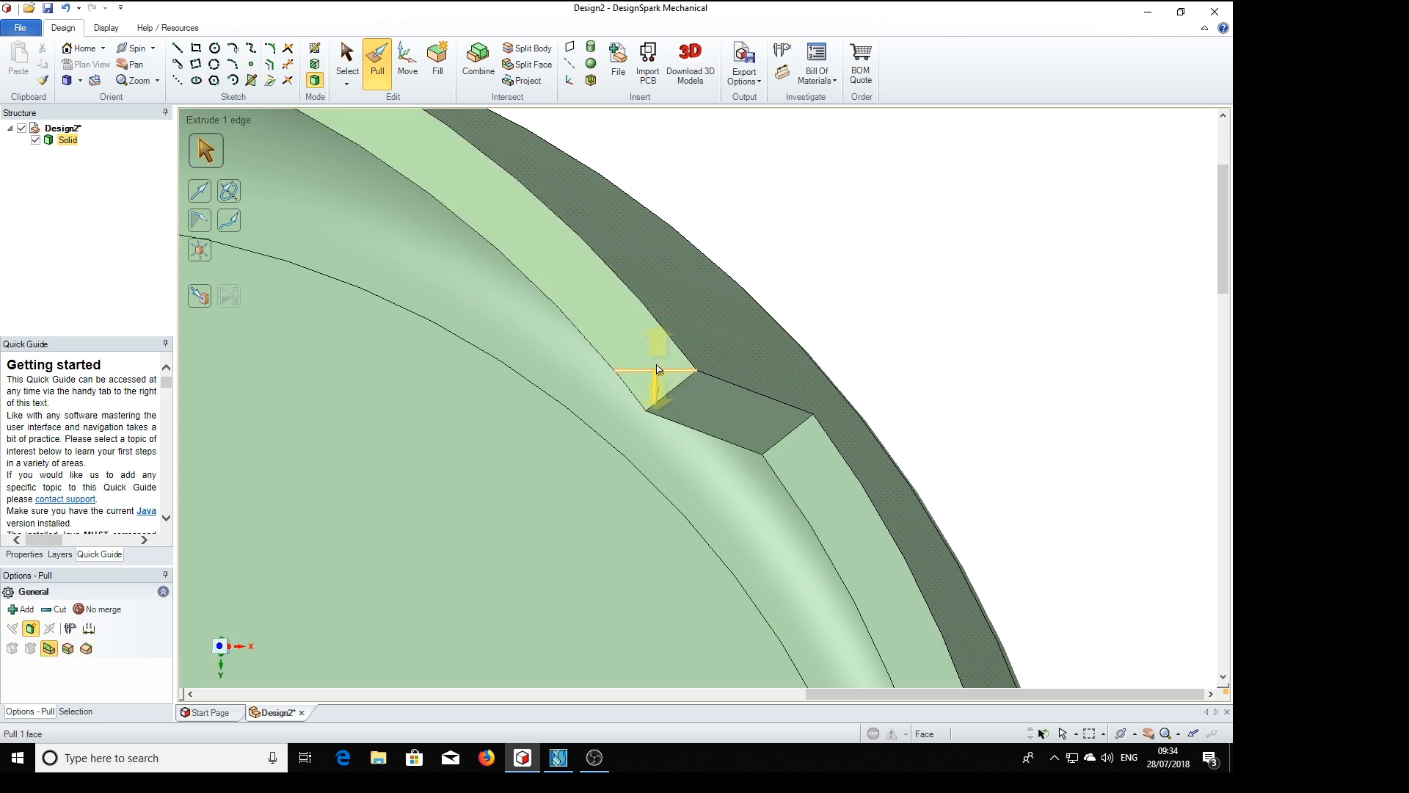
{"action": "left_click", "coordinate": [656, 386]}
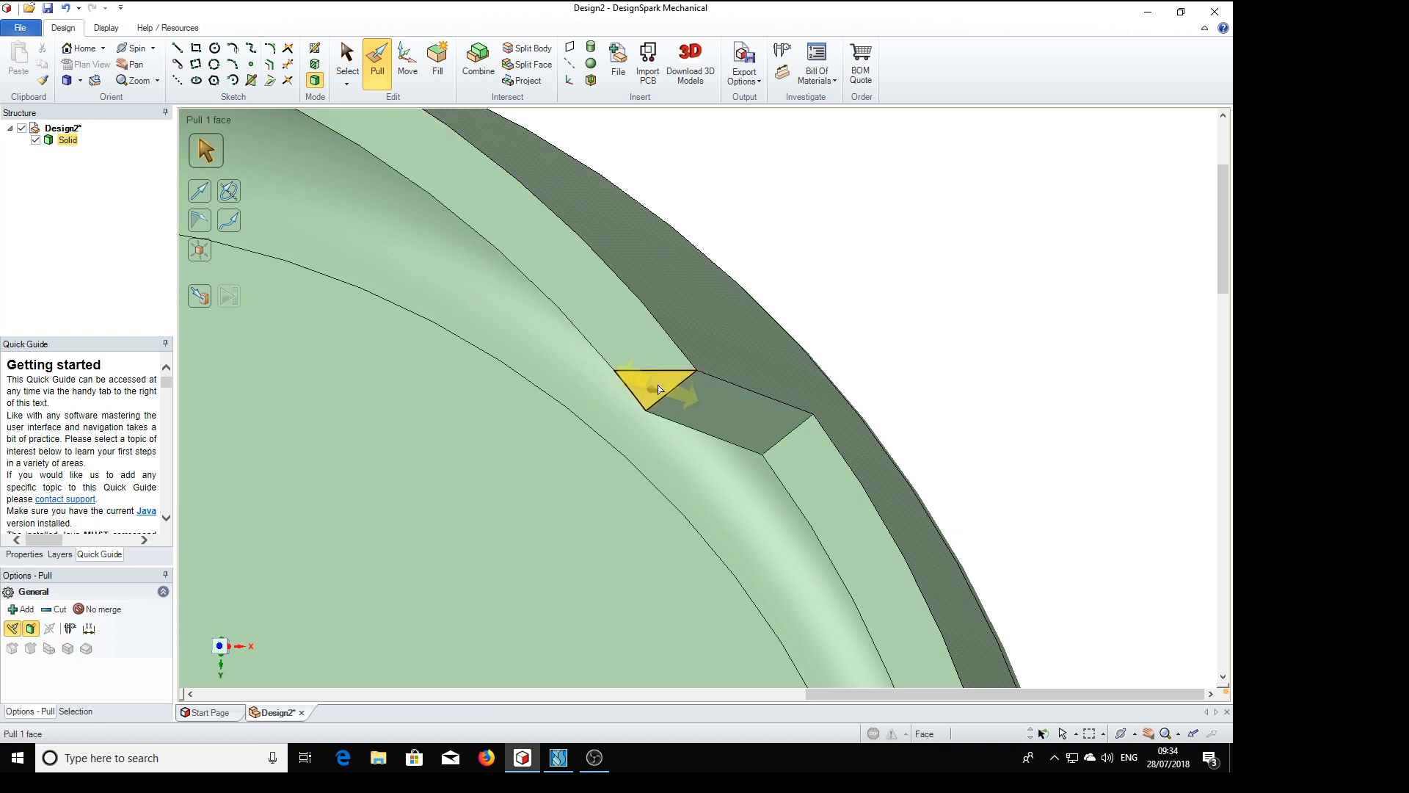
{"action": "left_click", "coordinate": [647, 373]}
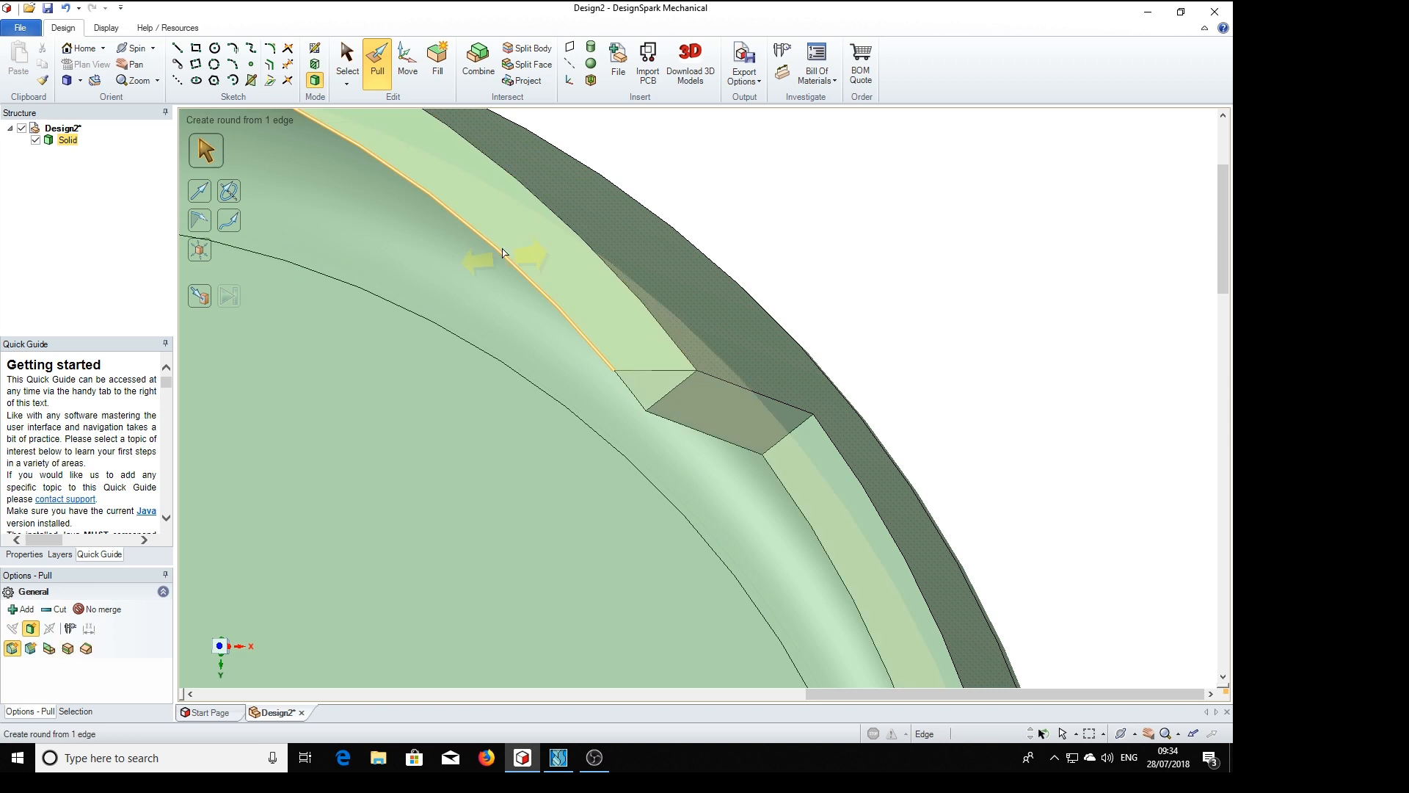
{"action": "left_click", "coordinate": [346, 56]}
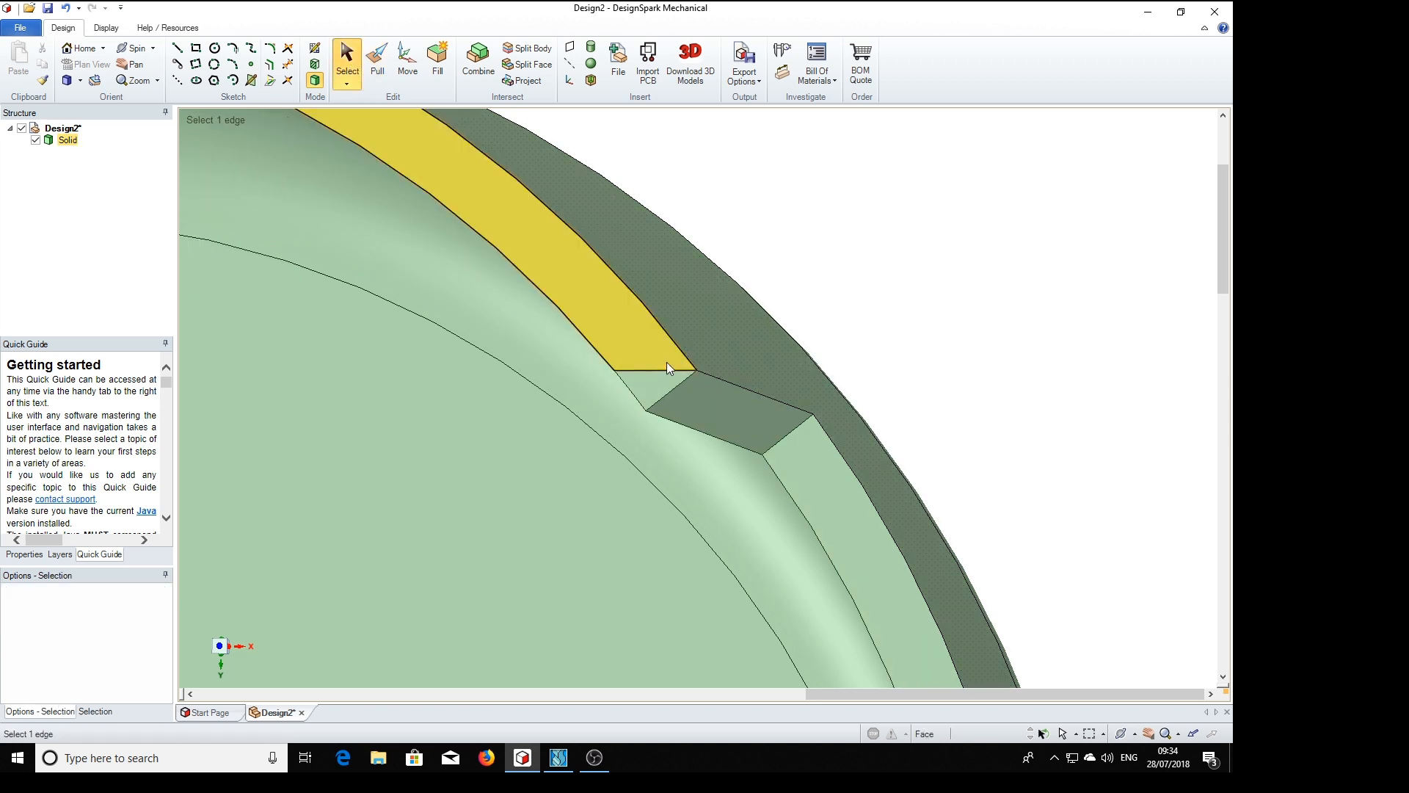
{"action": "left_click", "coordinate": [661, 375]}
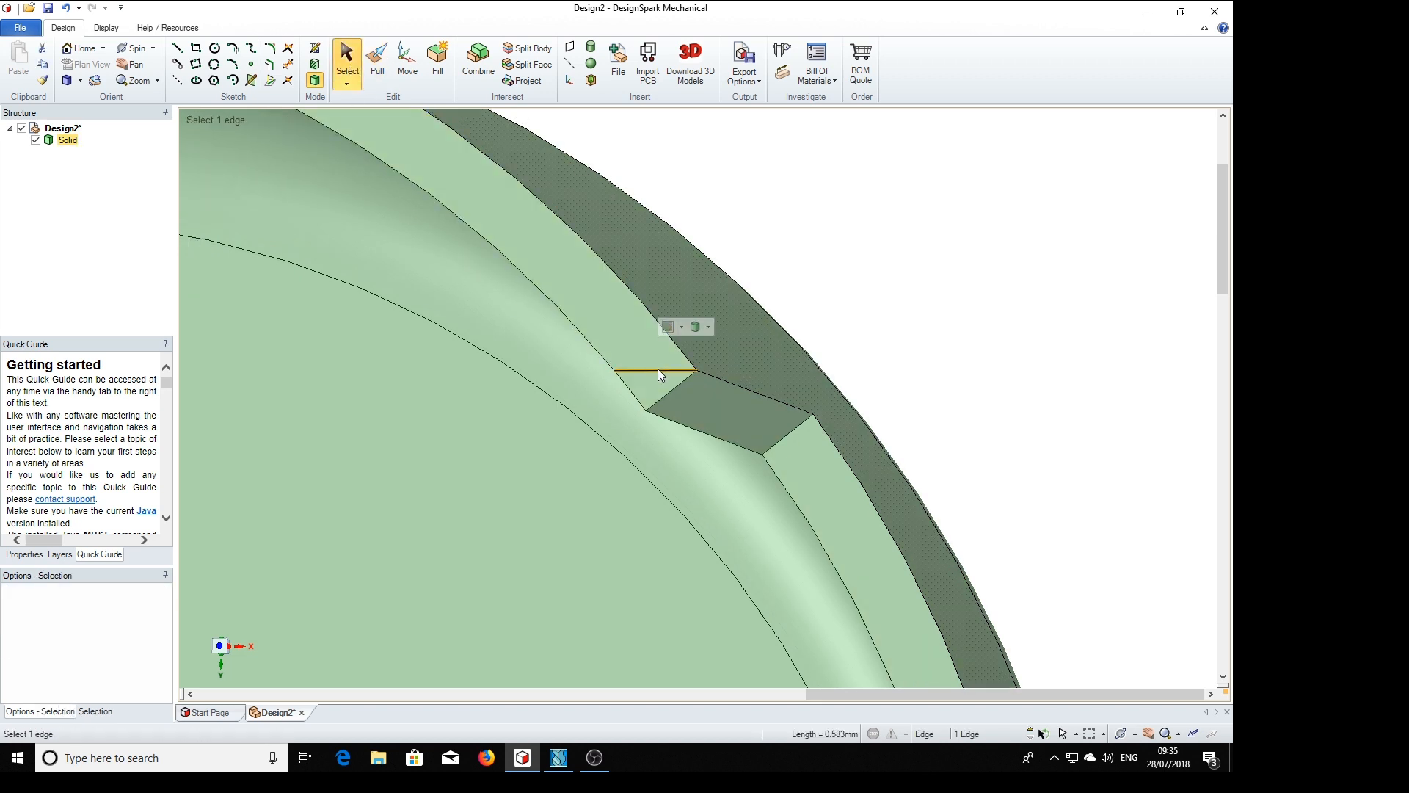
{"action": "left_click", "coordinate": [916, 342]}
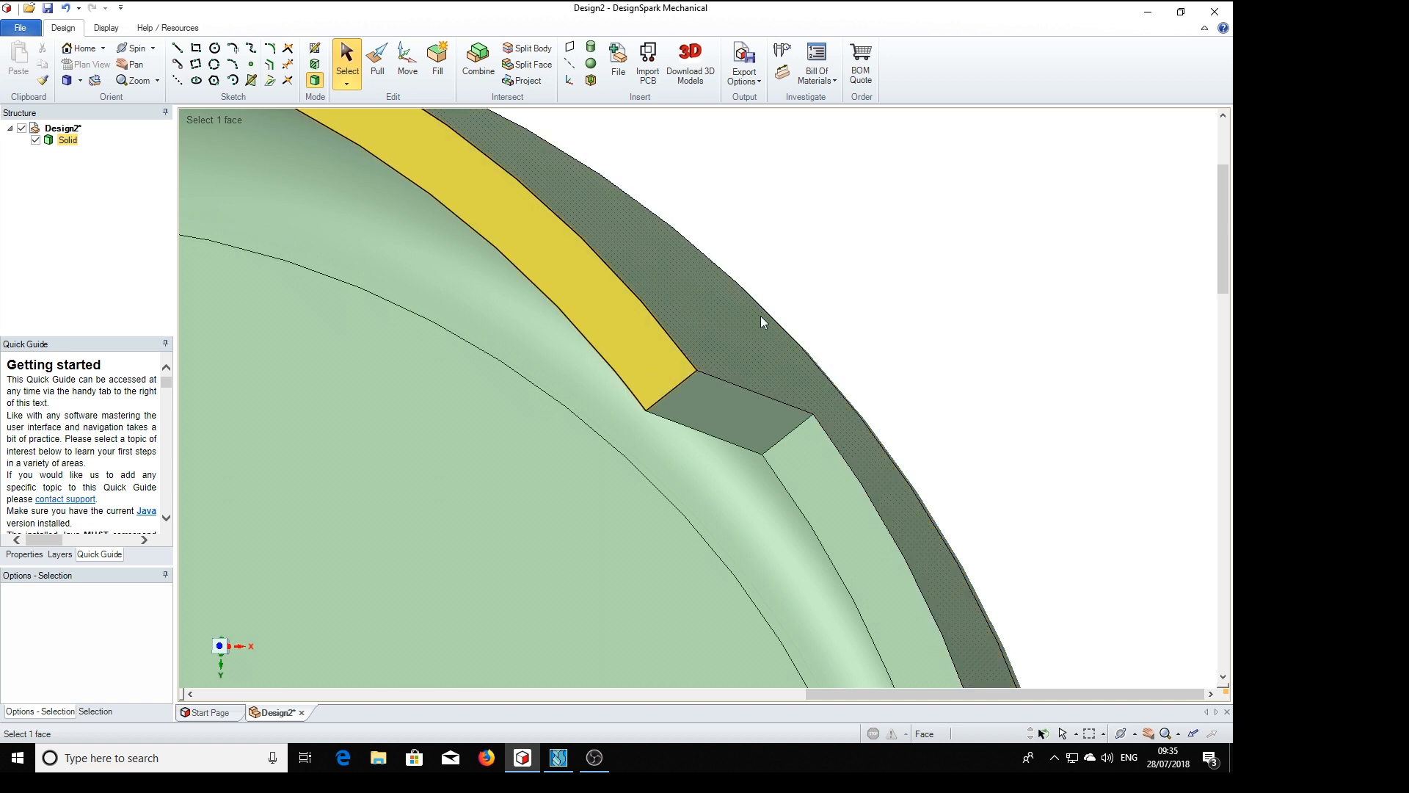
{"action": "left_click", "coordinate": [865, 299]}
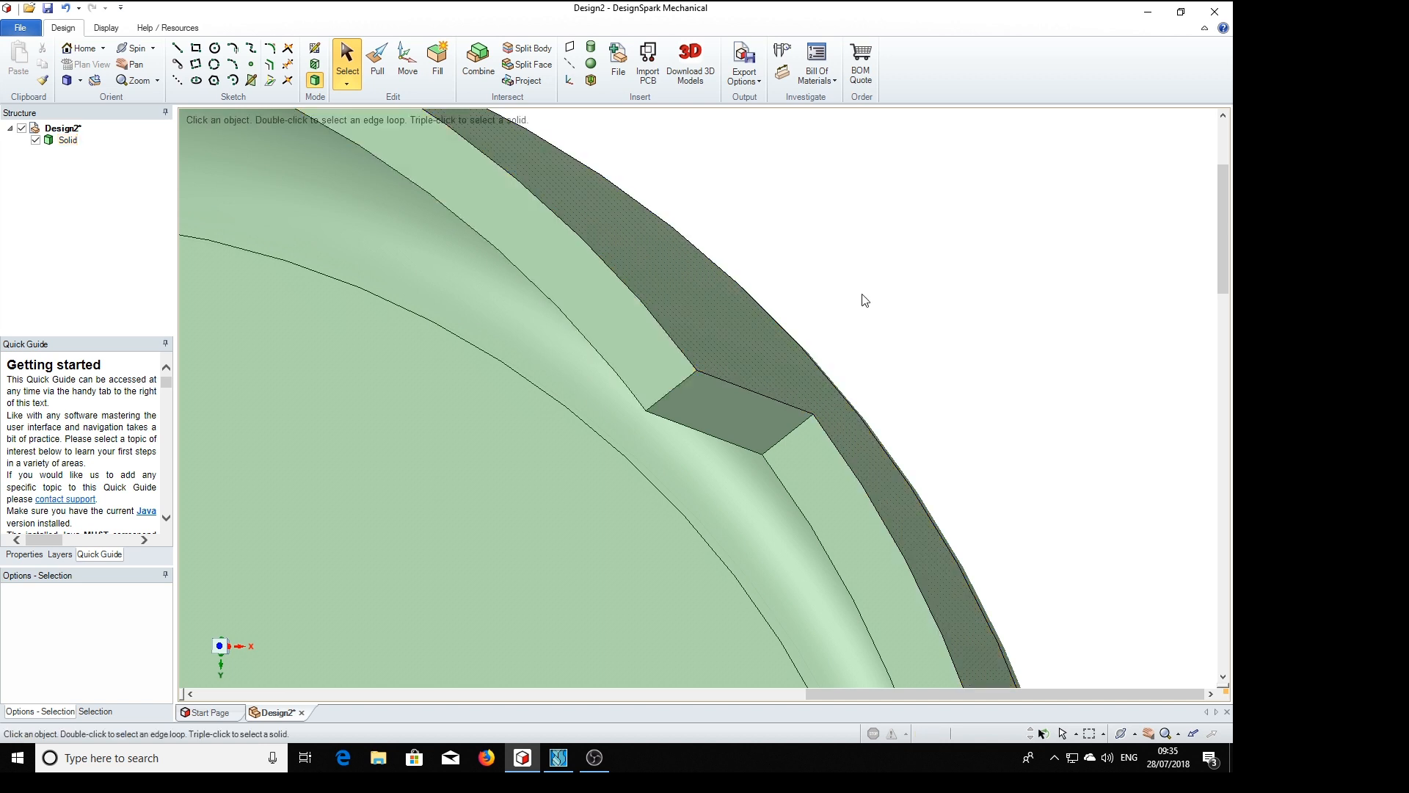
{"action": "left_click", "coordinate": [653, 370]}
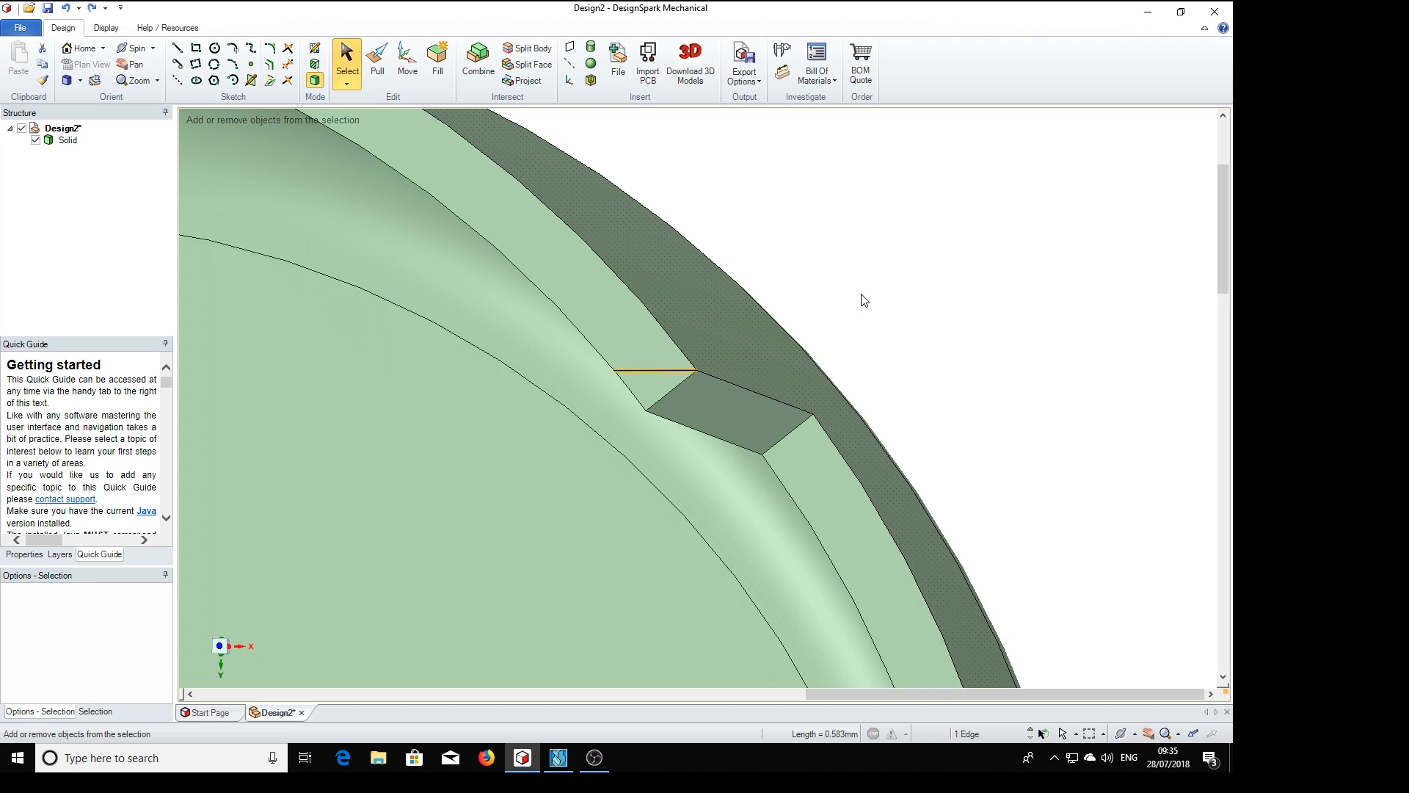
{"action": "left_click", "coordinate": [377, 56]}
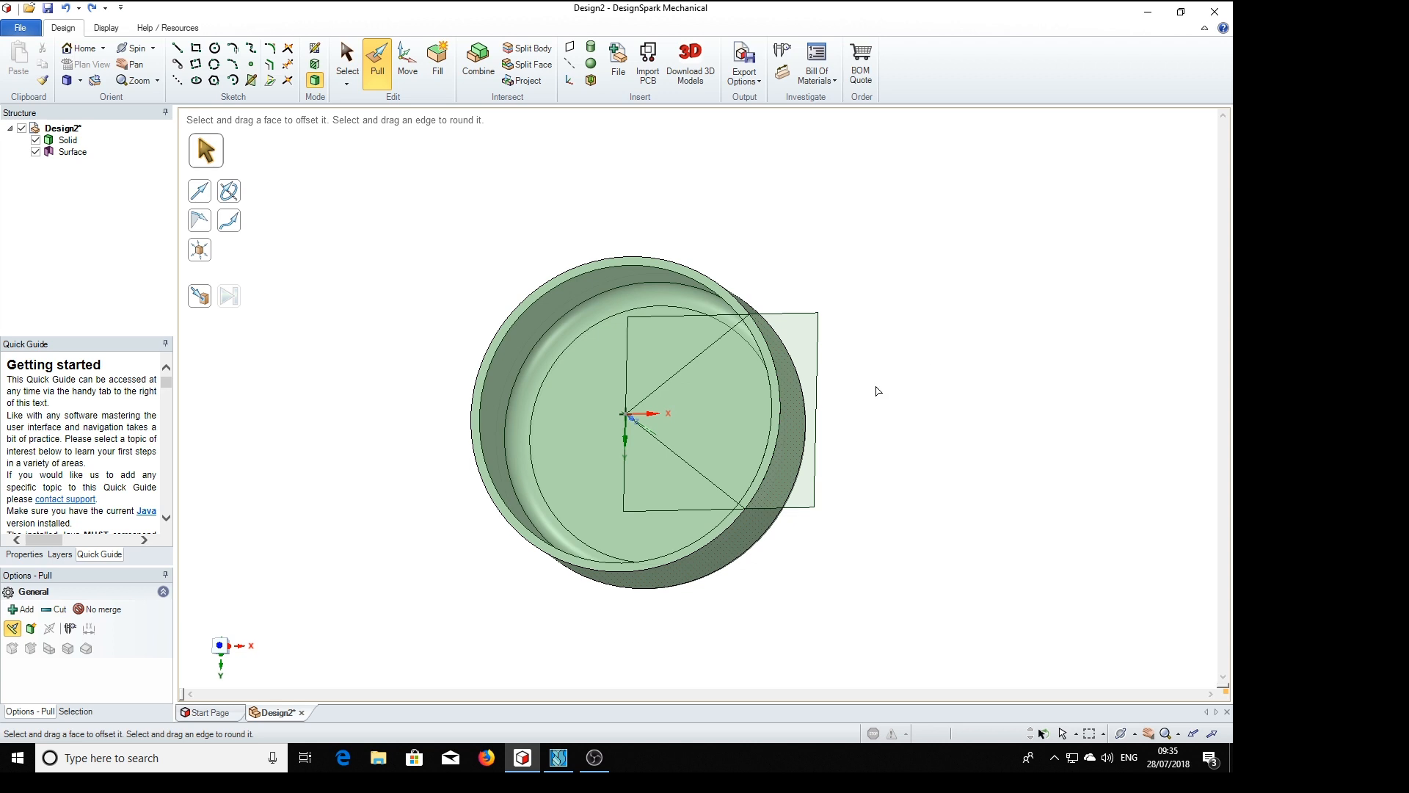
{"action": "mouse_move", "coordinate": [907, 396]}
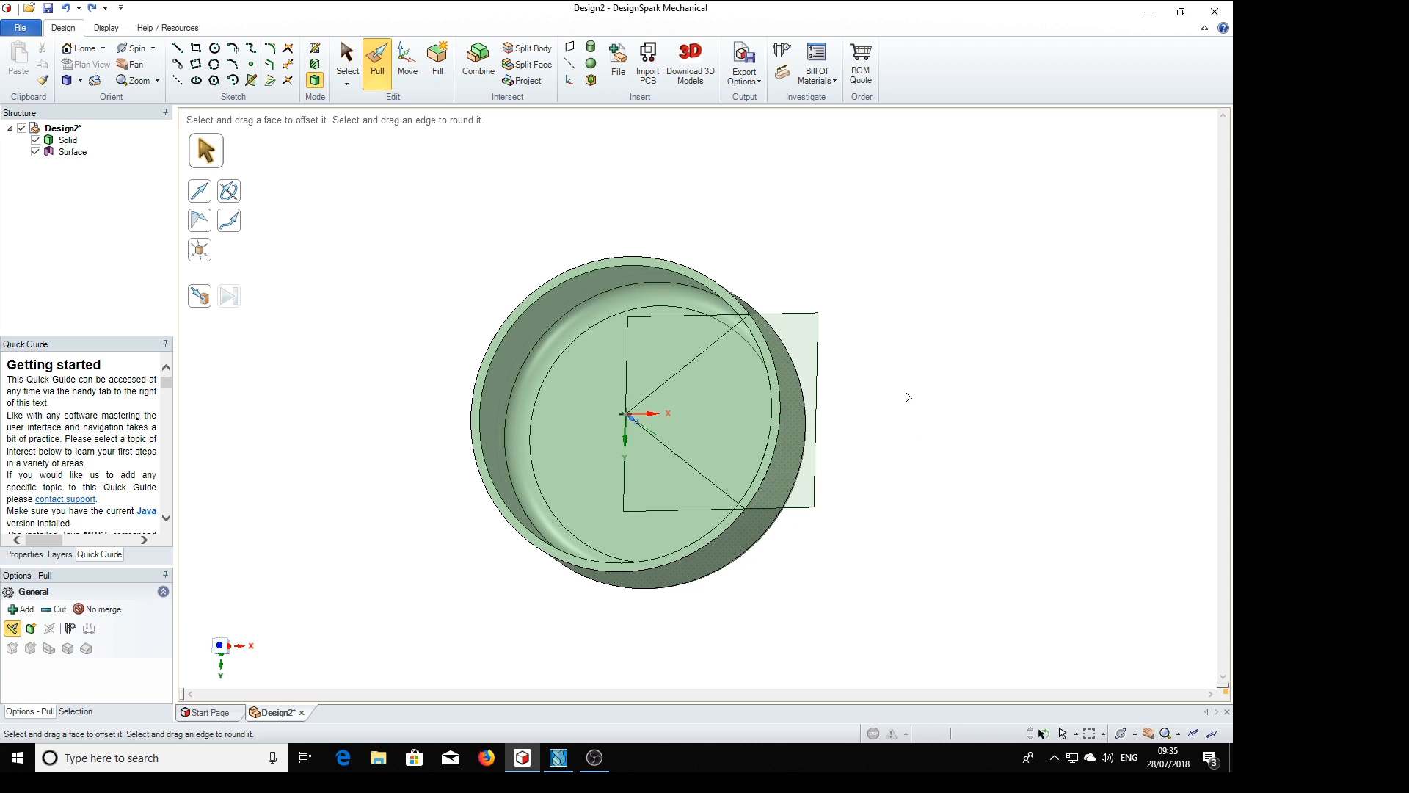
{"action": "mouse_move", "coordinate": [876, 402]}
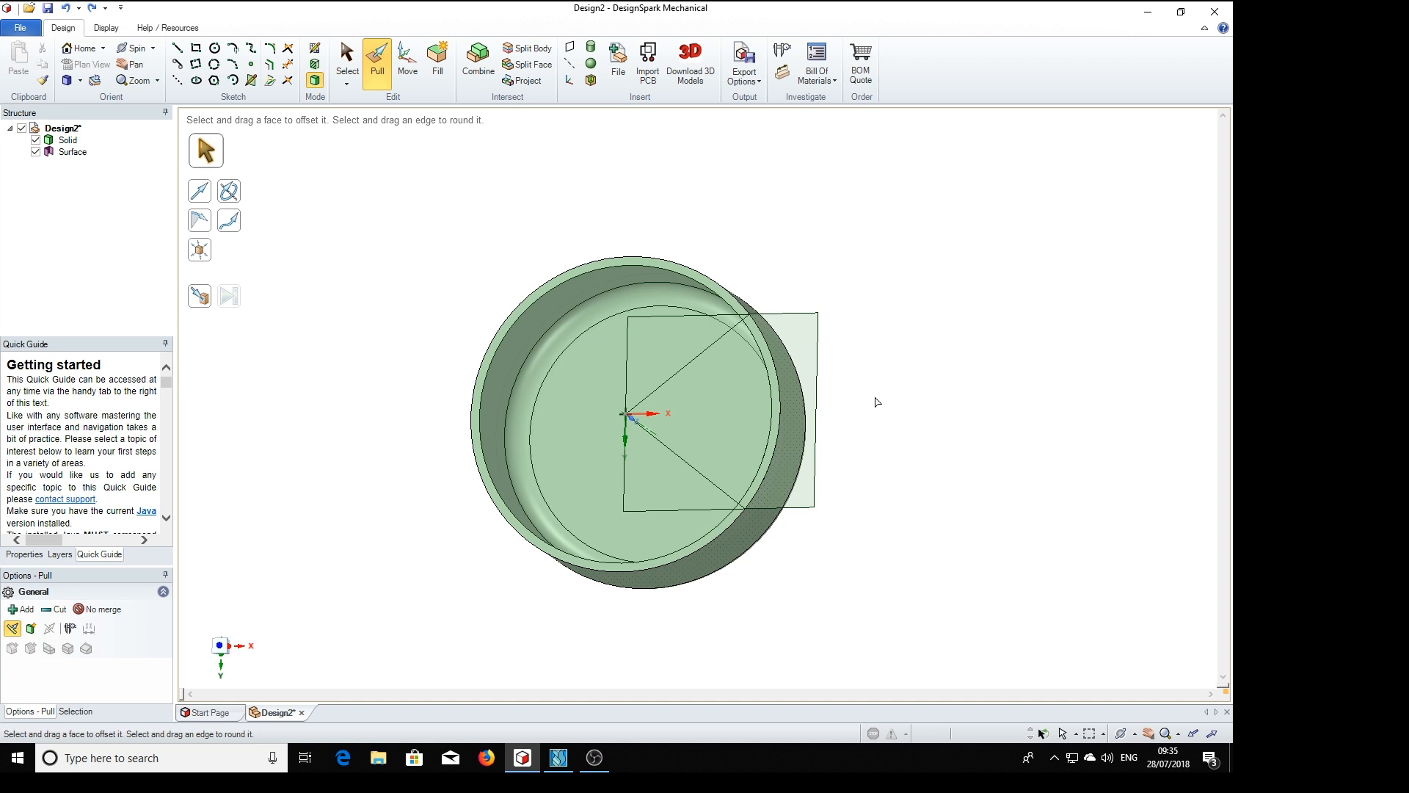
{"action": "mouse_move", "coordinate": [383, 204]}
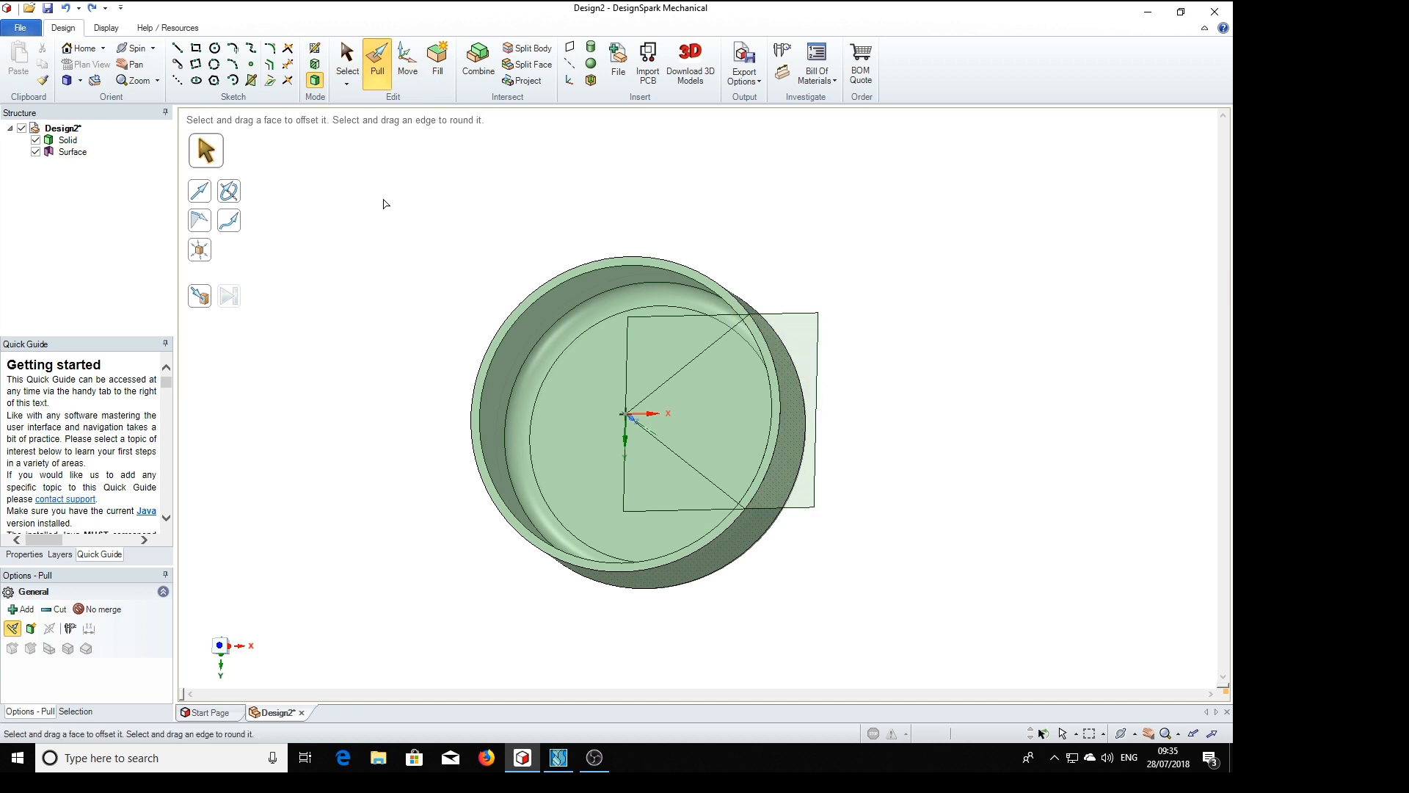
Return to selecting with the slot-profile surface lying across the cover.
{"action": "left_click", "coordinate": [346, 56]}
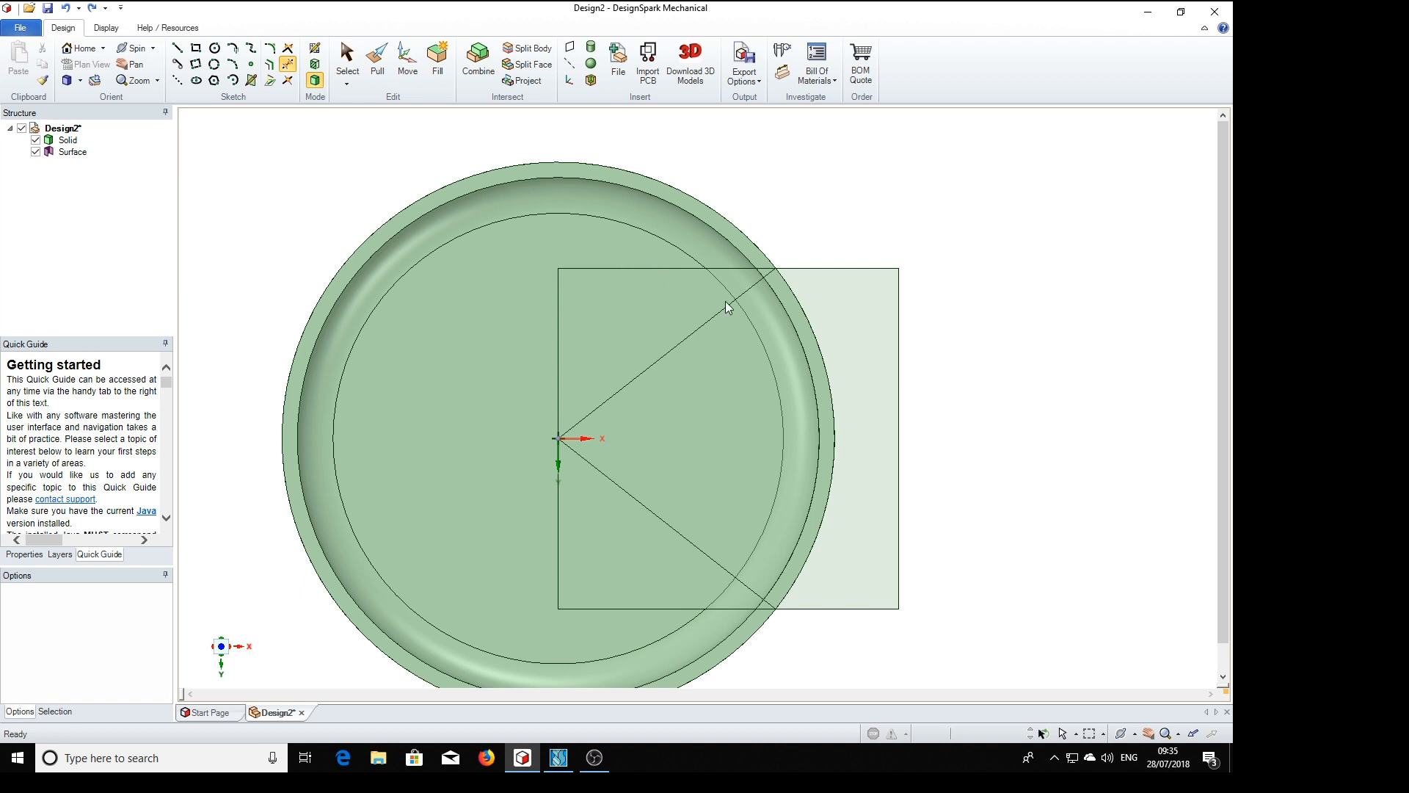
{"action": "mouse_move", "coordinate": [1088, 341]}
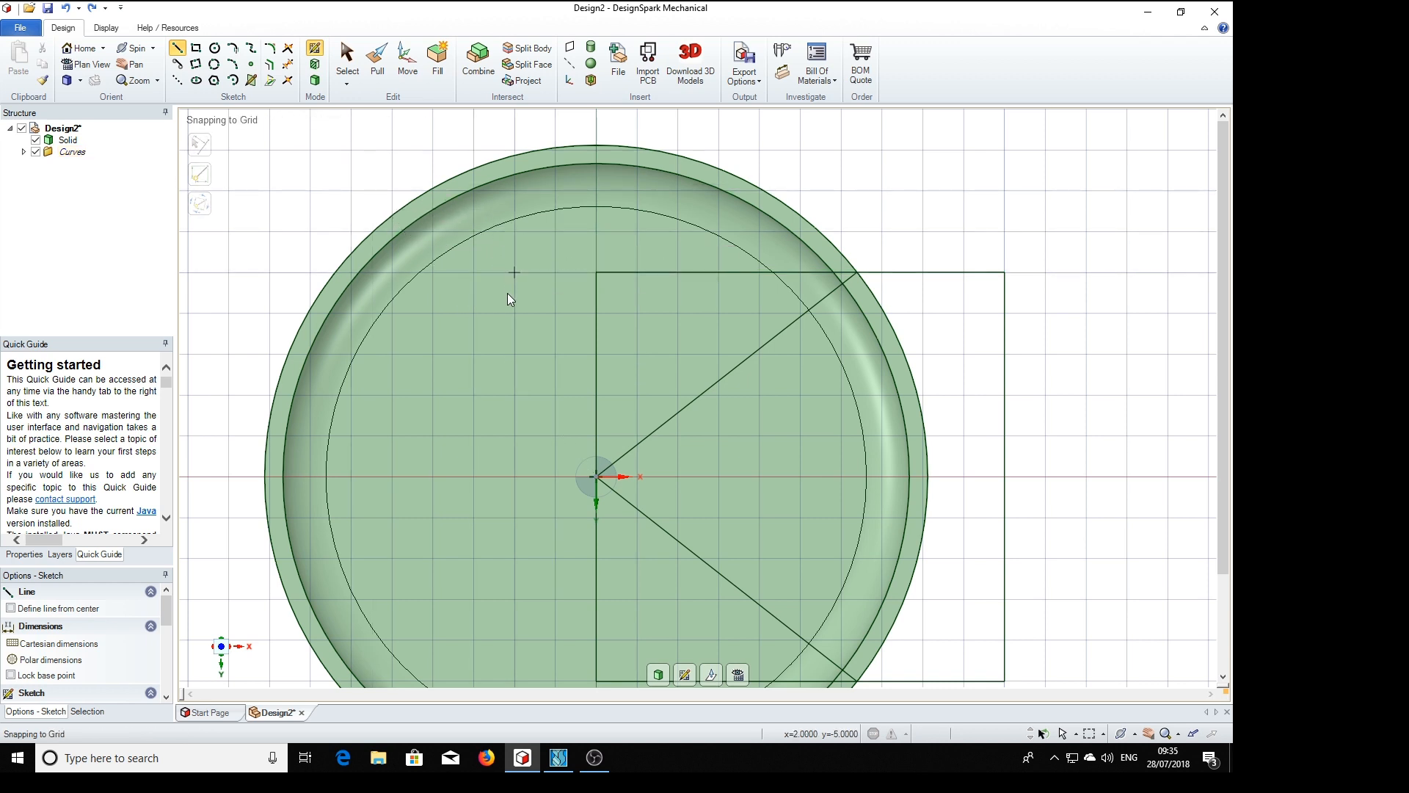
Trim away the rectangle's inner vertical line and edge parts inside the rim.
{"action": "left_click", "coordinate": [287, 63]}
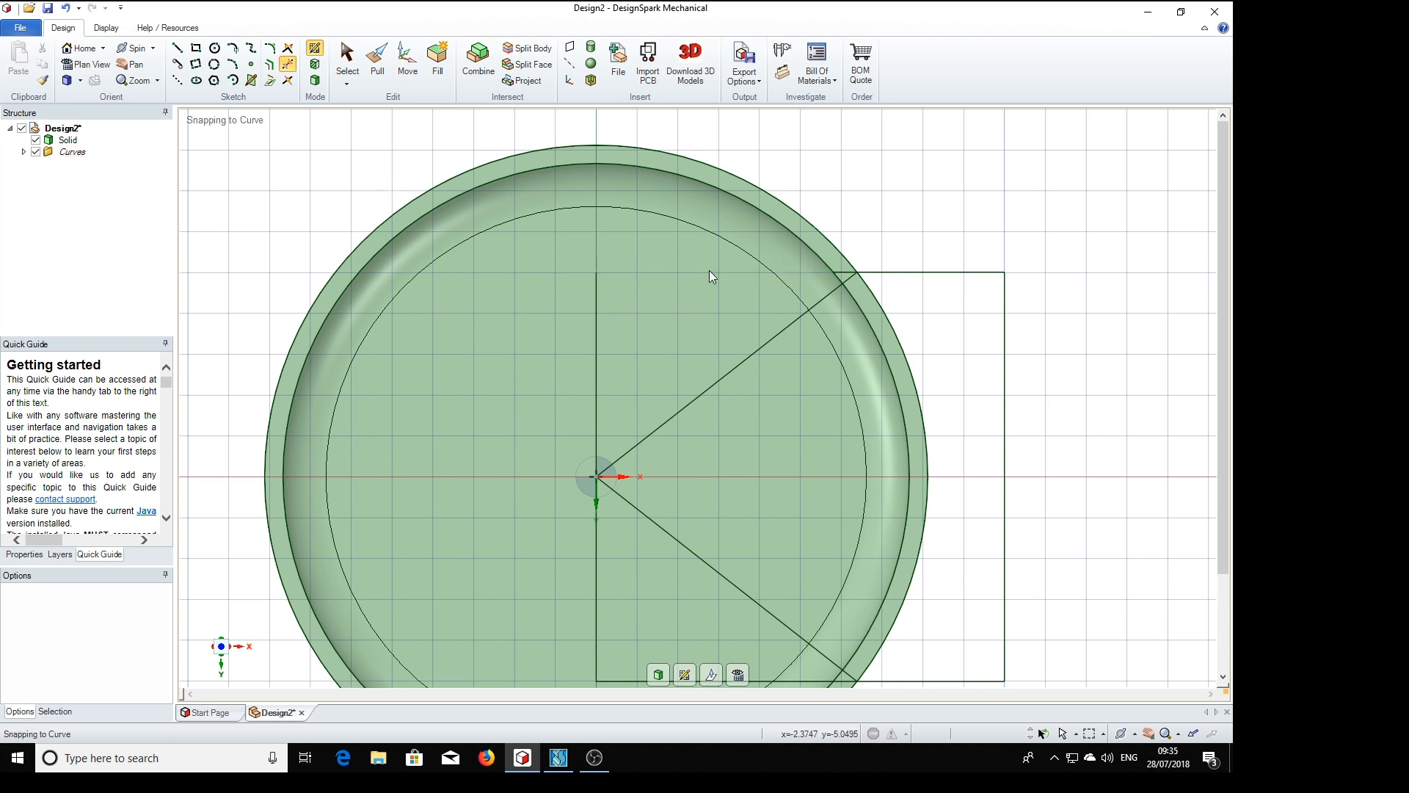
{"action": "mouse_move", "coordinate": [842, 279]}
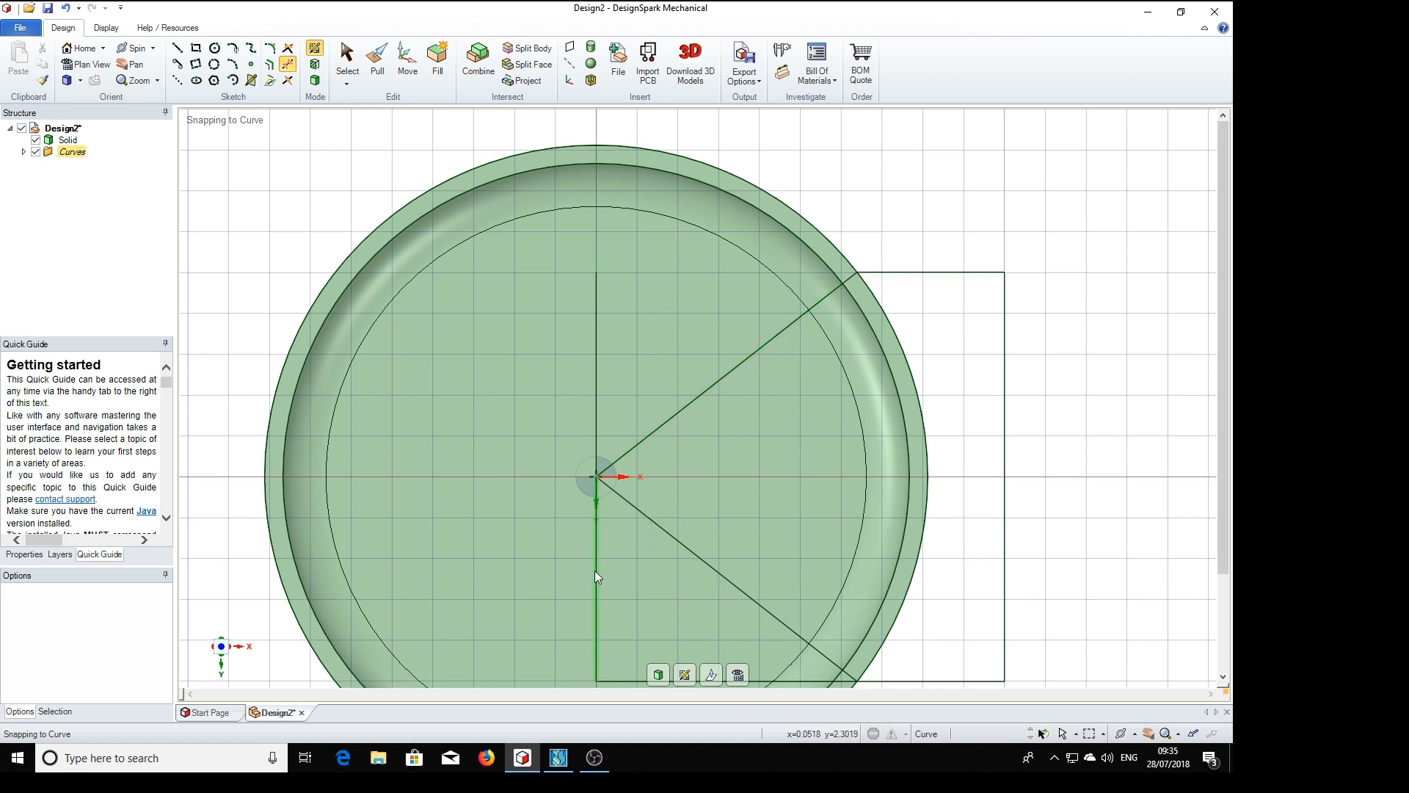
{"action": "mouse_move", "coordinate": [598, 425]}
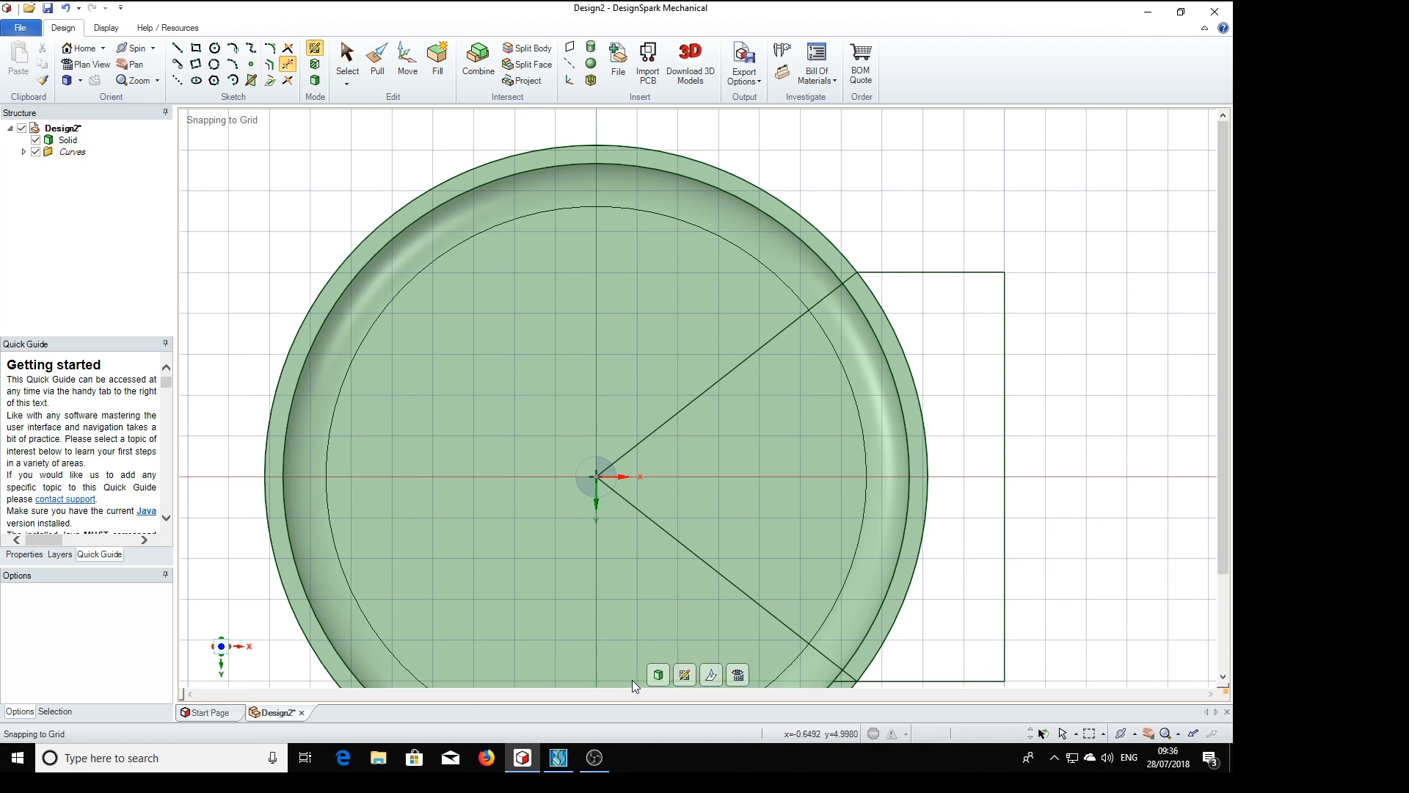
{"action": "mouse_move", "coordinate": [825, 672]}
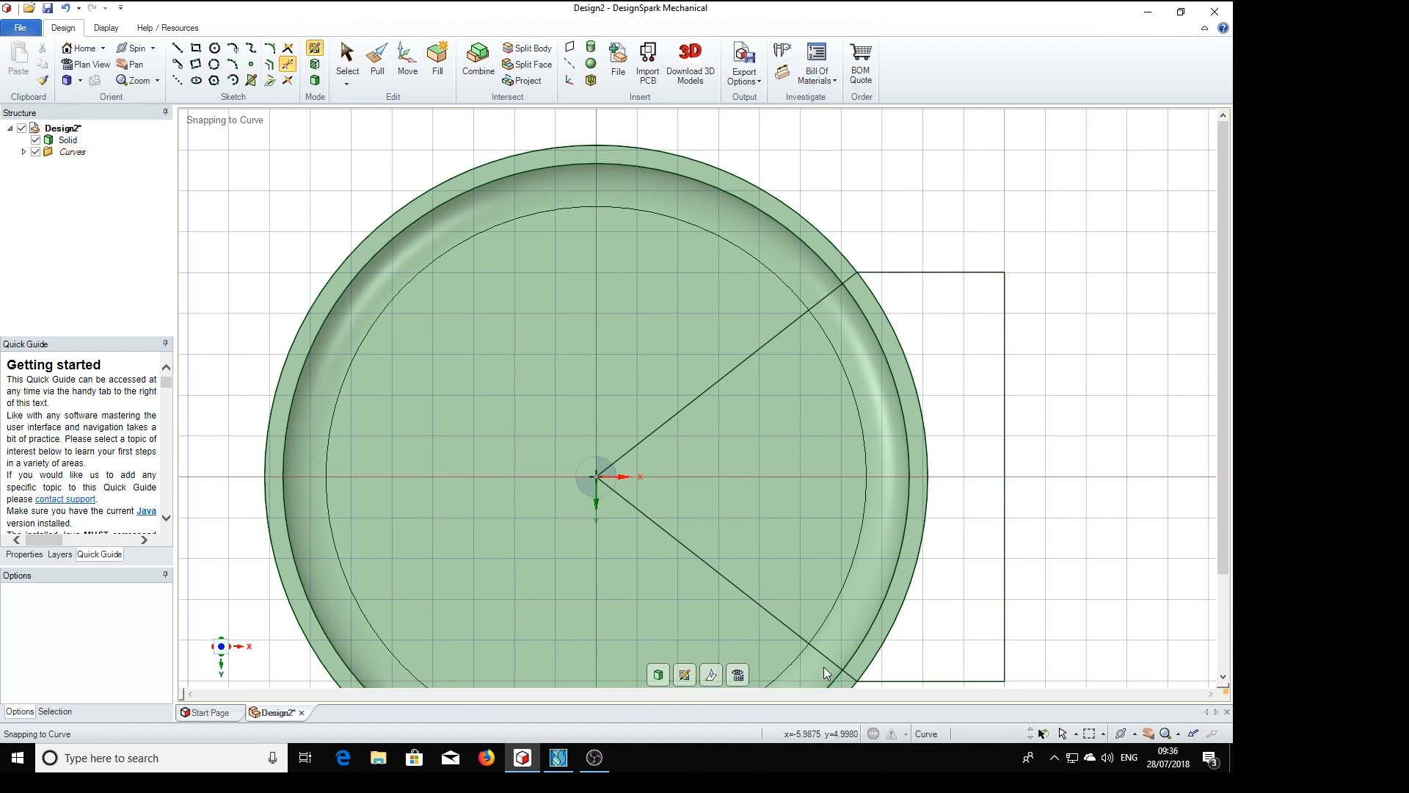
{"action": "mouse_move", "coordinate": [963, 290]}
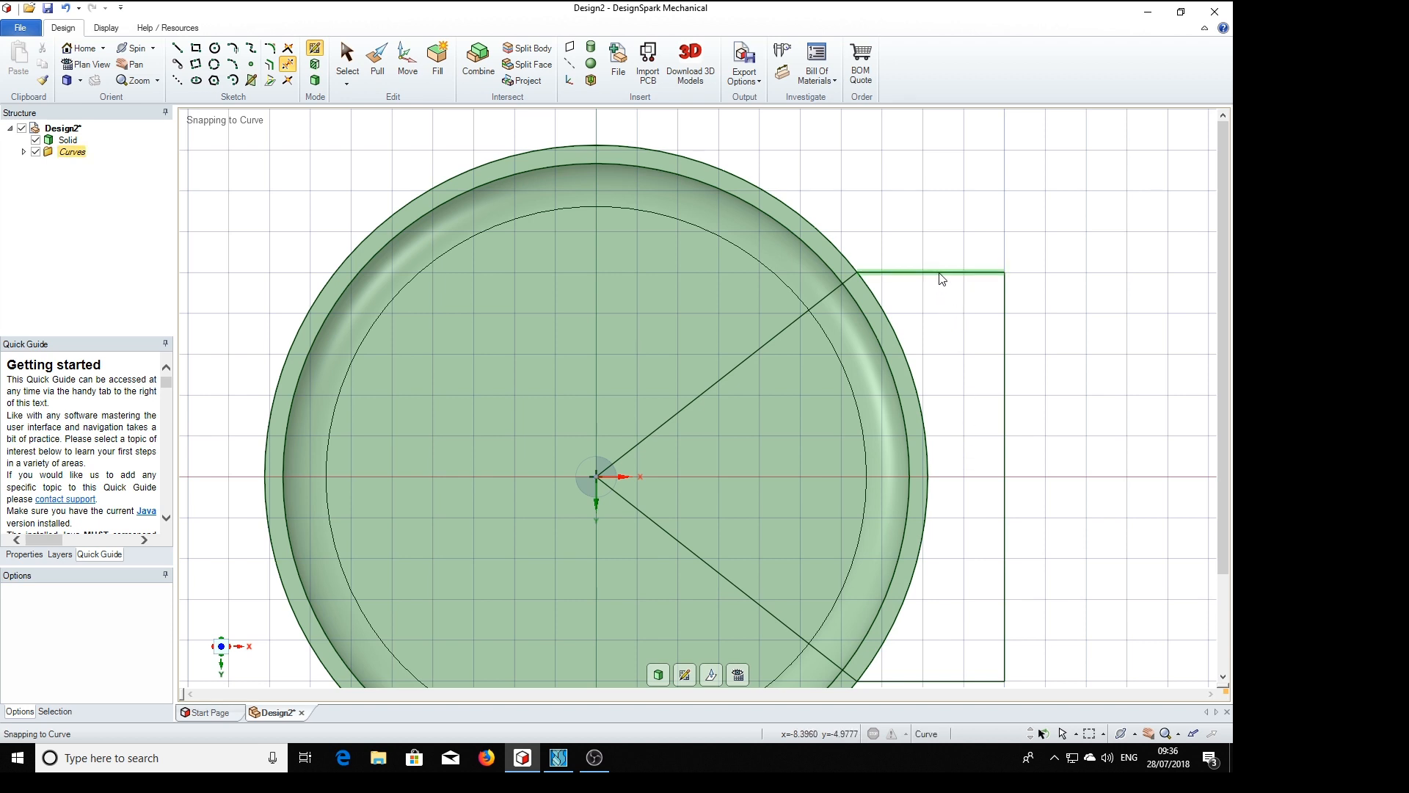
{"action": "mouse_move", "coordinate": [900, 306]}
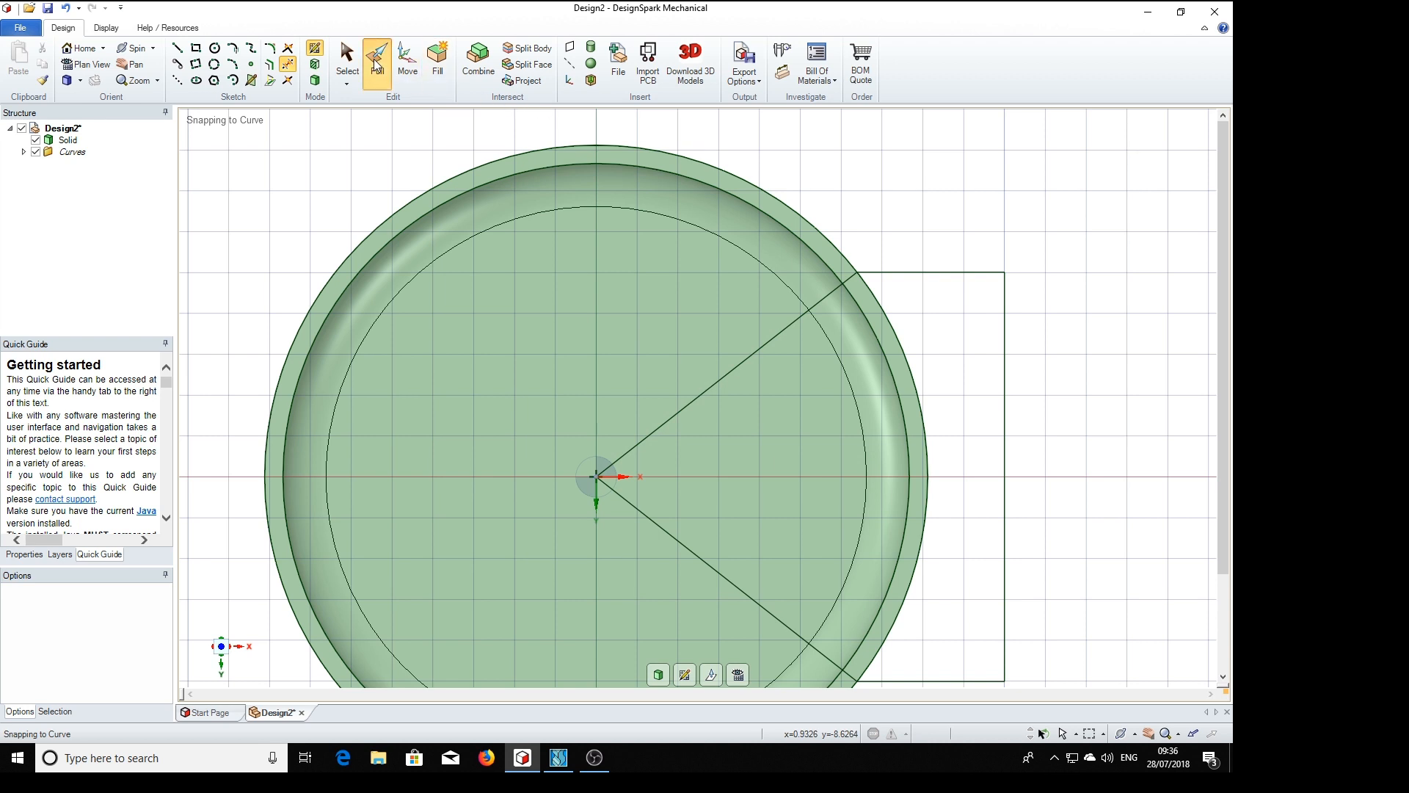
{"action": "left_click", "coordinate": [375, 63]}
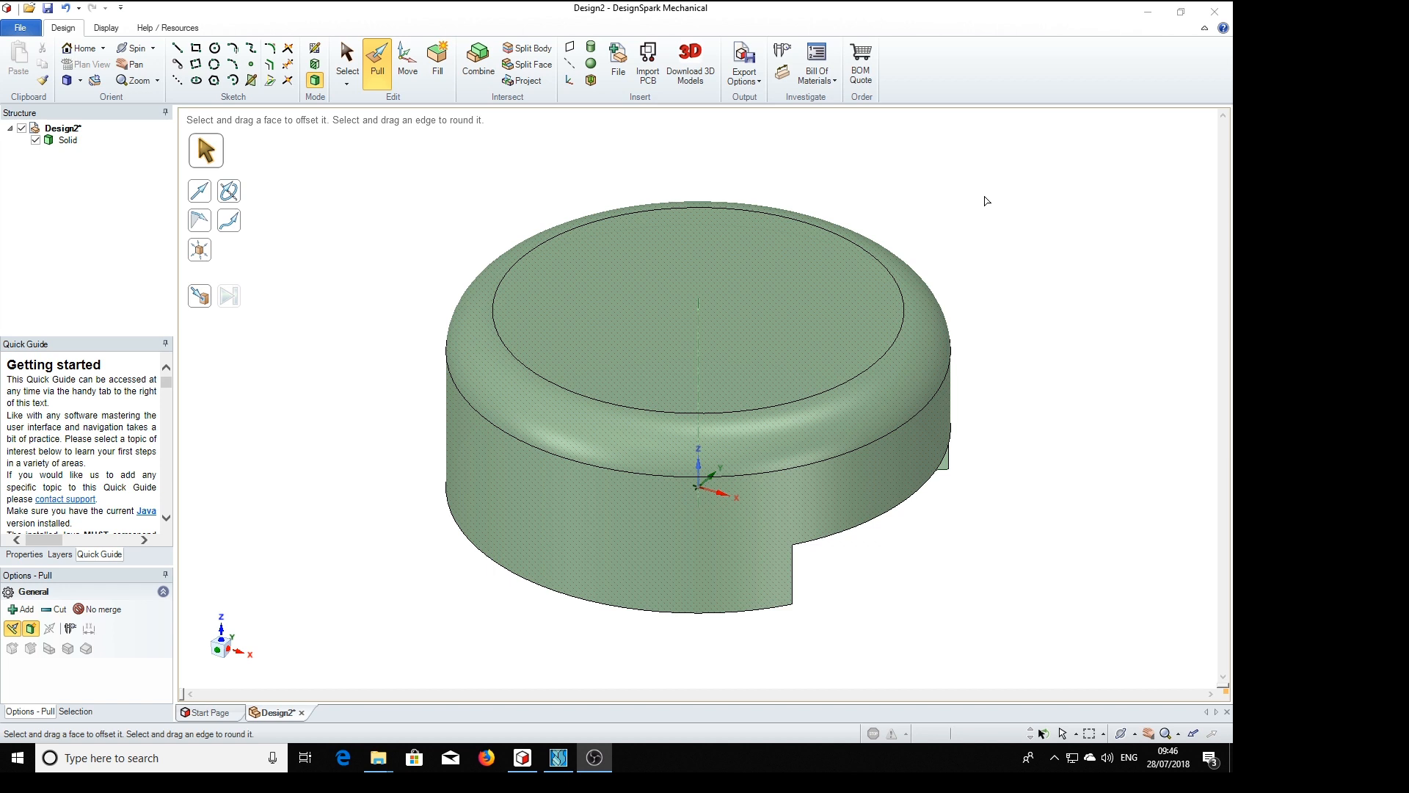
{"action": "mouse_move", "coordinate": [995, 167]}
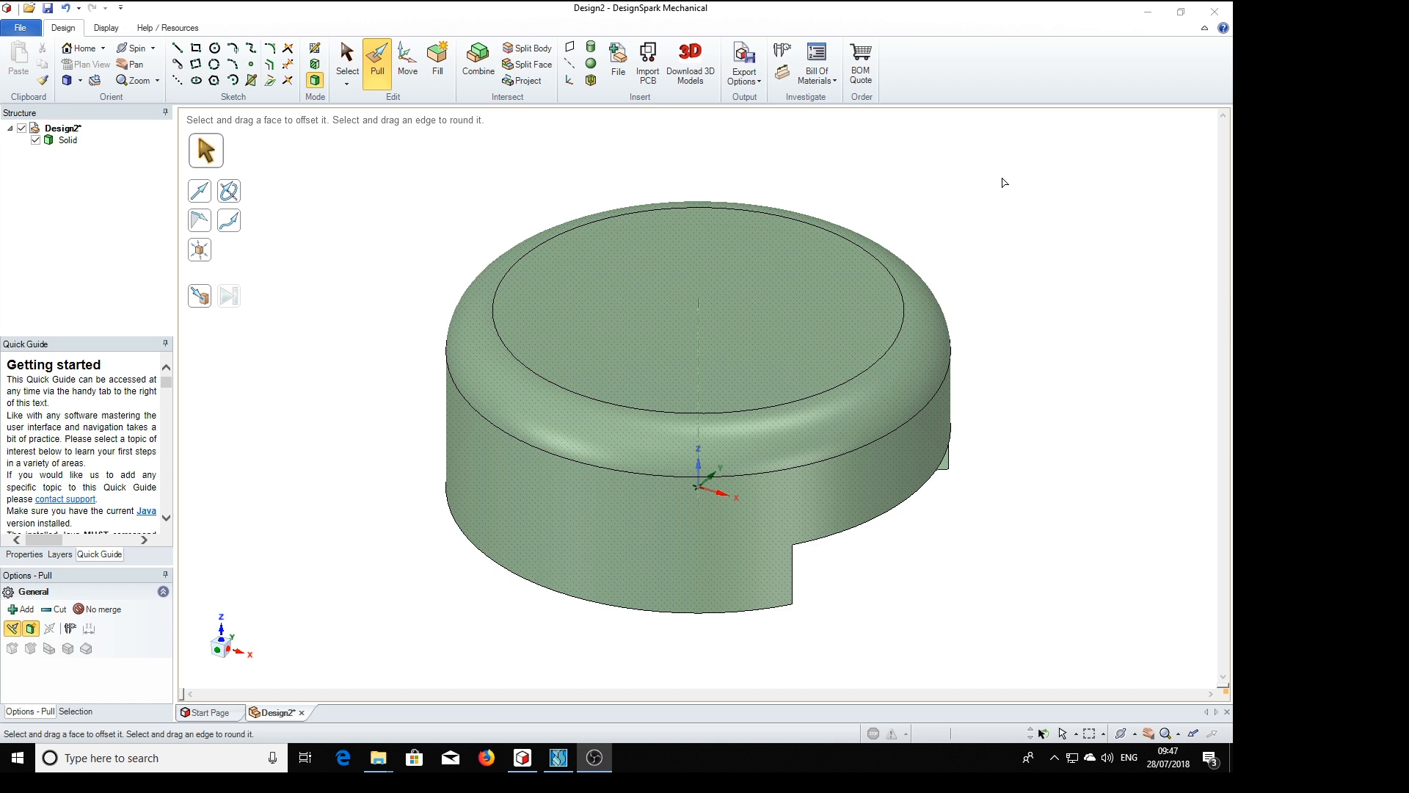
{"action": "mouse_move", "coordinate": [141, 106]}
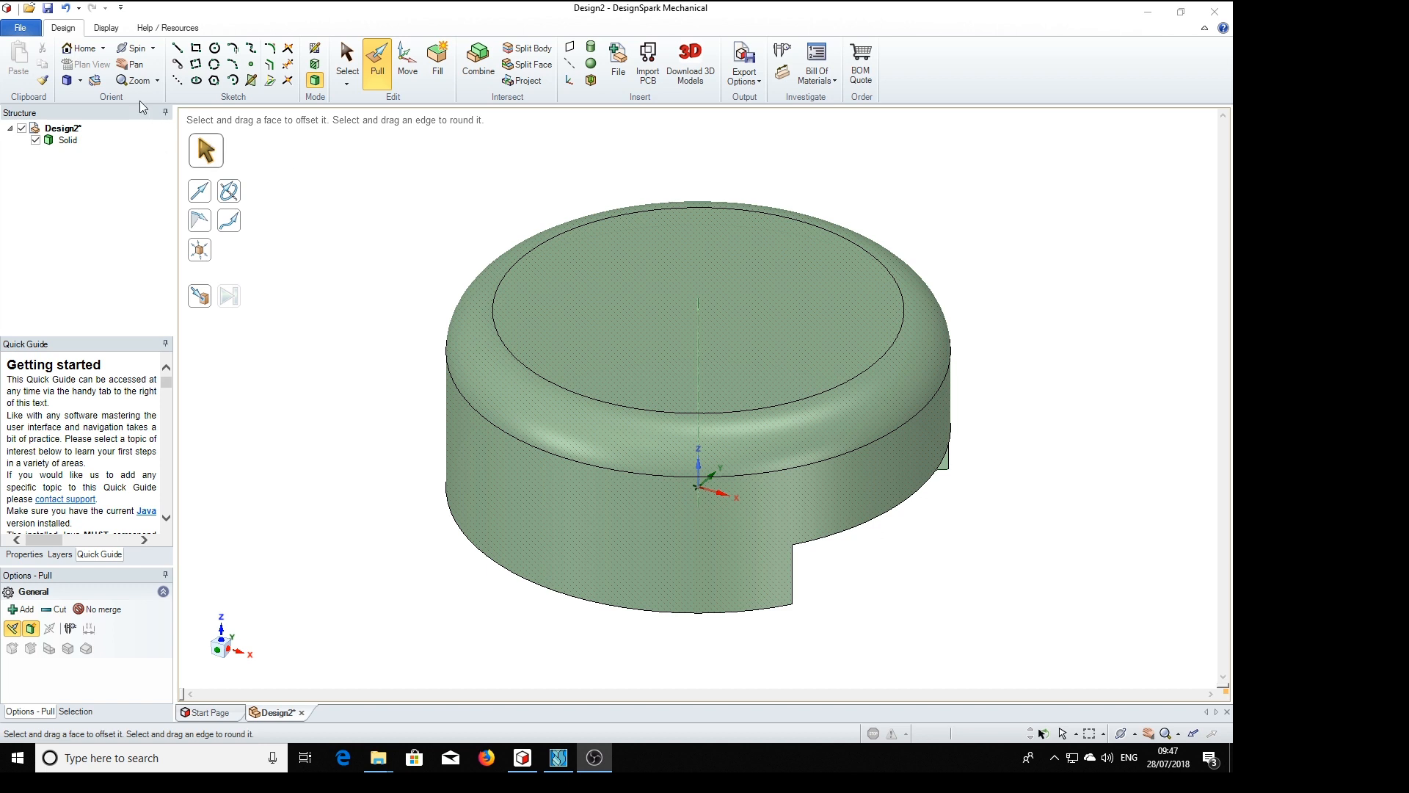
Select the whole cover solid and bring up the colour palette to make it light grey.
{"action": "left_click", "coordinate": [105, 28]}
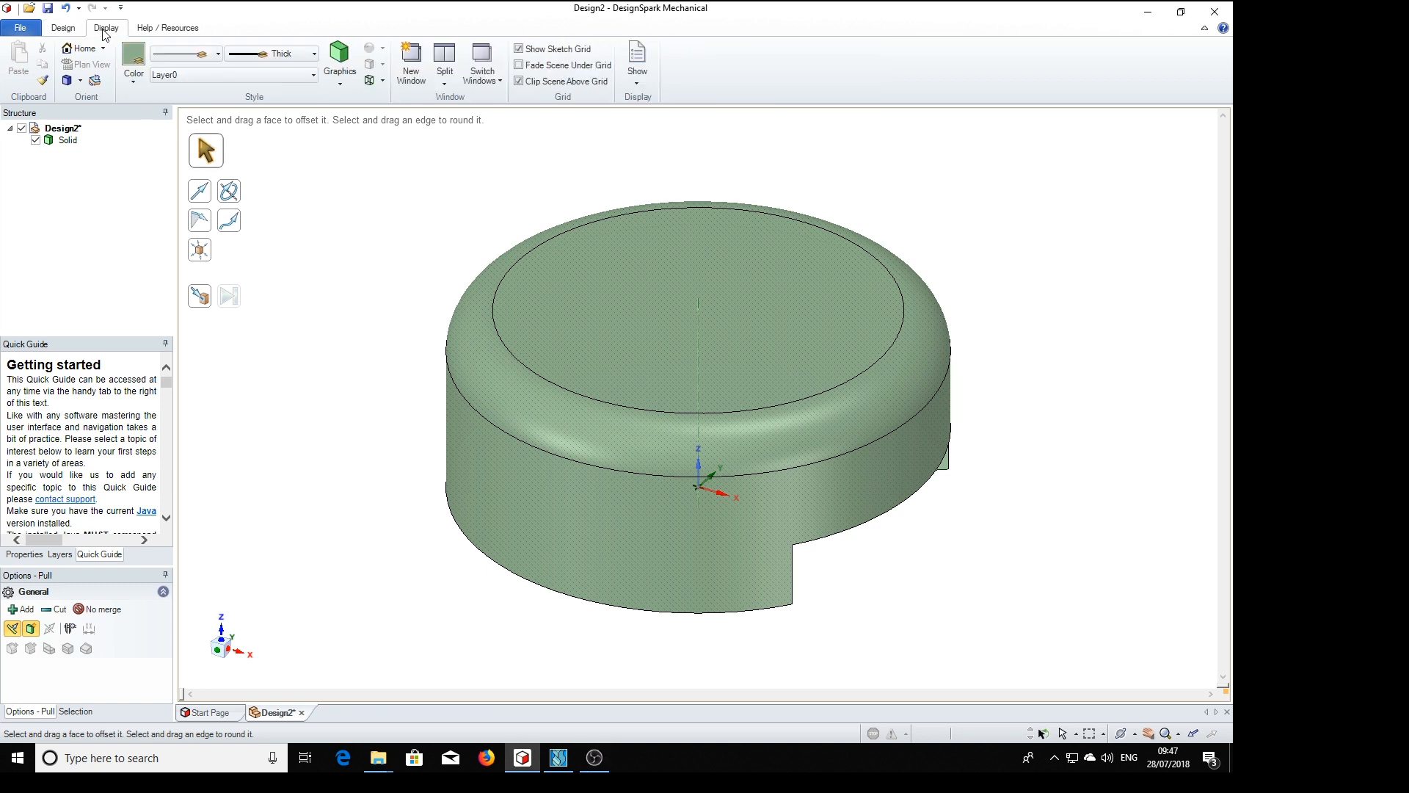
{"action": "left_click", "coordinate": [69, 141]}
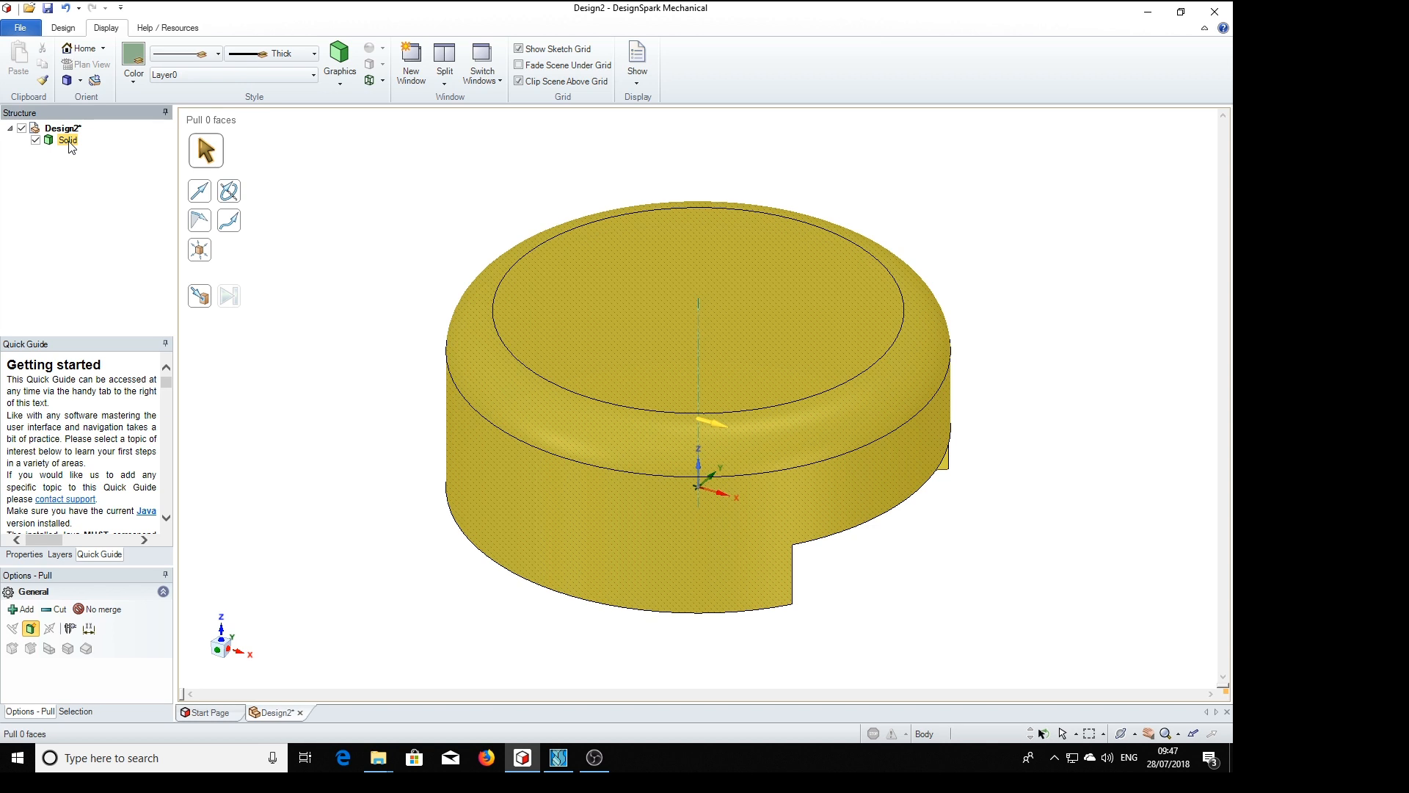
{"action": "left_click", "coordinate": [134, 59]}
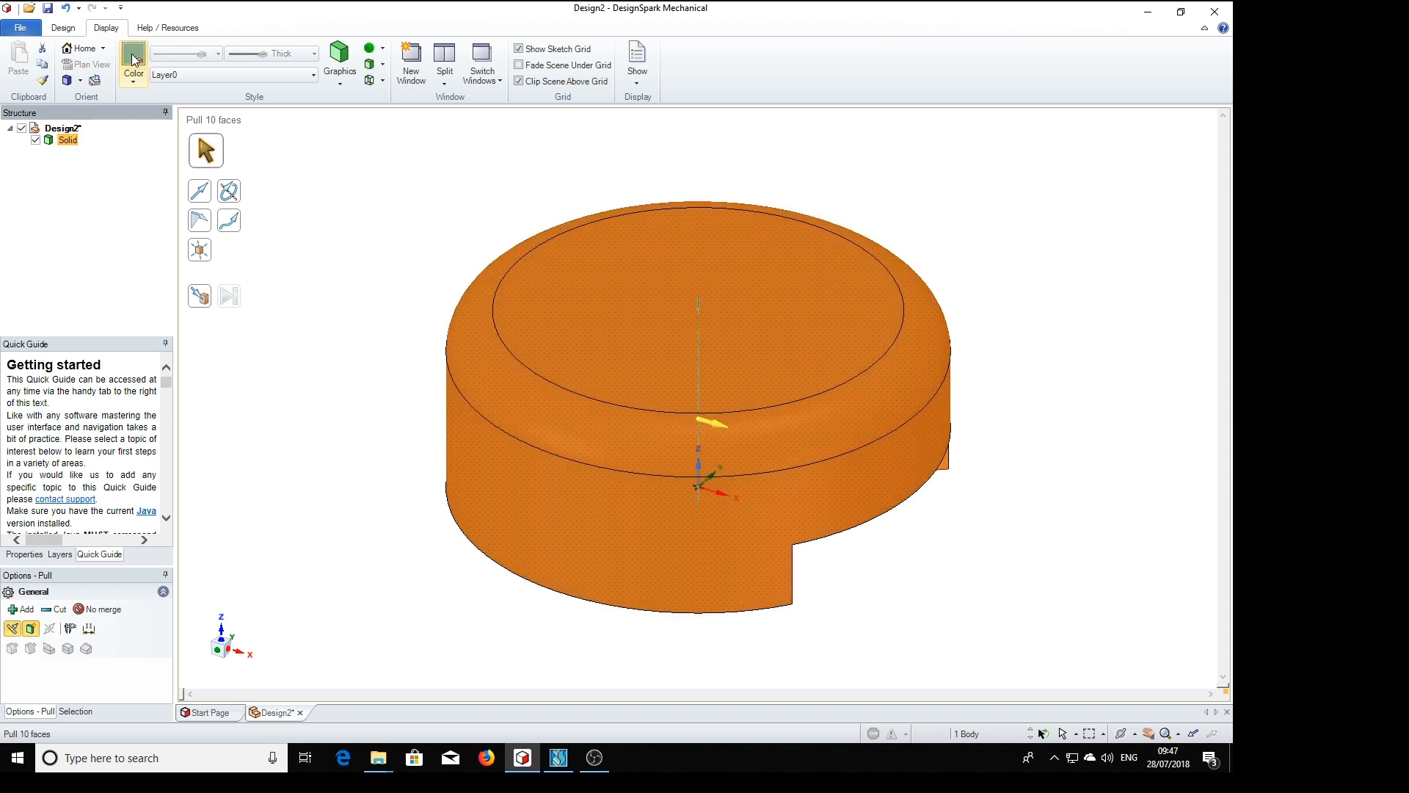
{"action": "left_click", "coordinate": [132, 63]}
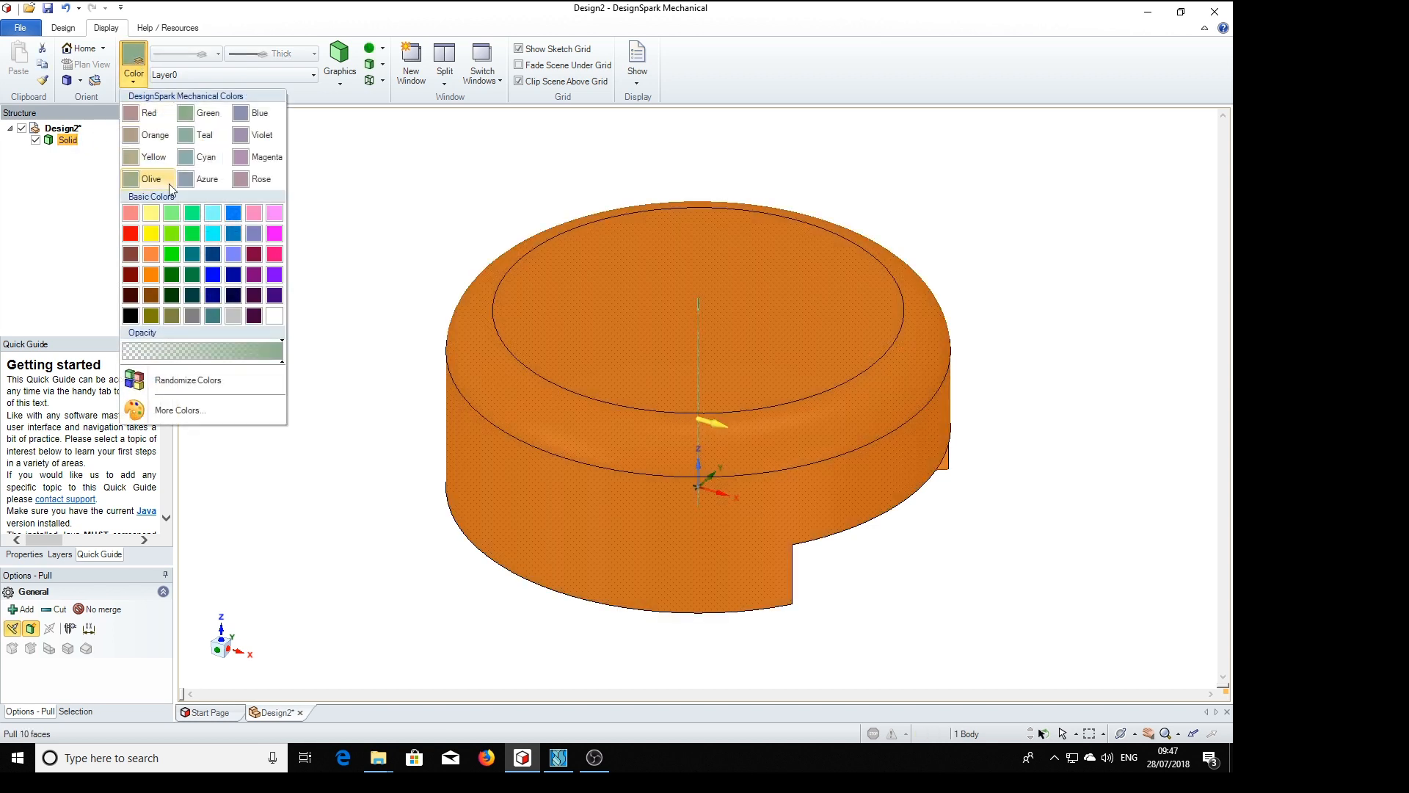
{"action": "mouse_move", "coordinate": [233, 314]}
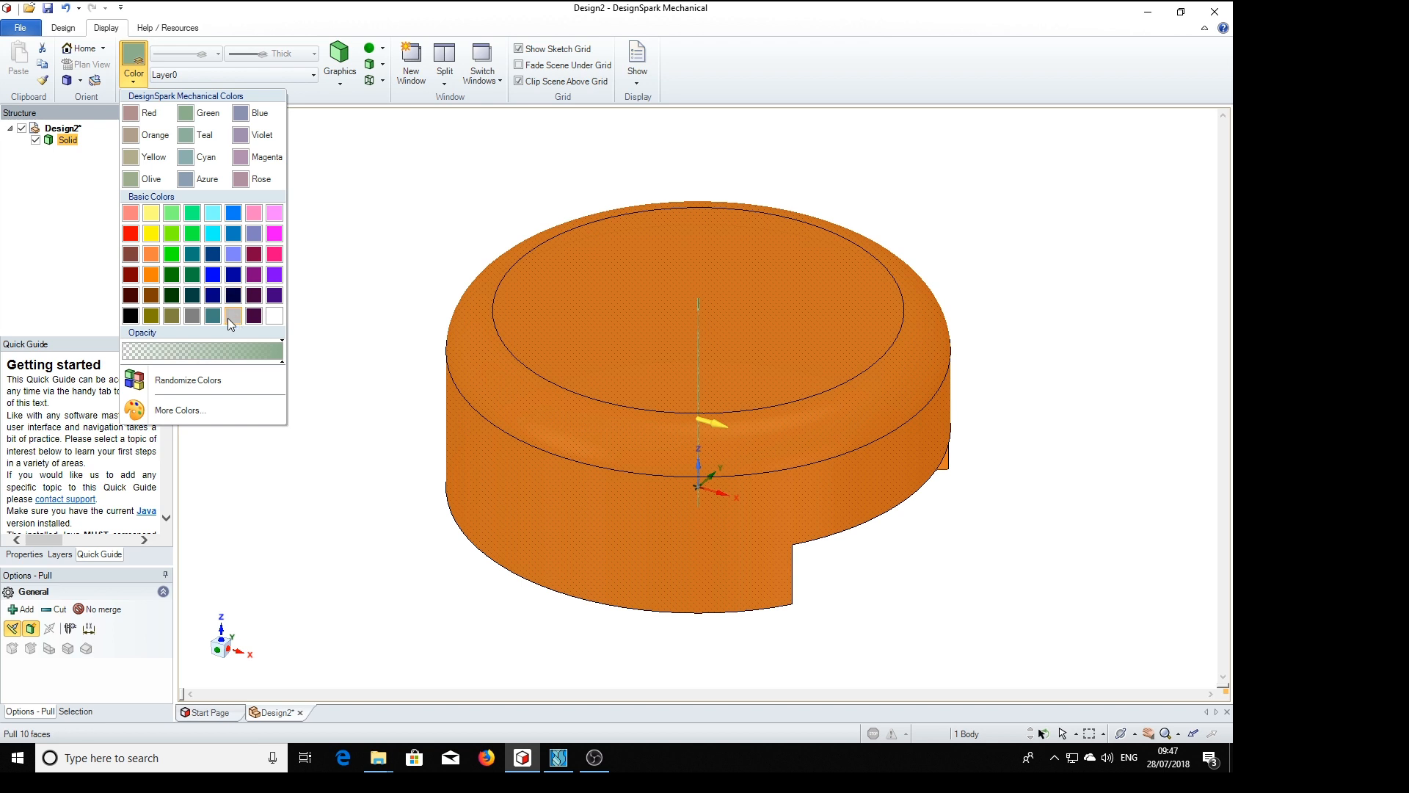
{"action": "mouse_move", "coordinate": [235, 321]}
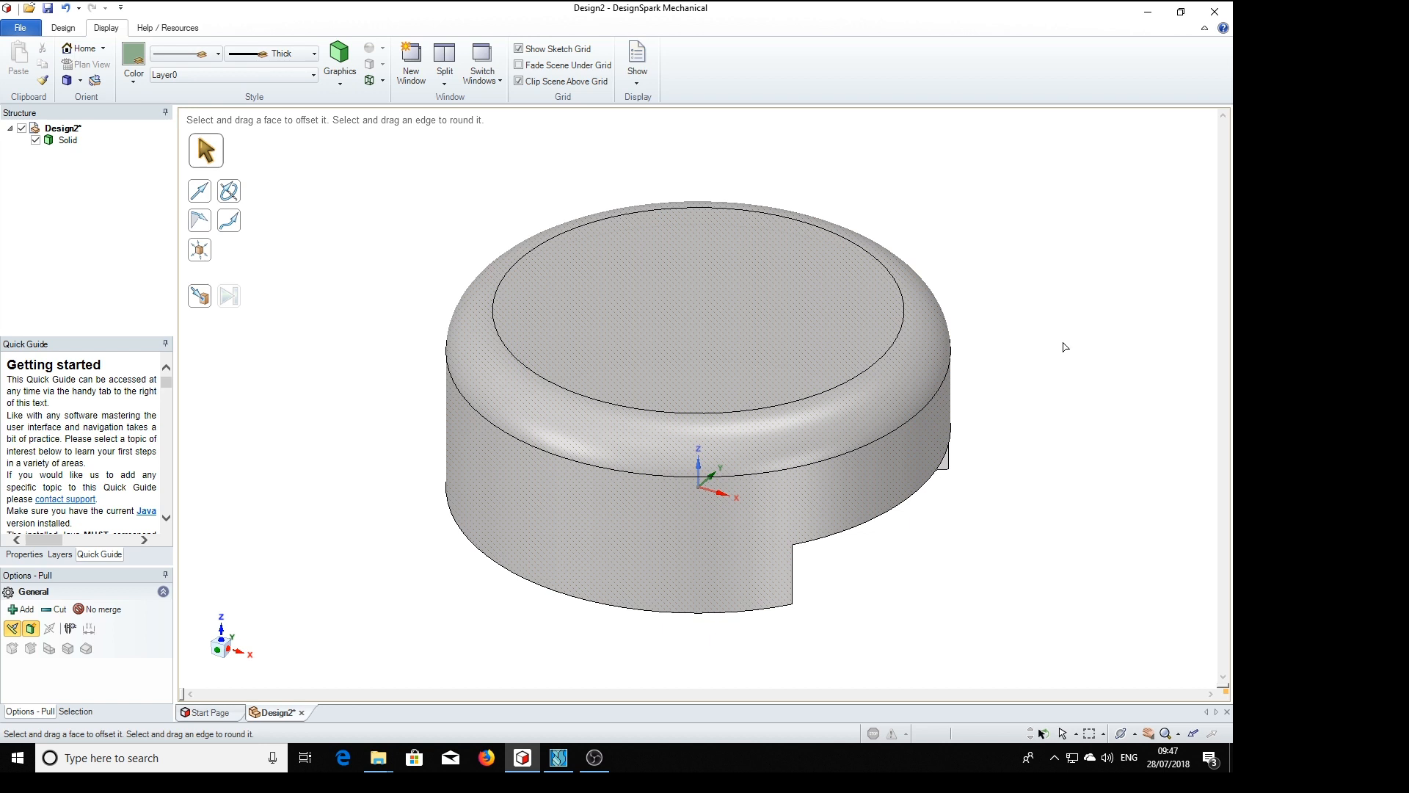
{"action": "mouse_move", "coordinate": [1054, 344]}
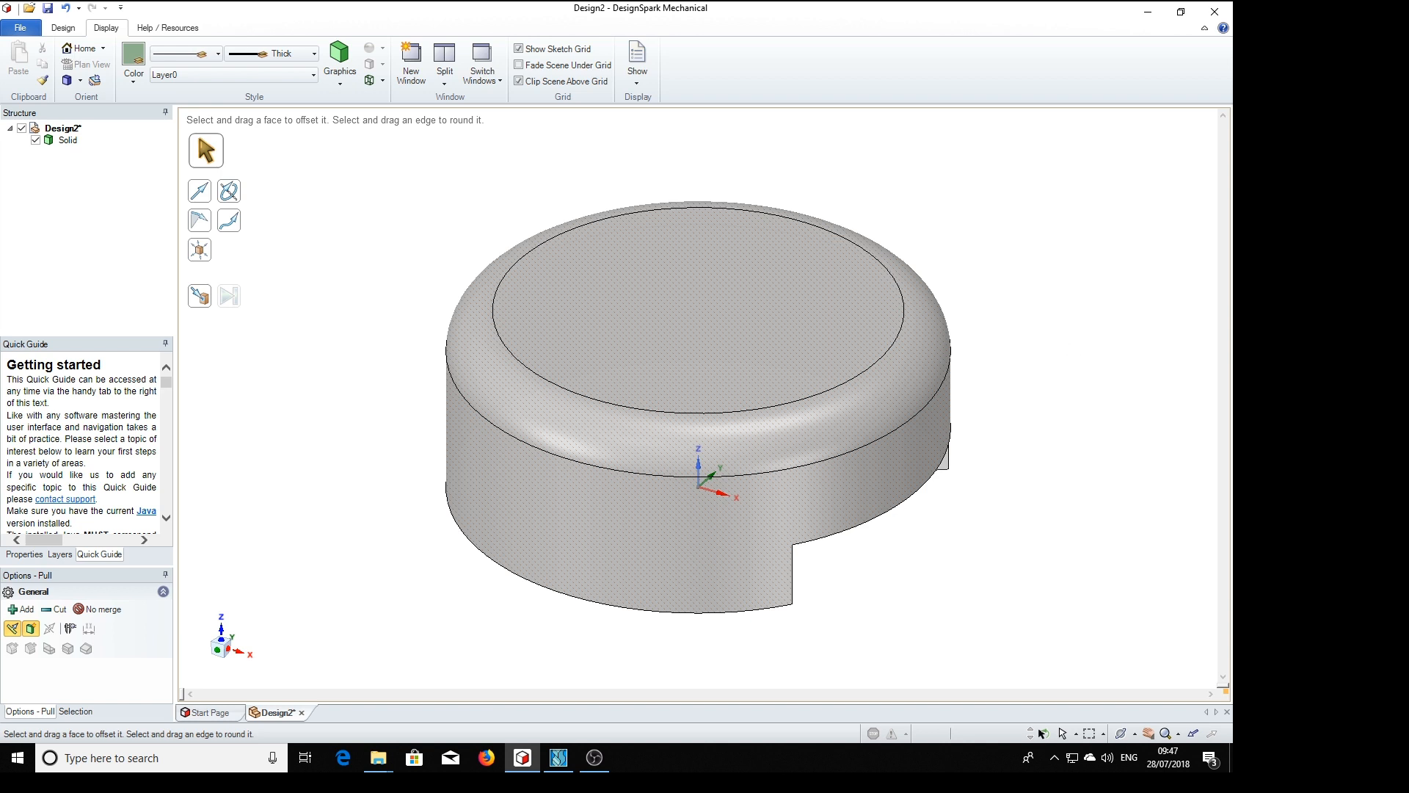
{"action": "mouse_move", "coordinate": [1048, 355]}
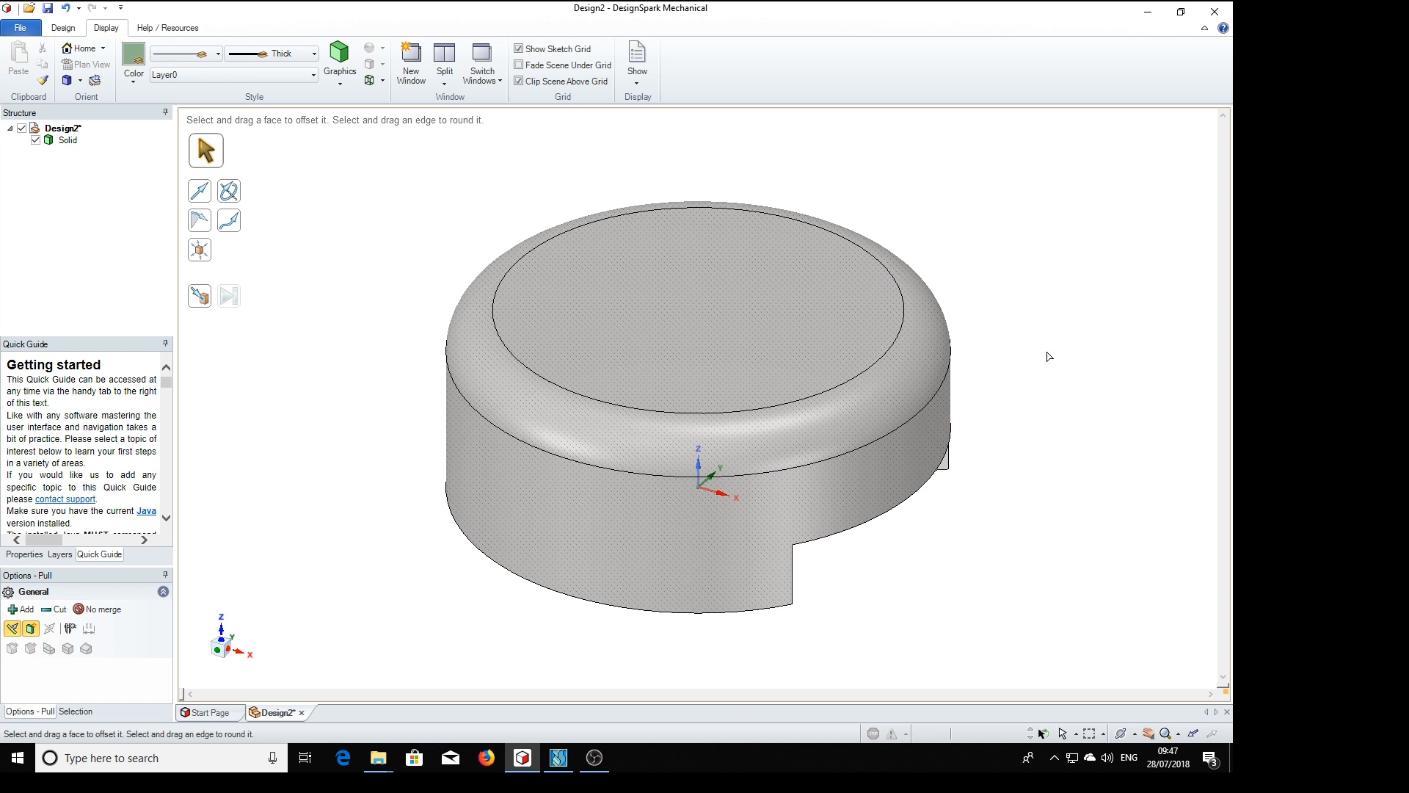
{"action": "mouse_move", "coordinate": [1054, 343]}
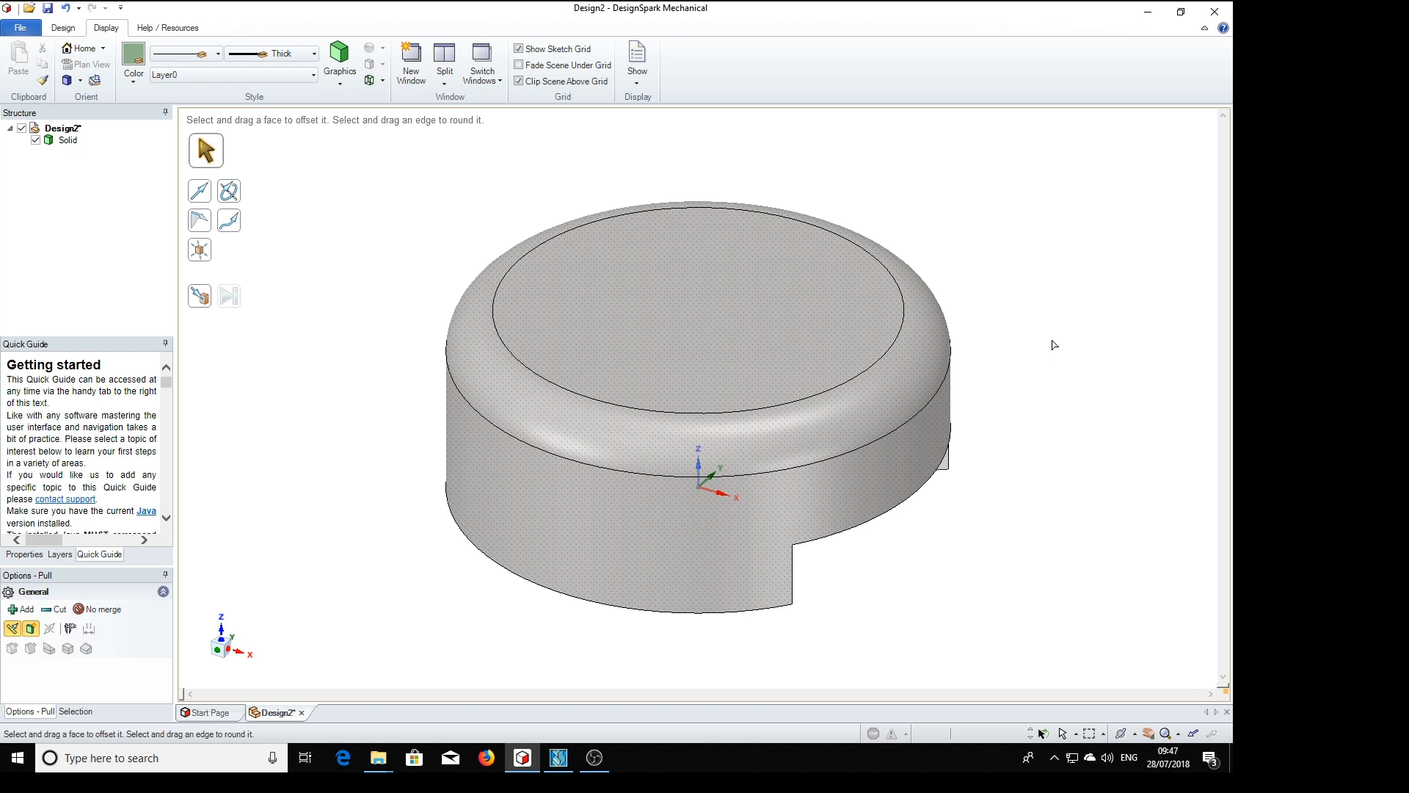